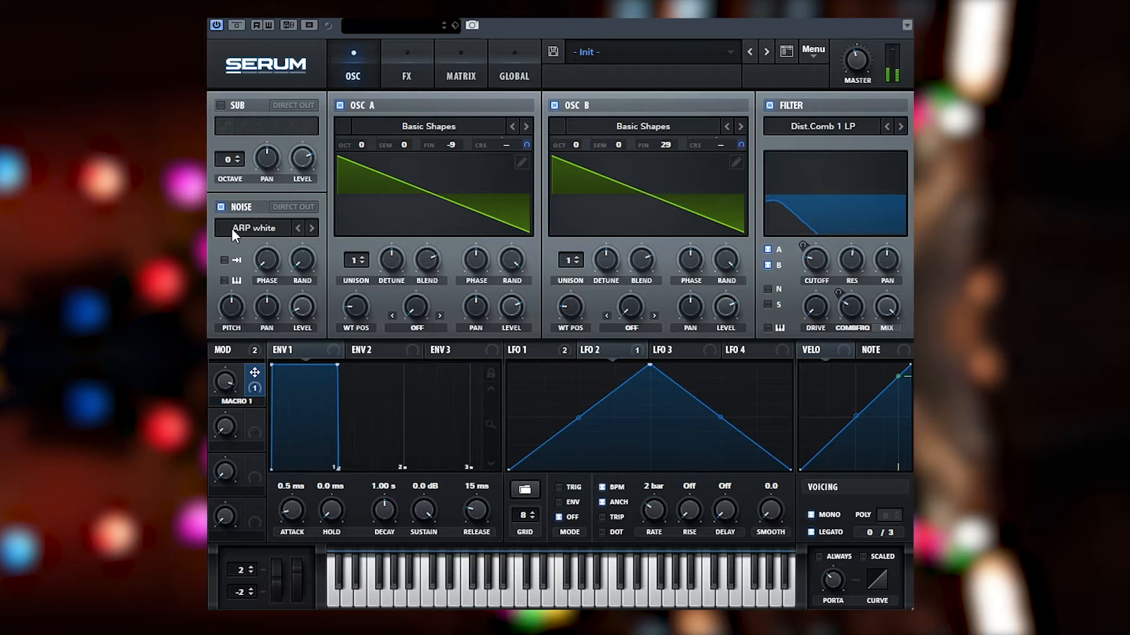
mouse_move(221, 390)
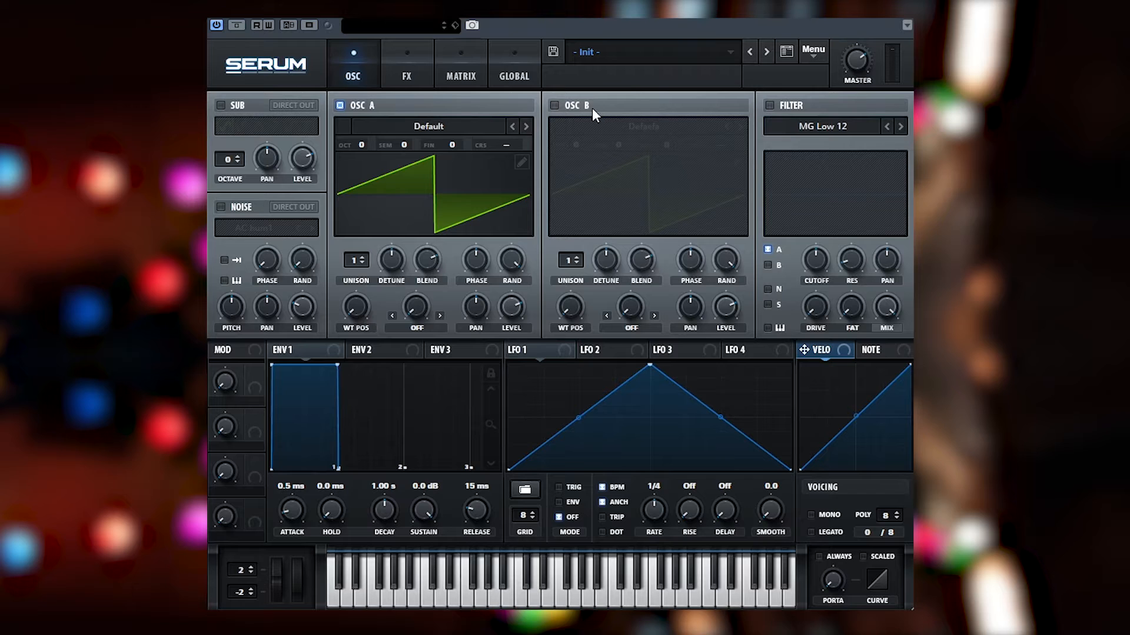
Enable OSC B and detune the saws, OSC A at -5 cents and OSC B at 19 cents.
click(554, 105)
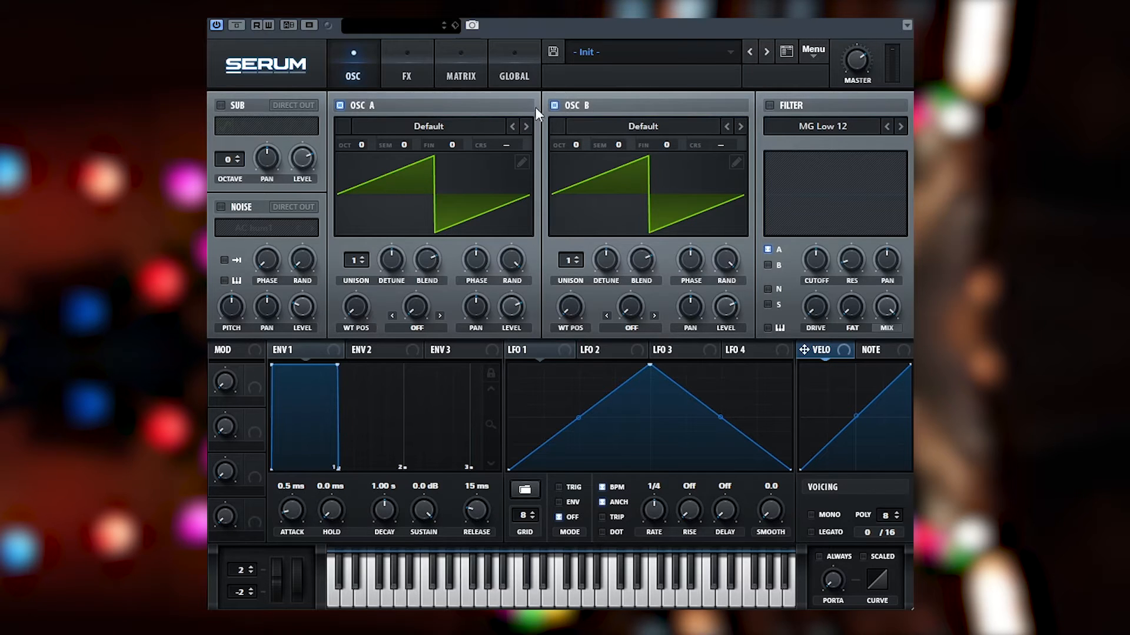
drag(664, 145, 663, 129)
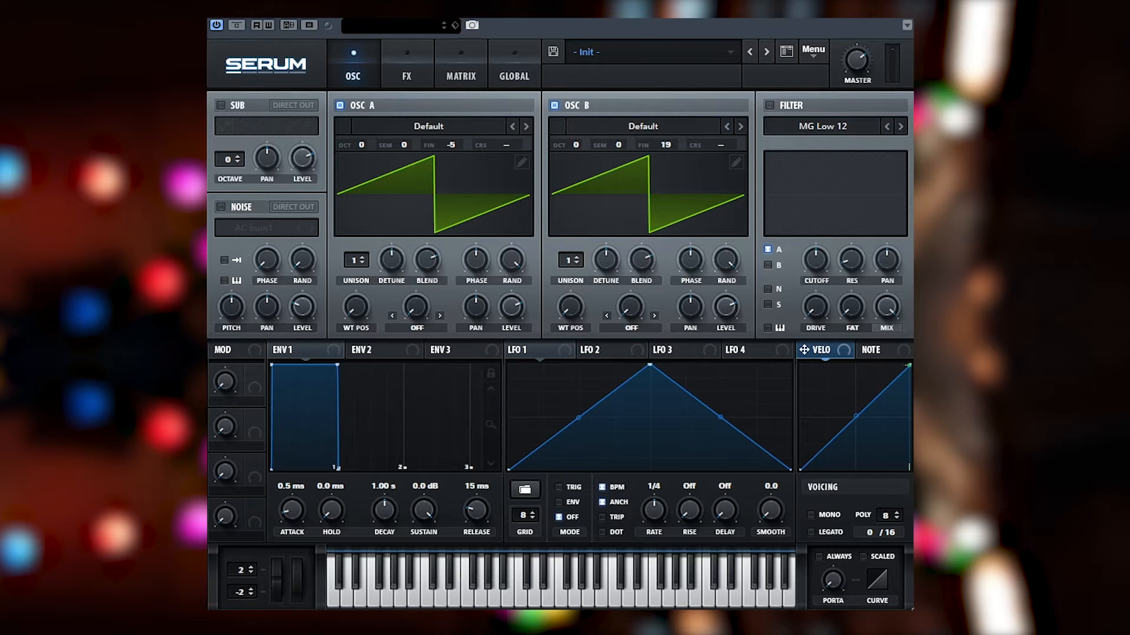
Set both oscillators to Sin_Basic and fine-tune OSC B up to 29 cents.
click(428, 126)
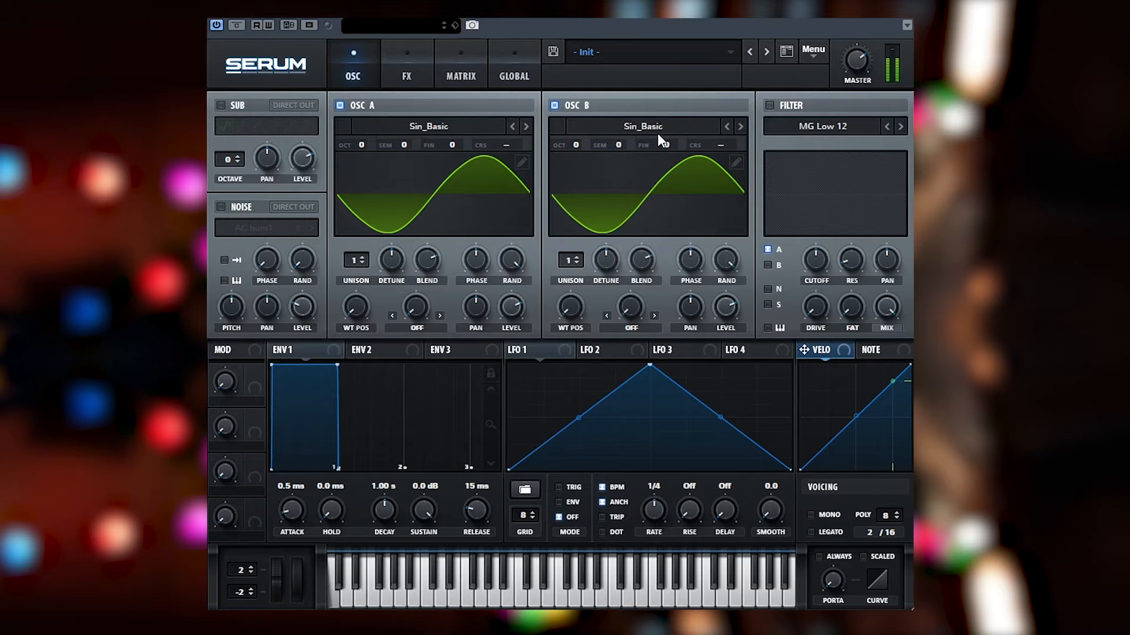
mouse_move(666, 149)
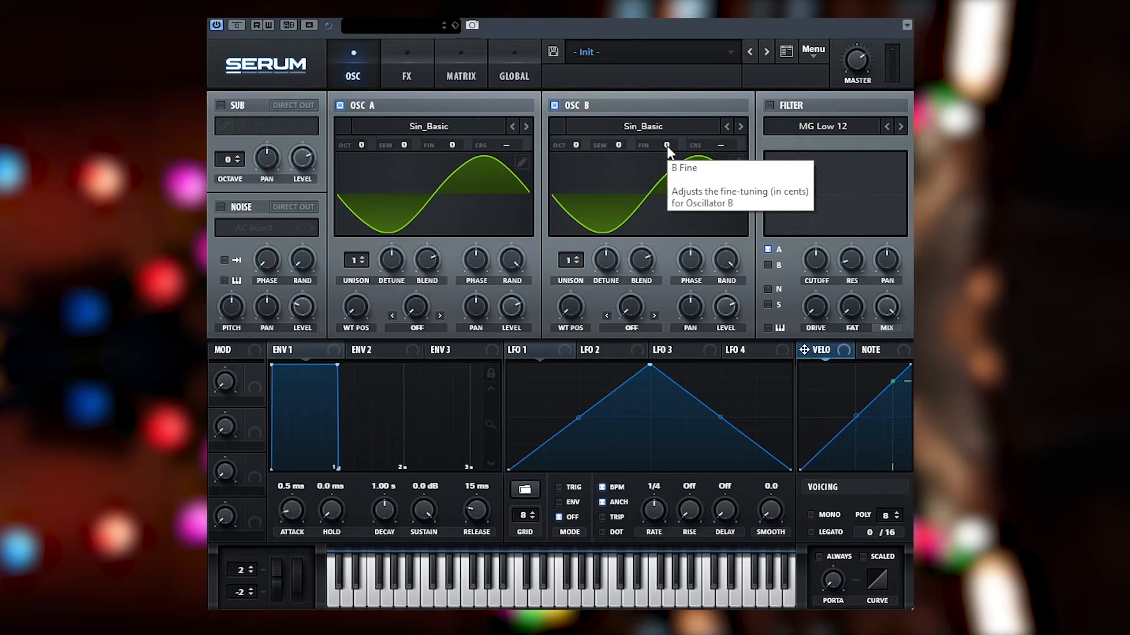
mouse_move(652, 172)
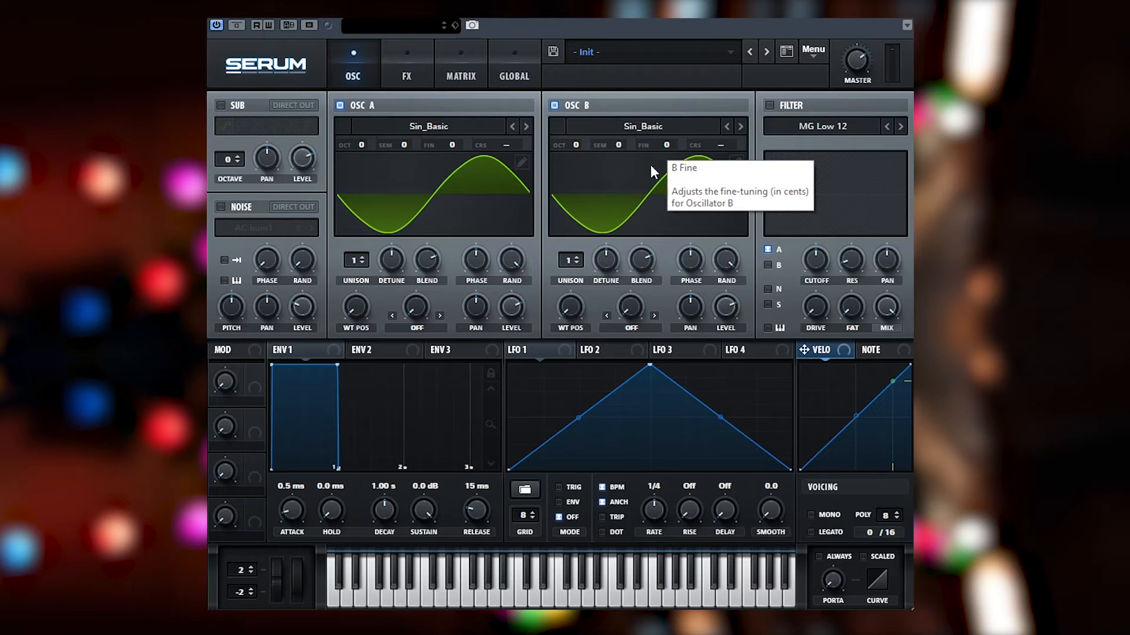
mouse_move(662, 197)
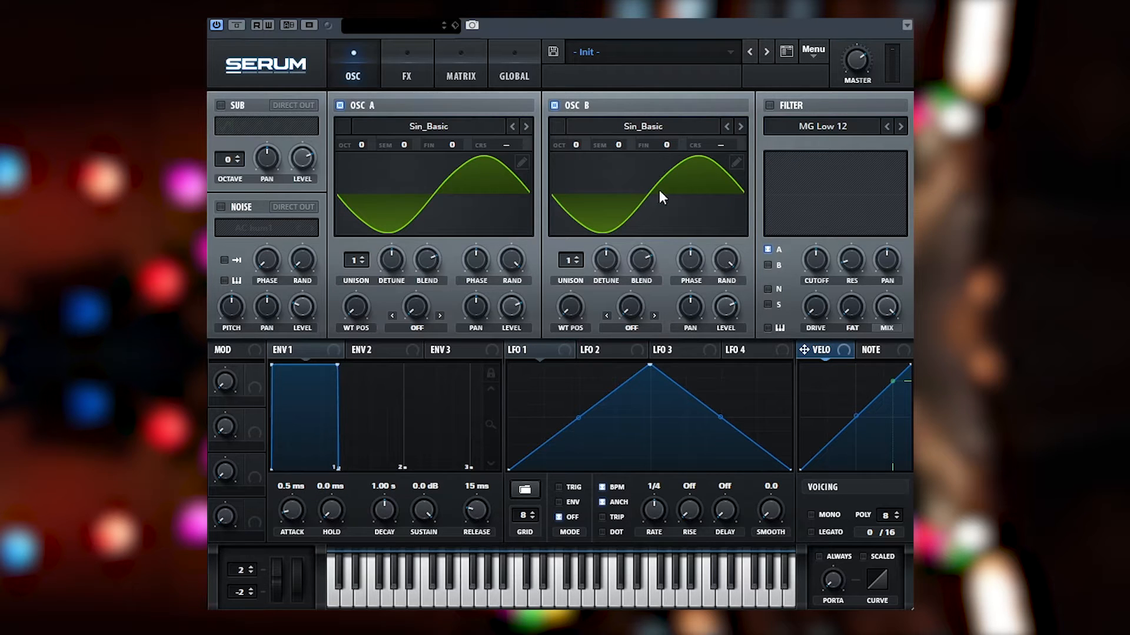
mouse_move(689, 163)
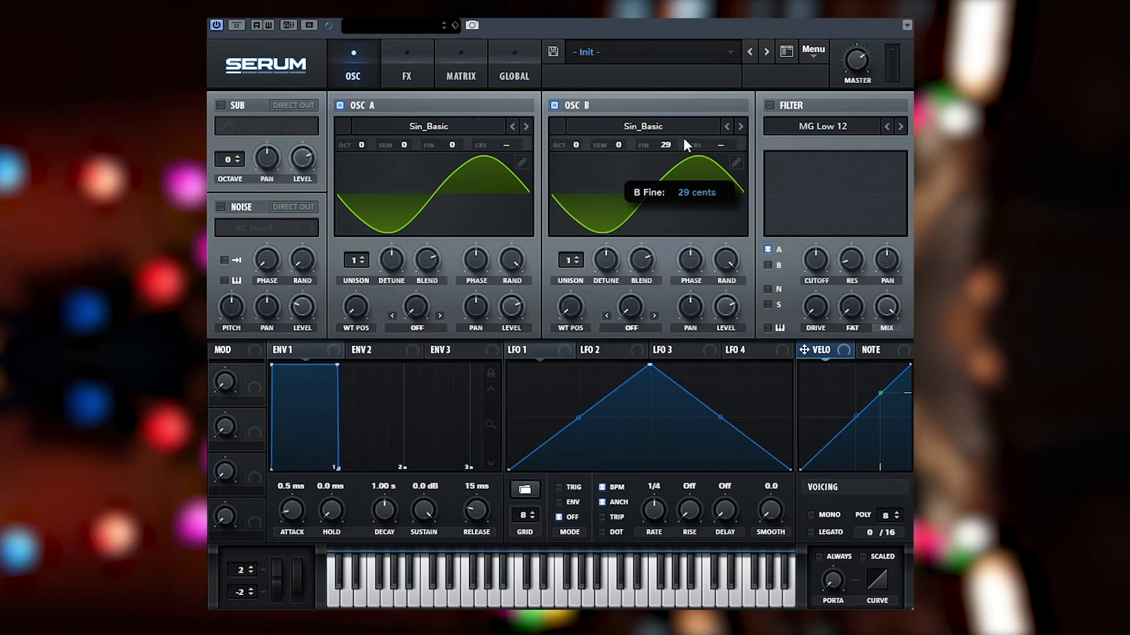
drag(665, 152, 665, 133)
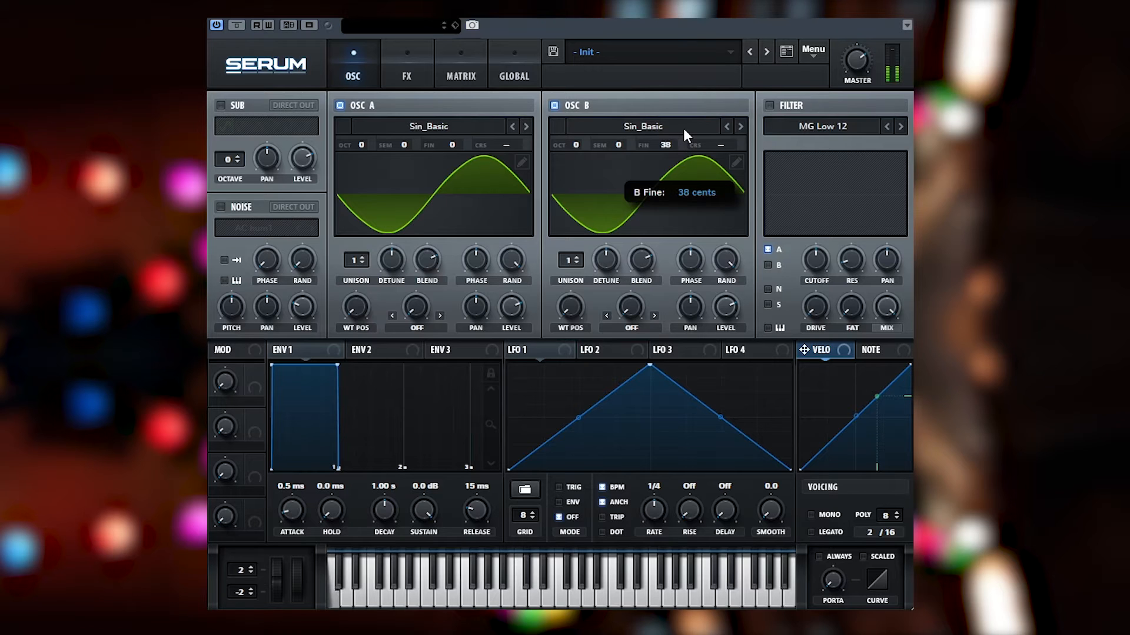
drag(685, 133, 681, 90)
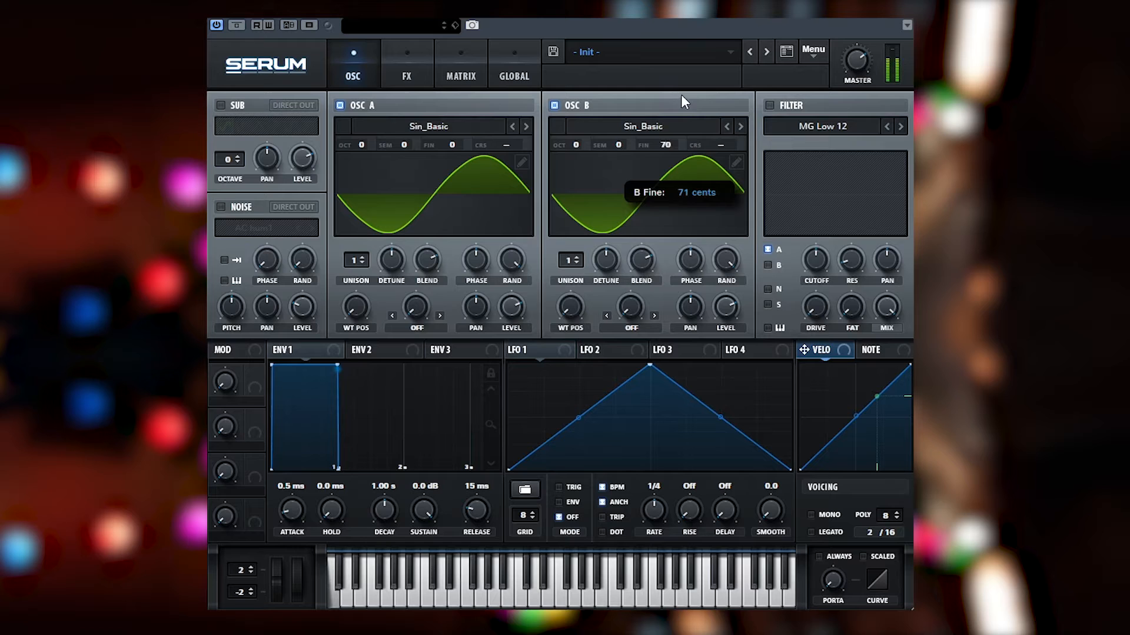
drag(679, 101, 678, 140)
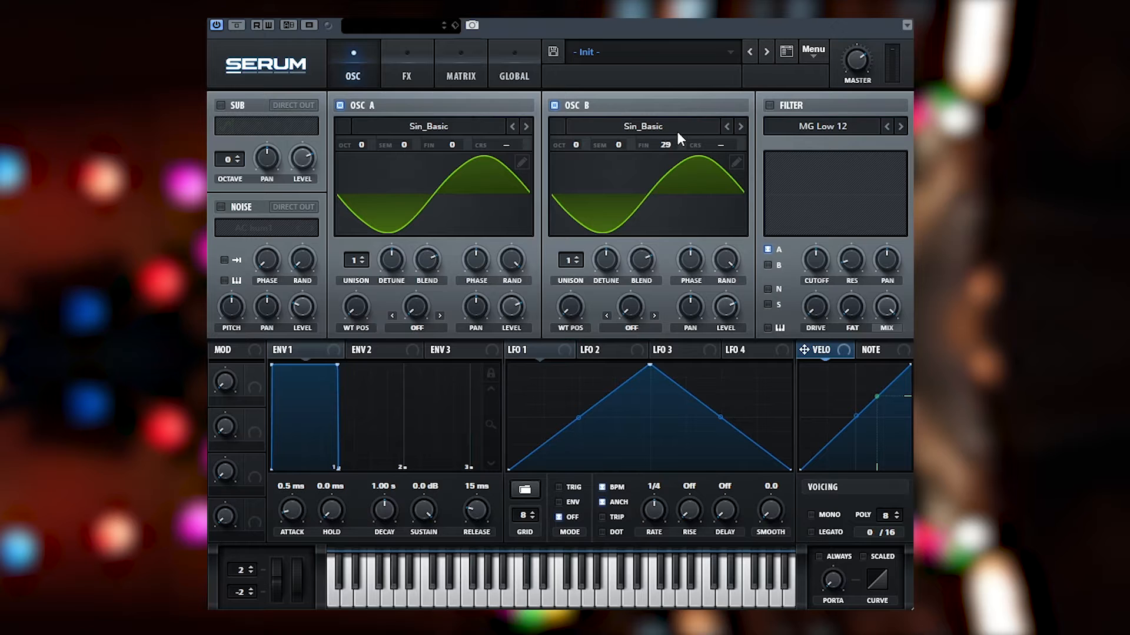
mouse_move(771, 139)
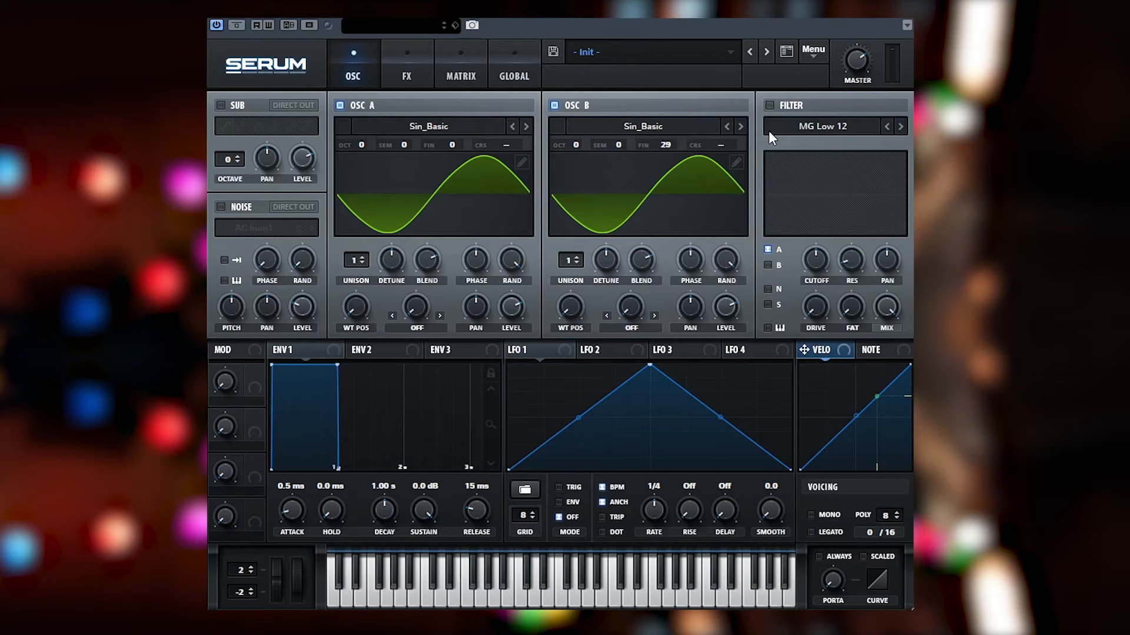
mouse_move(762, 133)
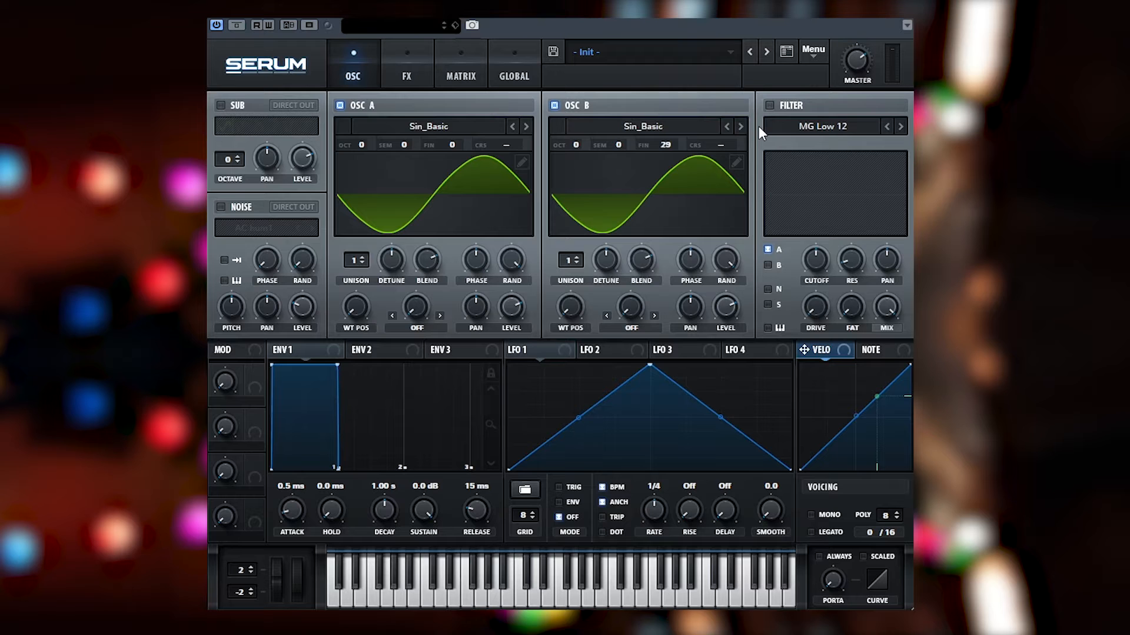
Return both oscillators to Basic Shapes saws and enable MONO with LEGATO voicing.
click(428, 126)
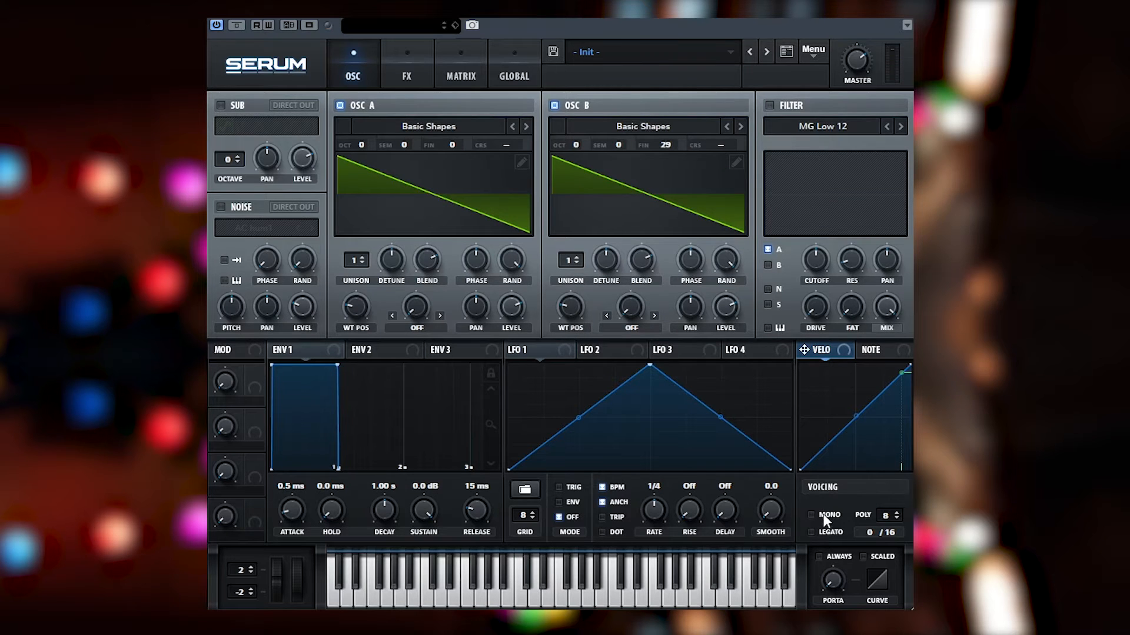
click(812, 515)
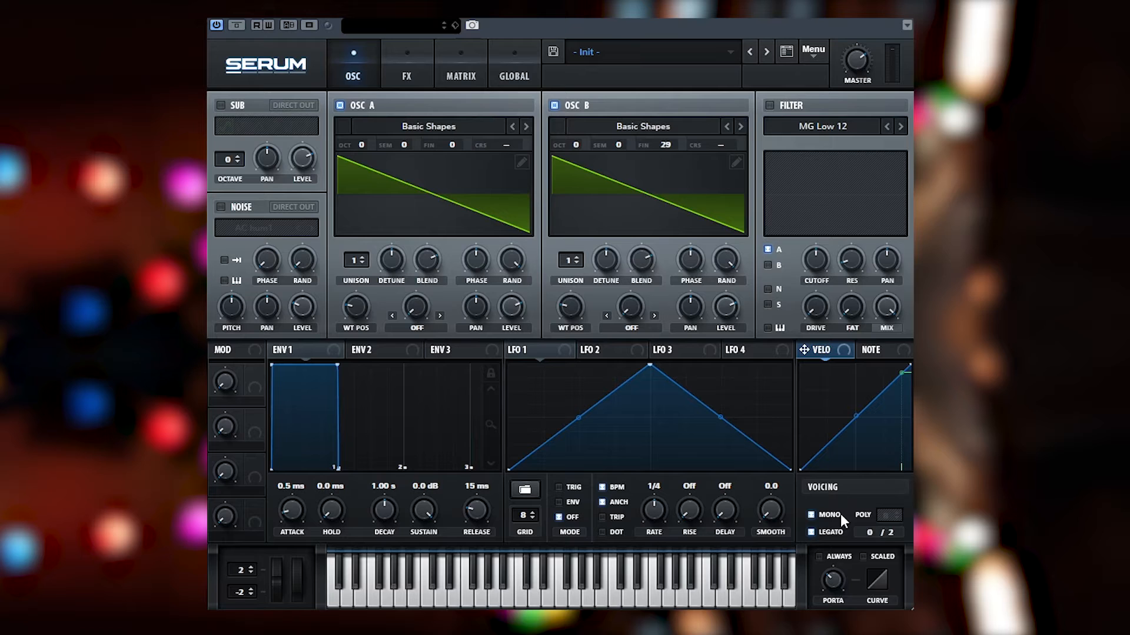
click(810, 514)
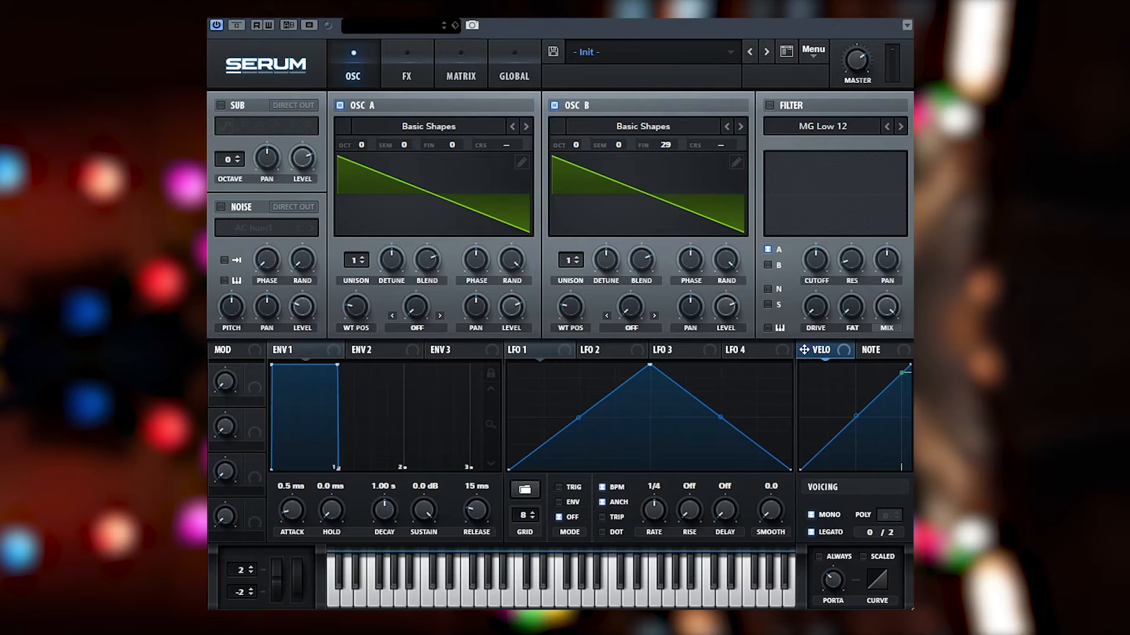
mouse_move(856, 435)
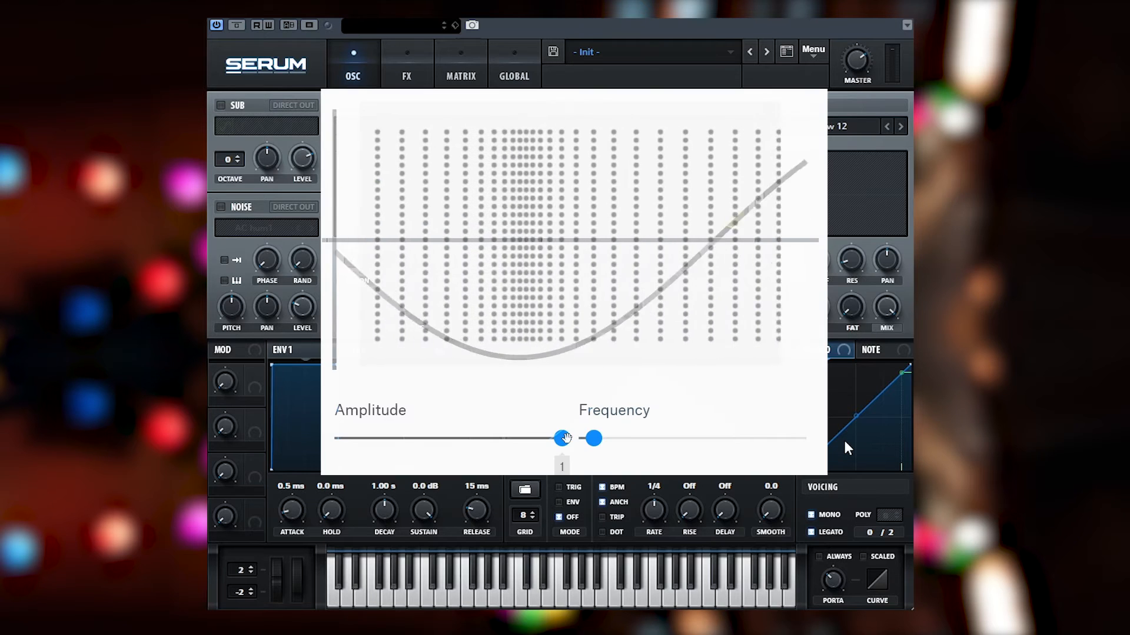
Sweep a parameter slider back and forth to illustrate amplitude and frequency.
drag(591, 438, 582, 438)
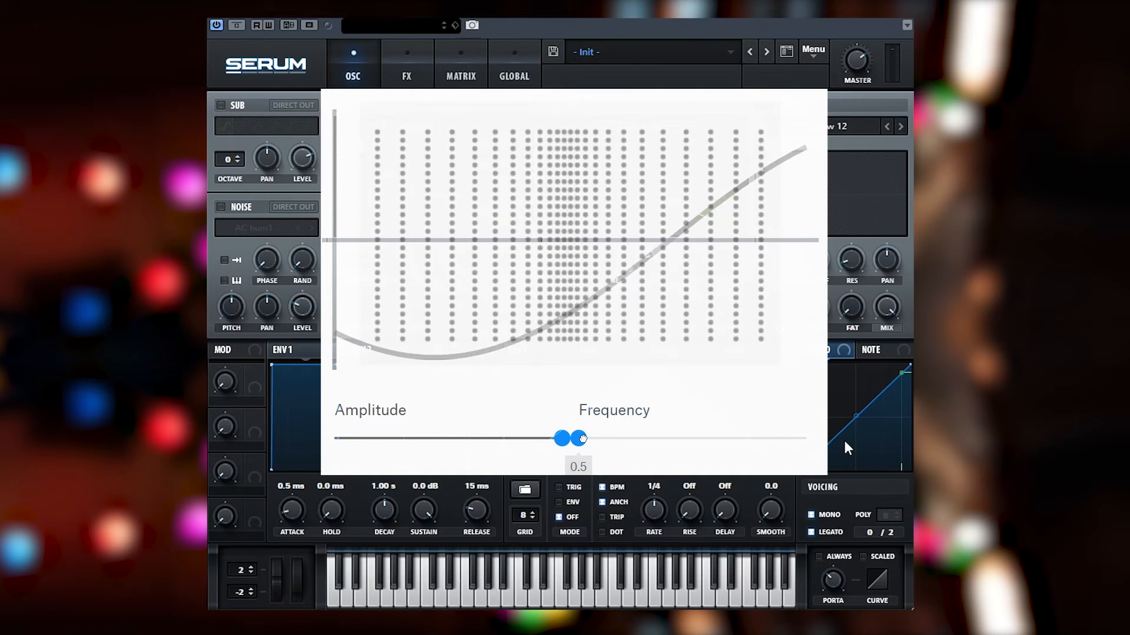
drag(580, 437, 655, 437)
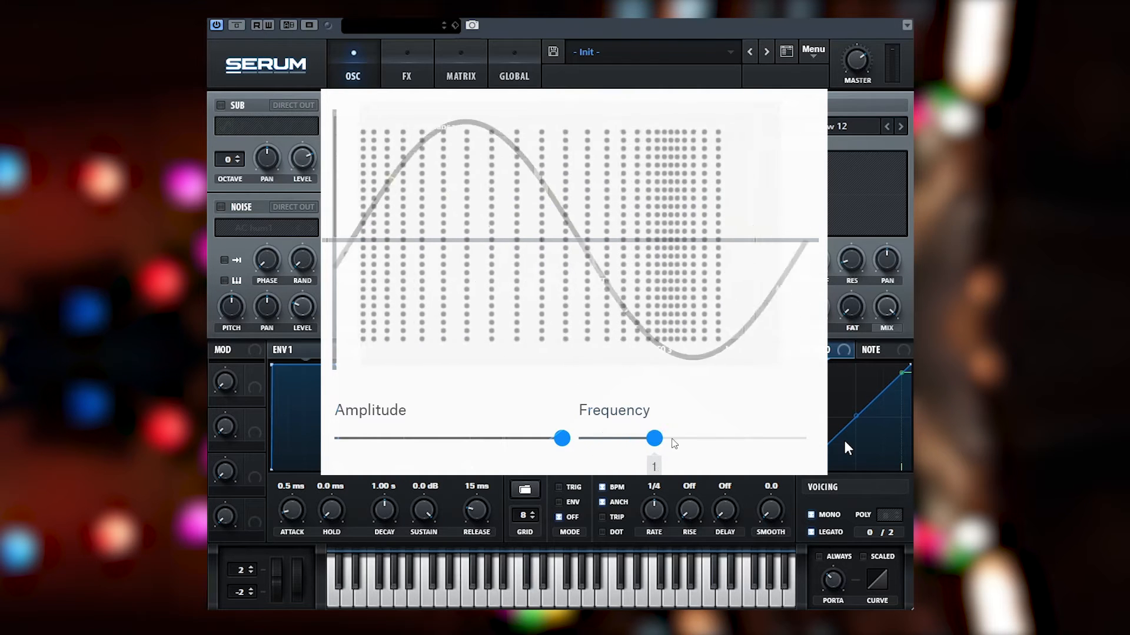
drag(654, 439, 804, 439)
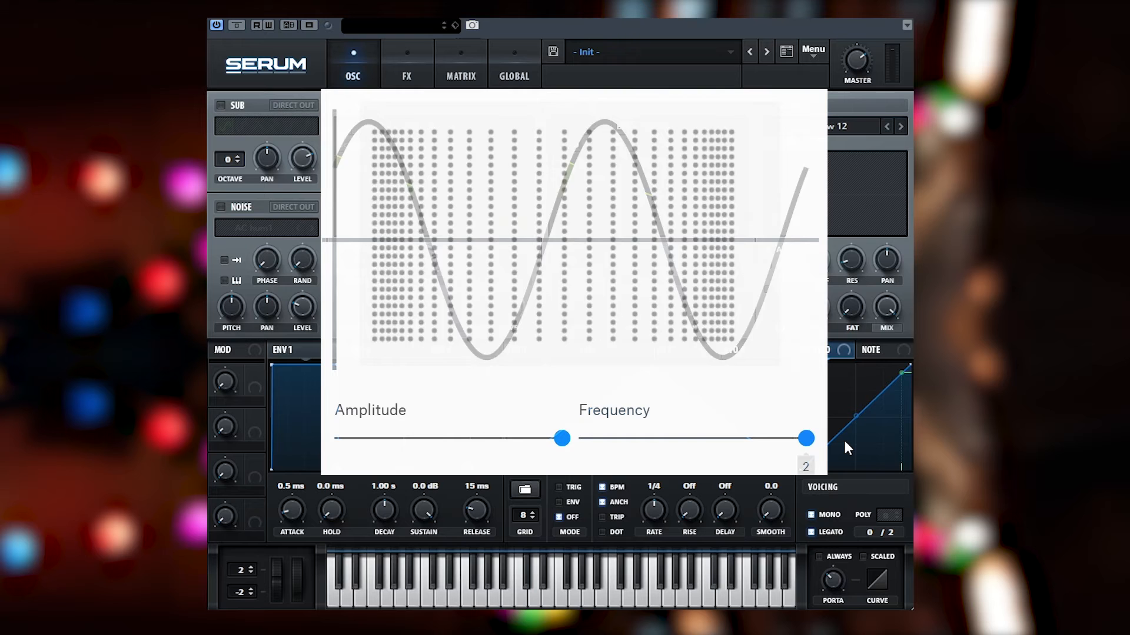
drag(805, 438, 638, 438)
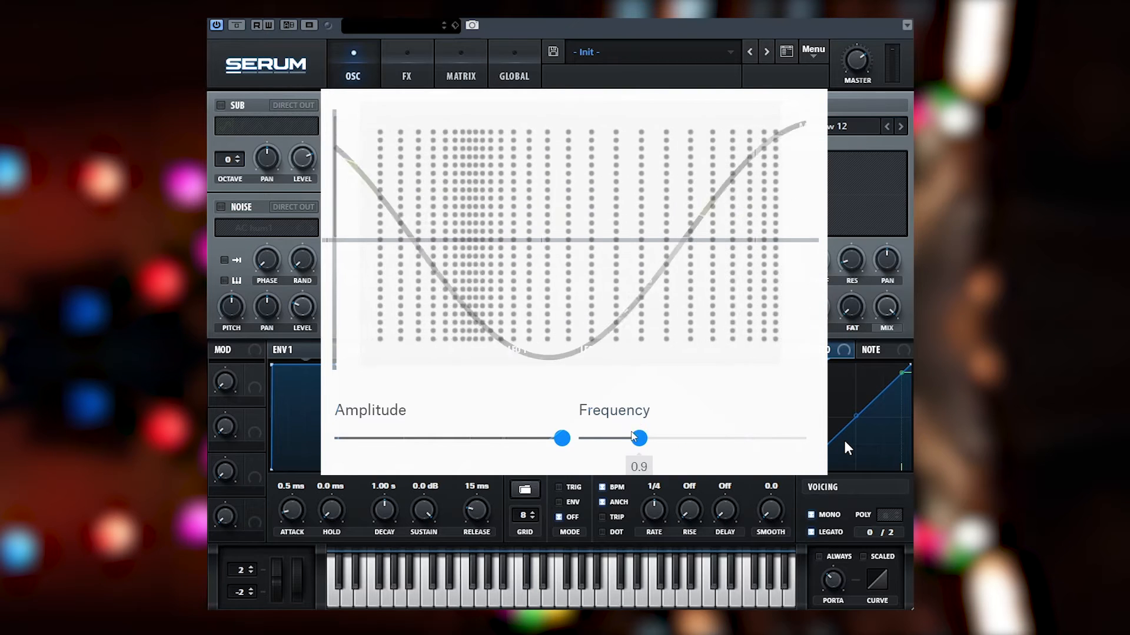
drag(638, 438, 577, 438)
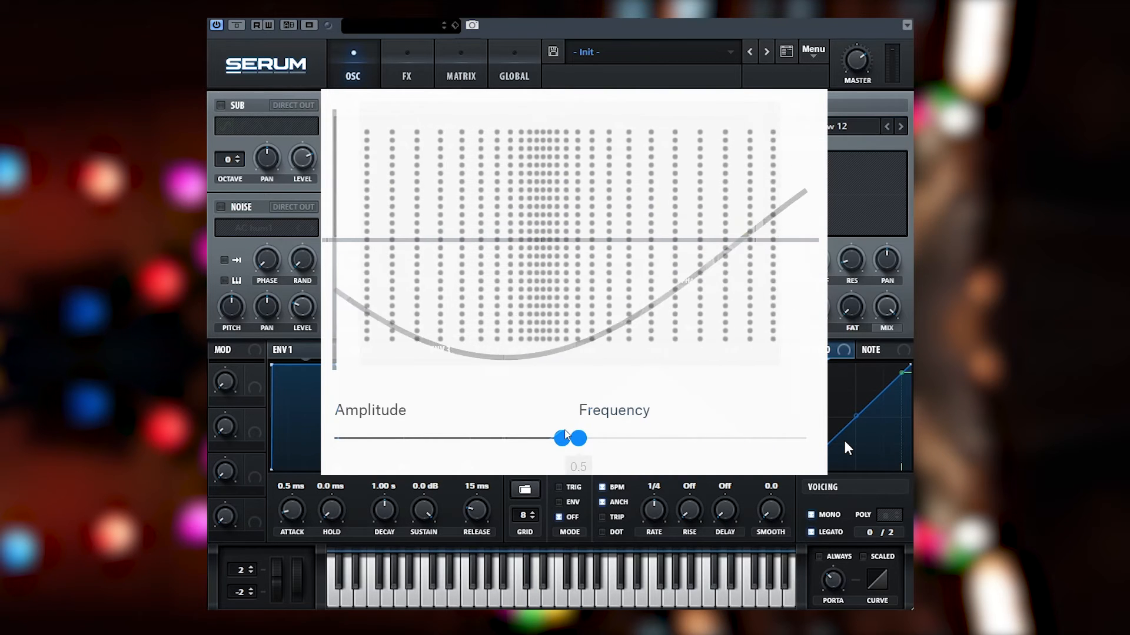
drag(577, 438, 575, 438)
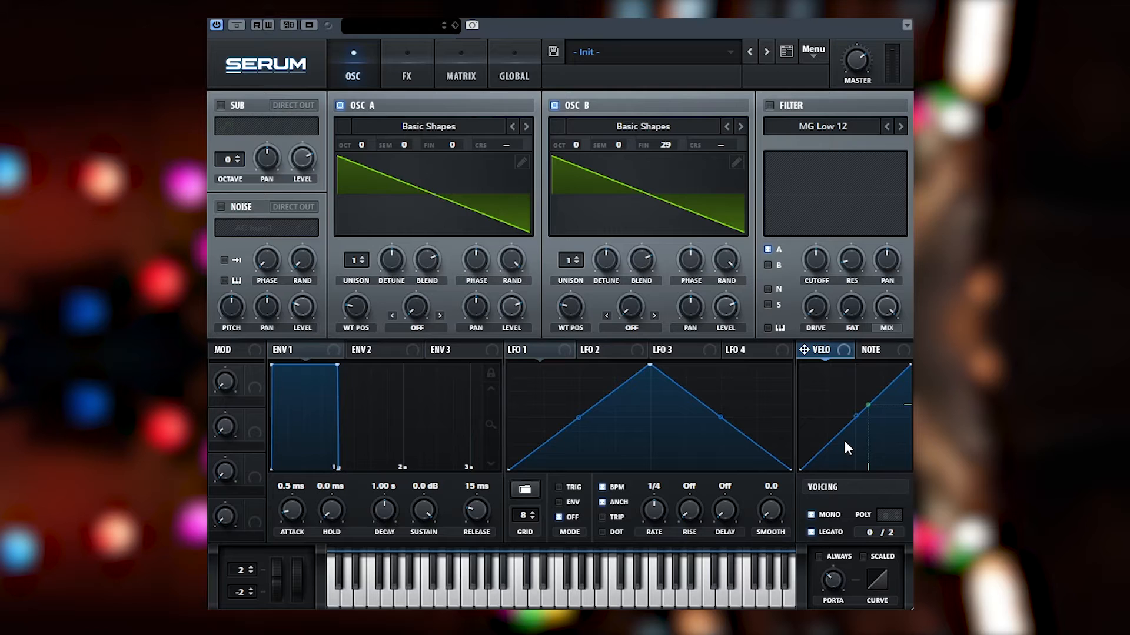
mouse_move(709, 390)
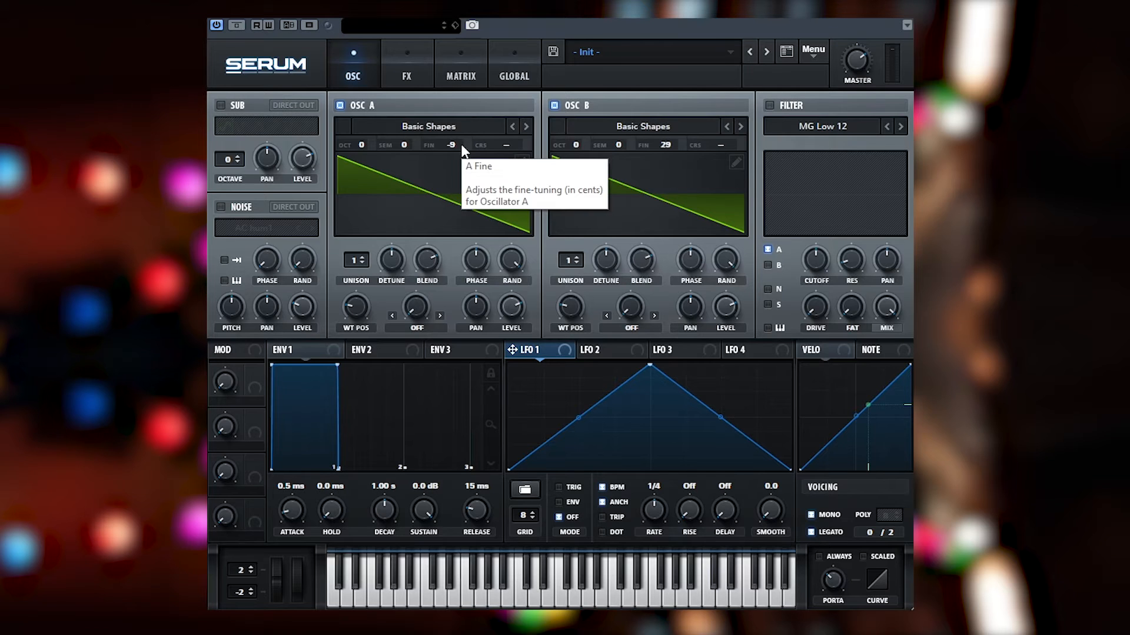
Visit the FX rack, nudge a control there, and return to the oscillator page.
click(406, 63)
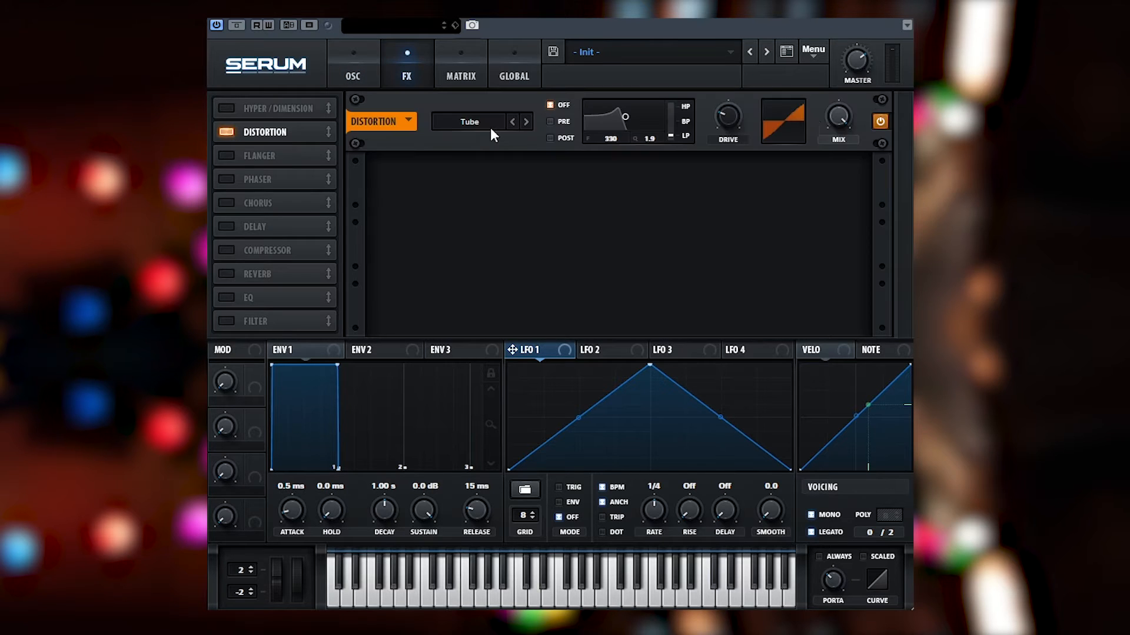
drag(727, 118, 727, 94)
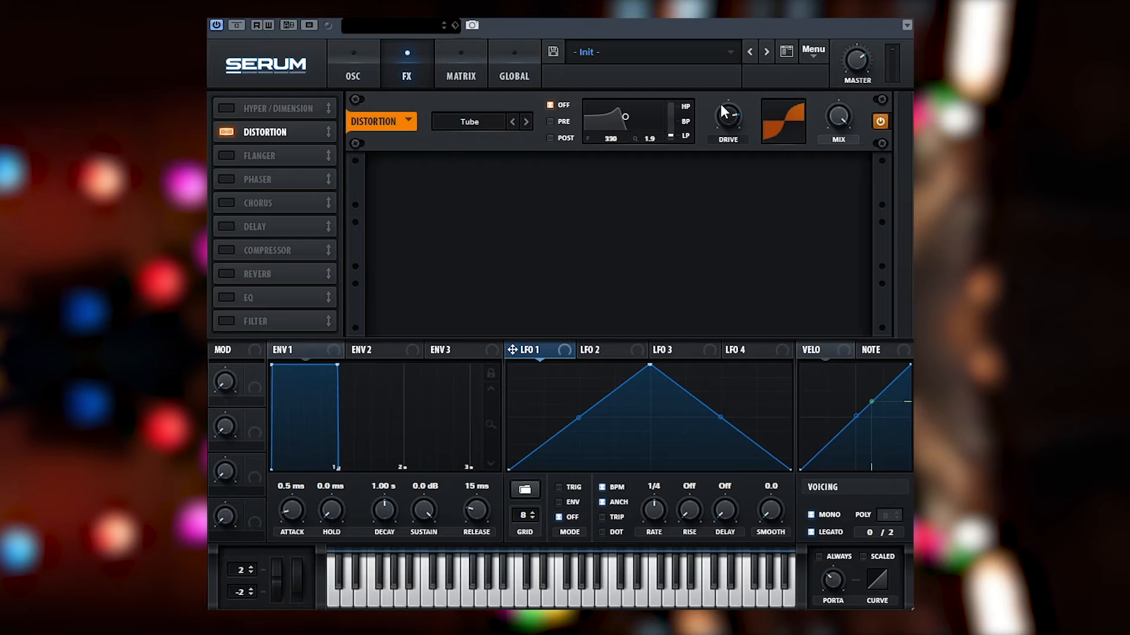
click(352, 64)
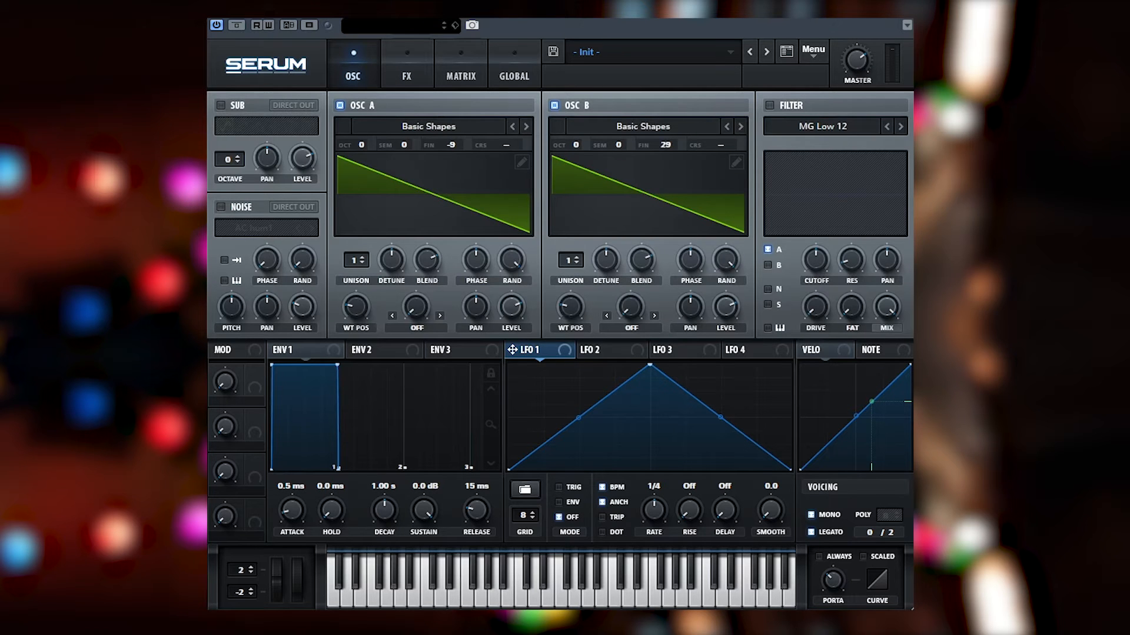
mouse_move(721, 144)
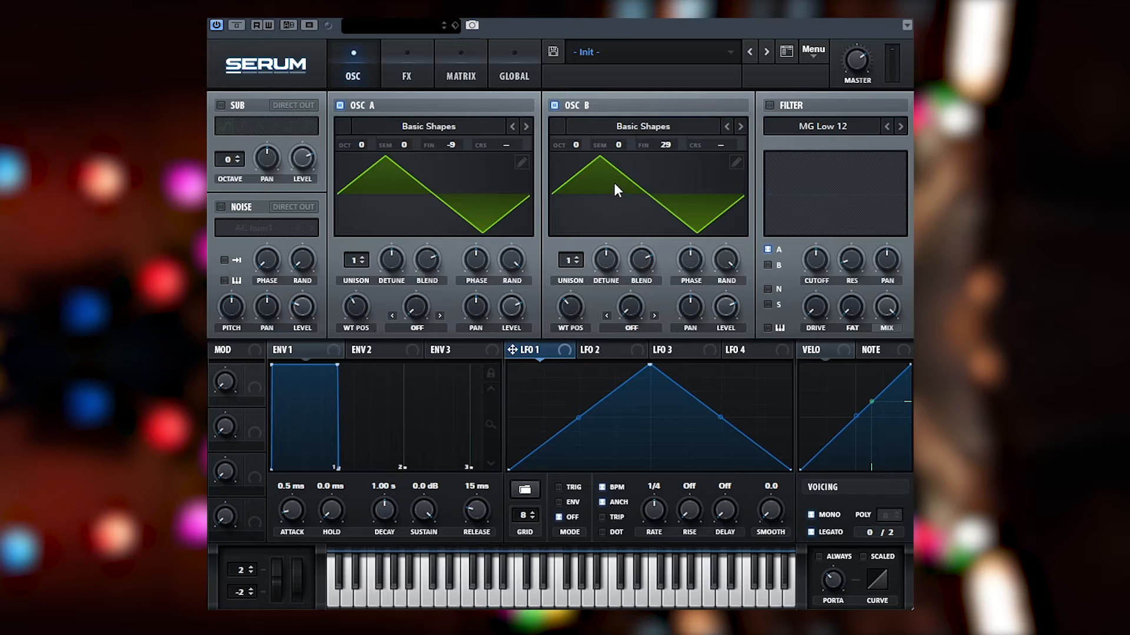
mouse_move(629, 220)
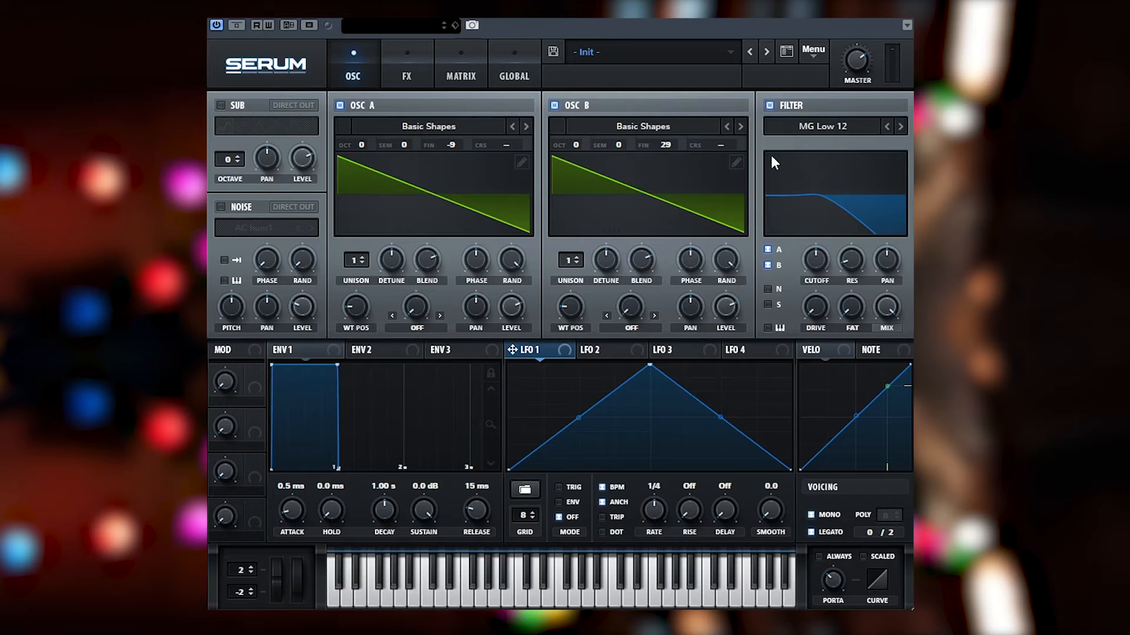
mouse_move(795, 272)
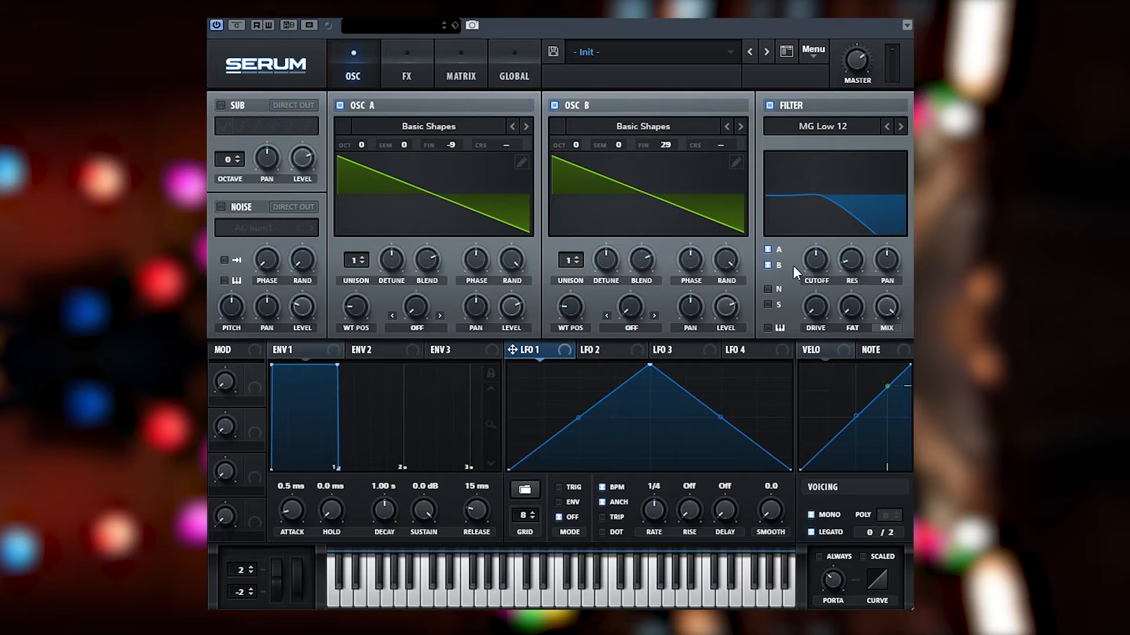
mouse_move(585, 191)
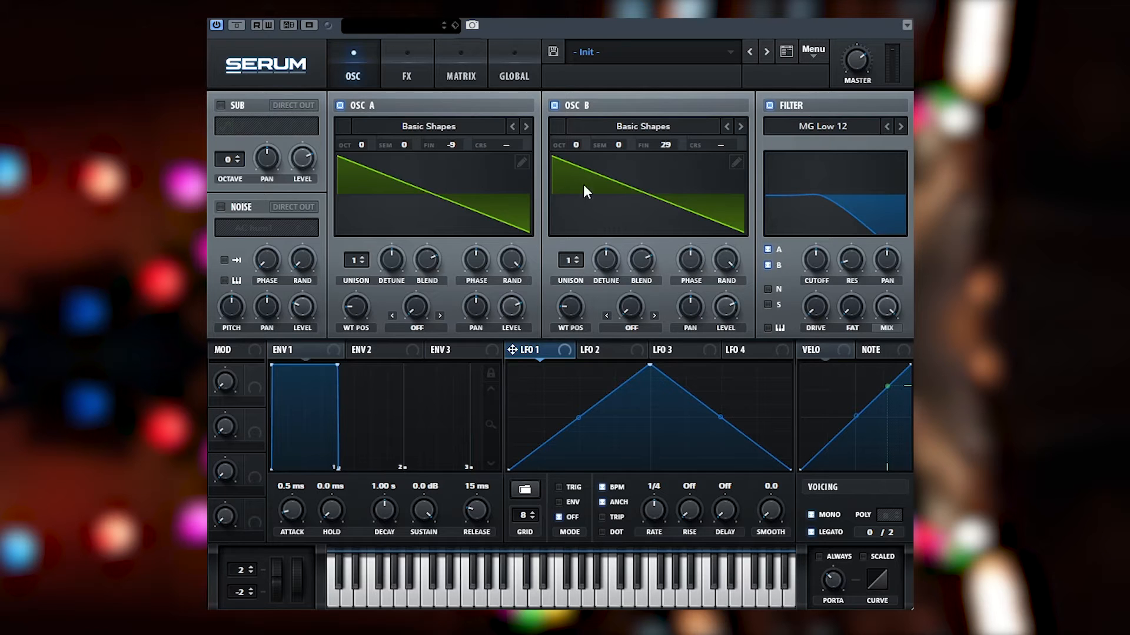
mouse_move(640, 217)
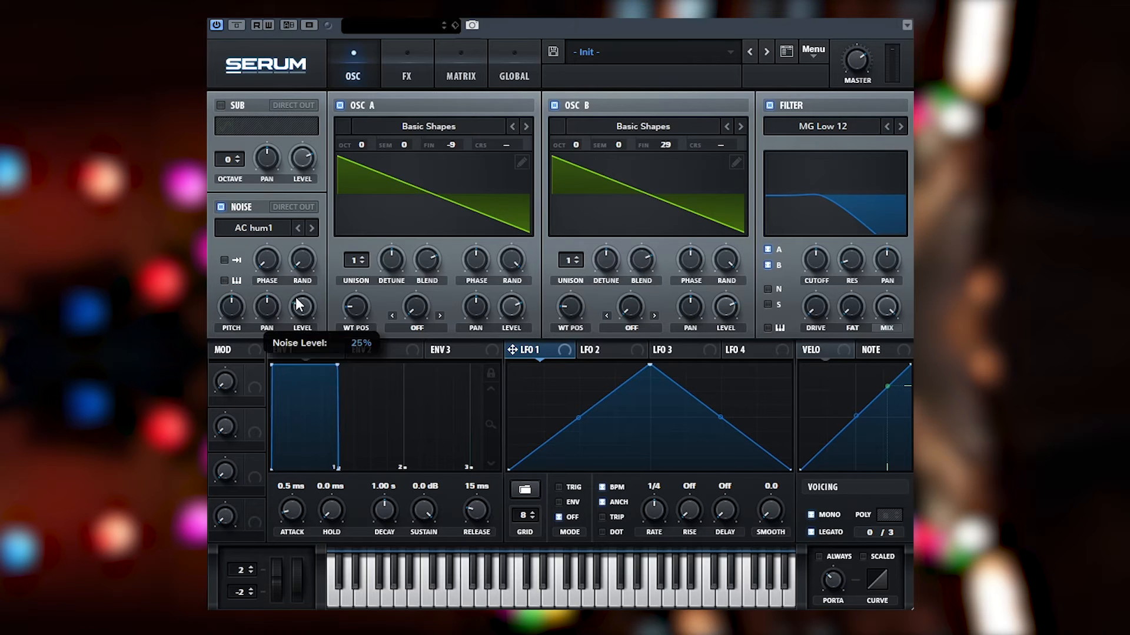
Set the noise layer to Analog ARP white and bring up the FX rack for the Tube distortion.
click(255, 227)
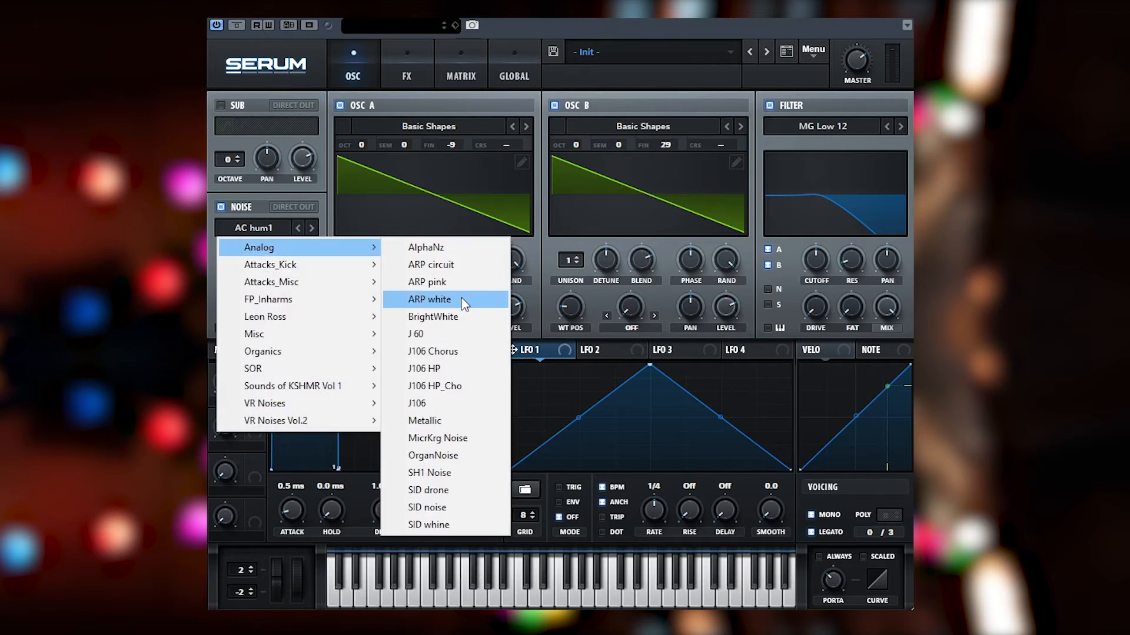
click(430, 299)
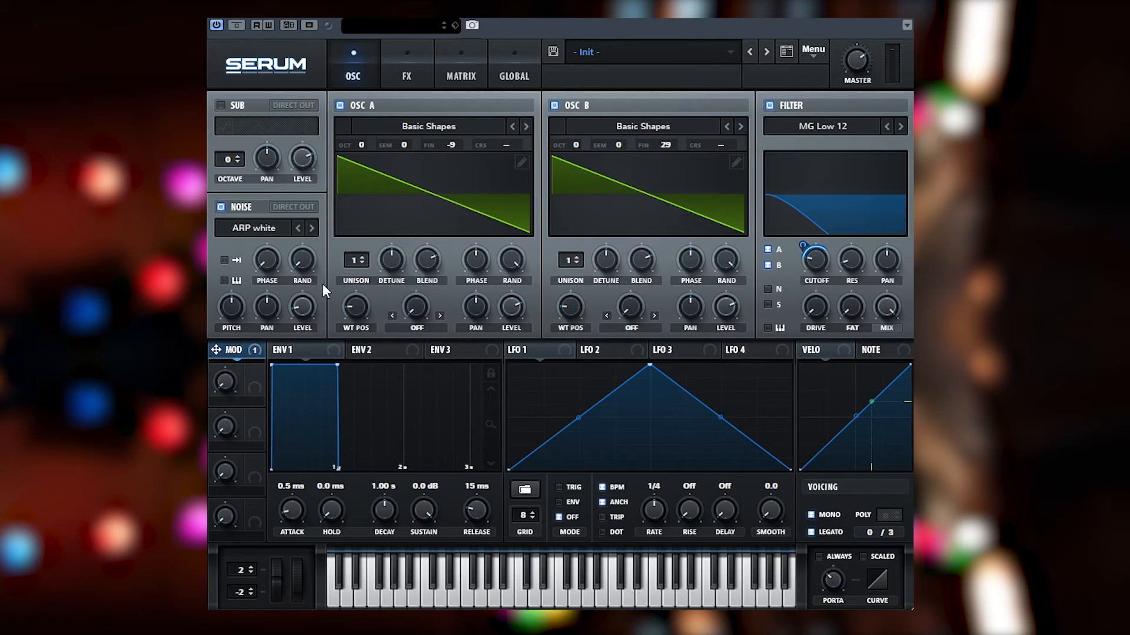
mouse_move(303, 306)
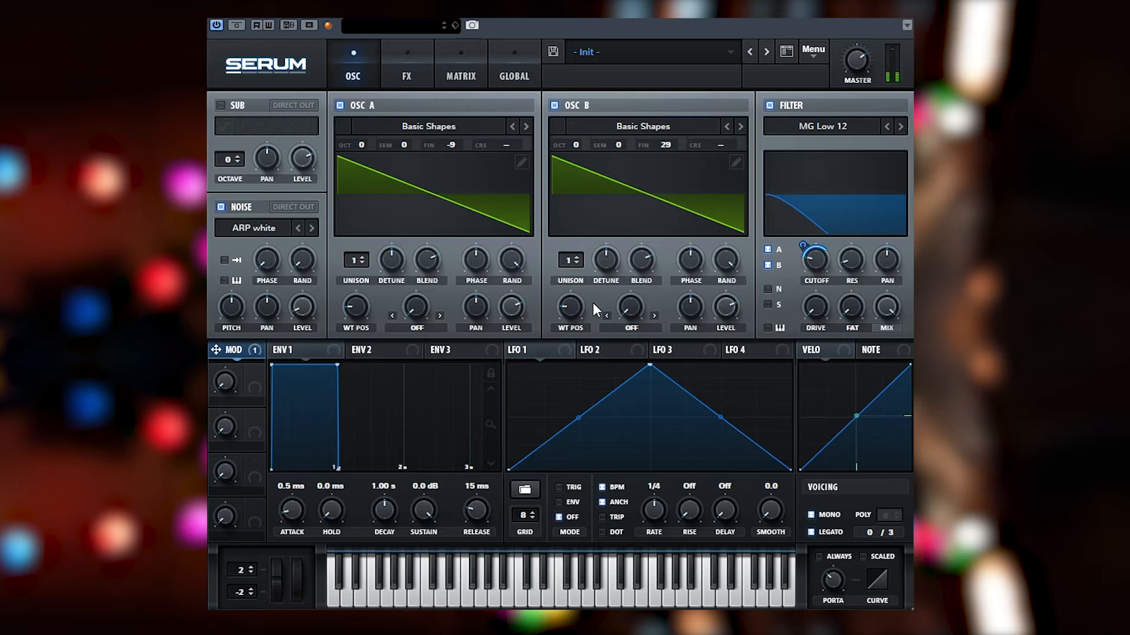
click(406, 64)
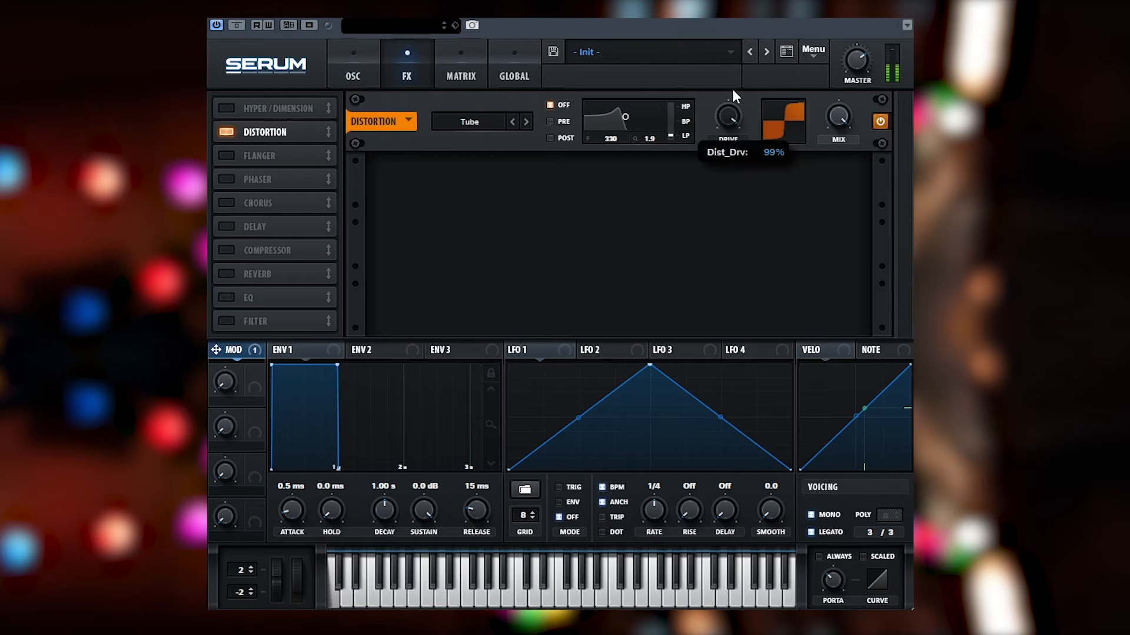
mouse_move(753, 133)
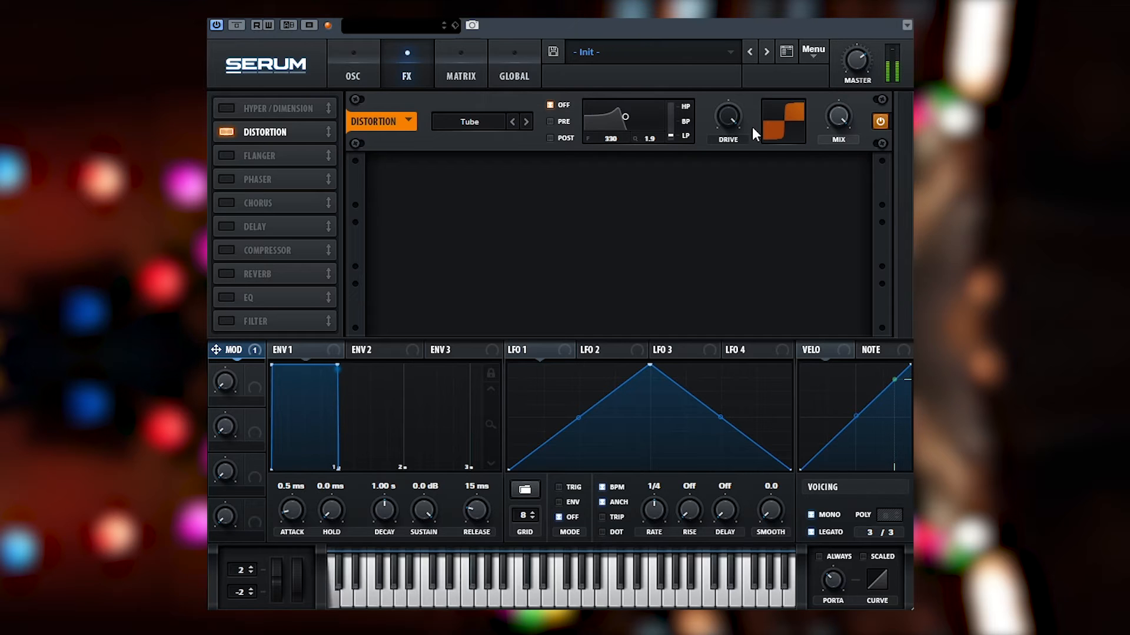
Set the filter type to Misc Dist.Comb 1 LP and reshape its response curve.
click(352, 64)
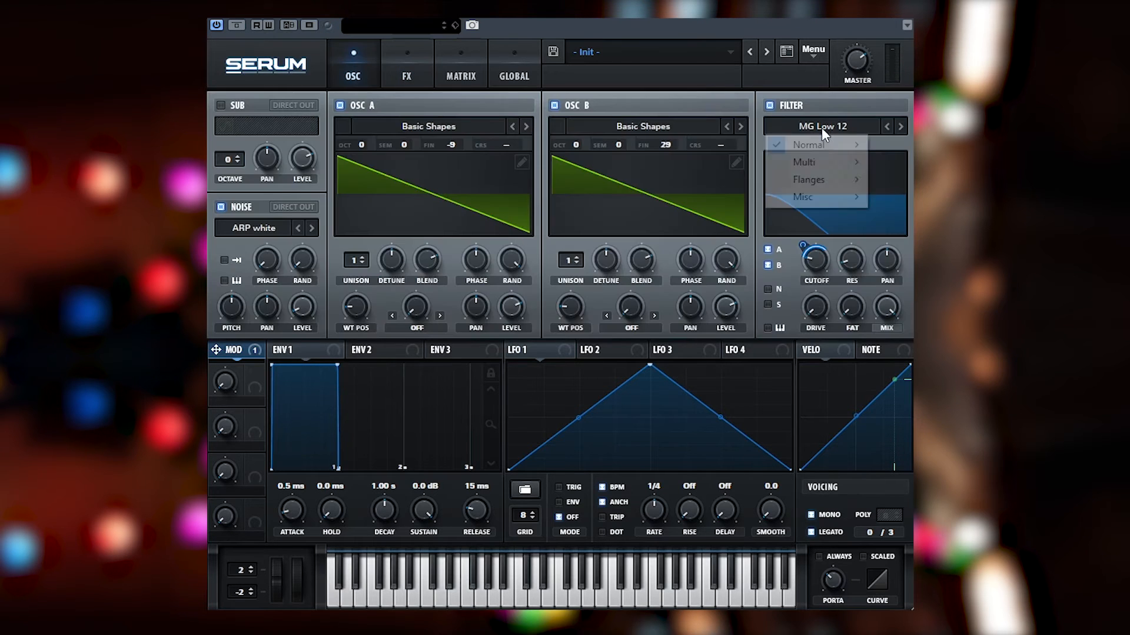
mouse_move(801, 197)
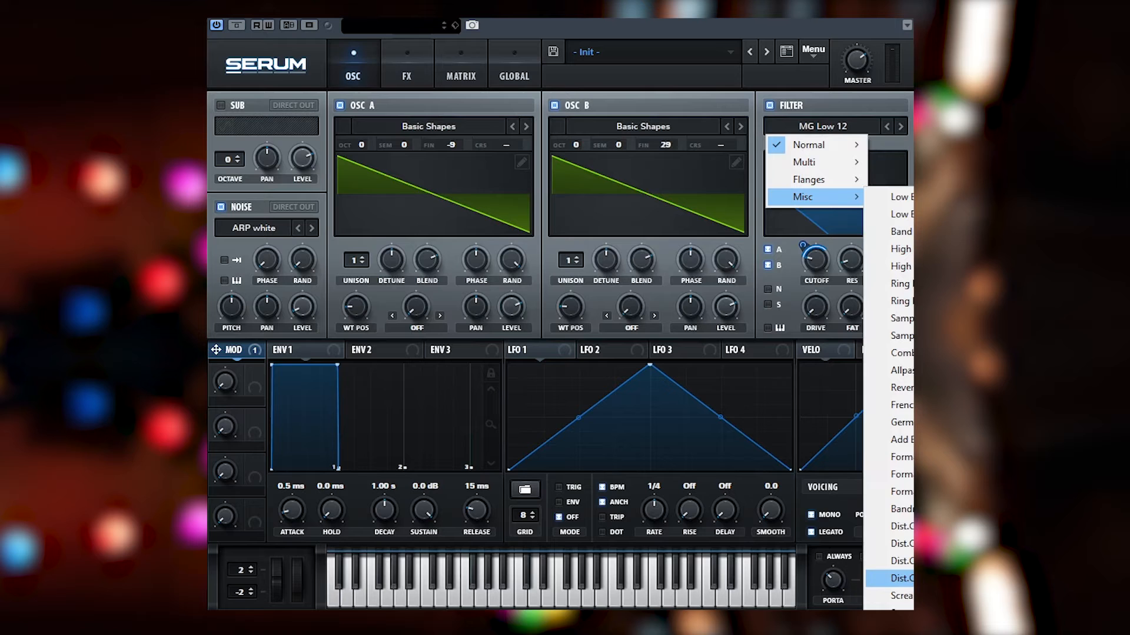
click(900, 577)
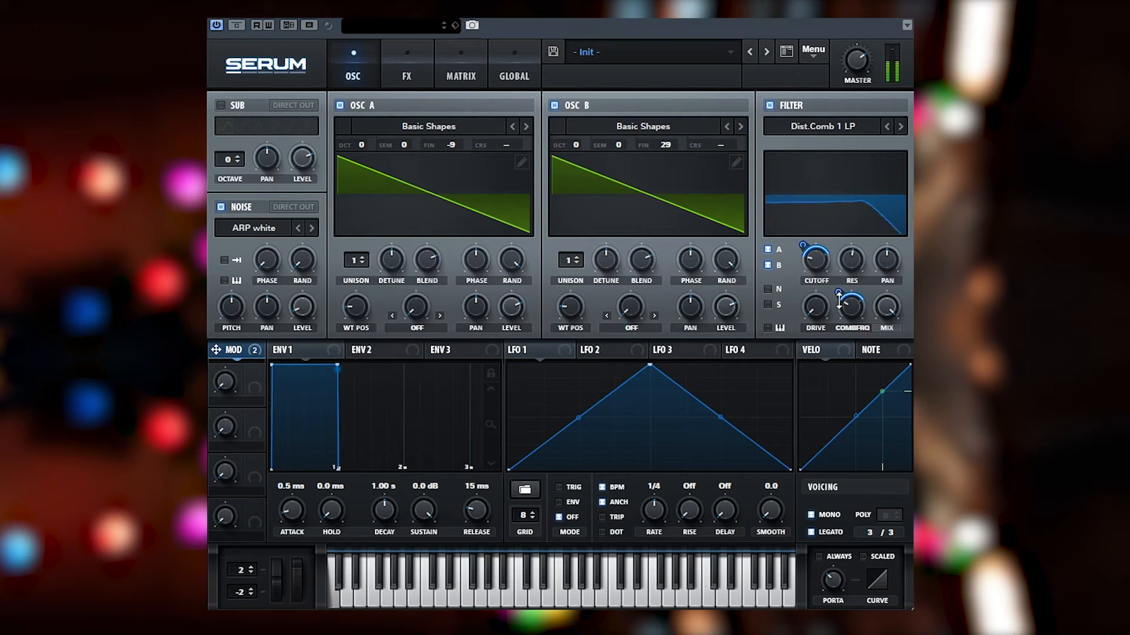
drag(849, 307, 850, 295)
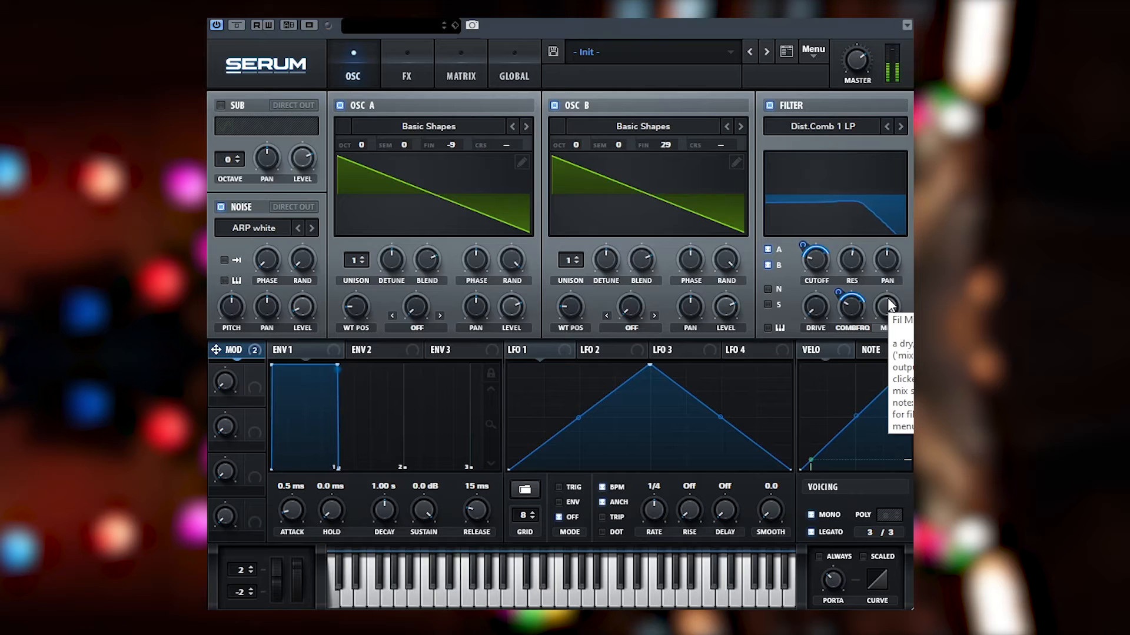
mouse_move(631, 303)
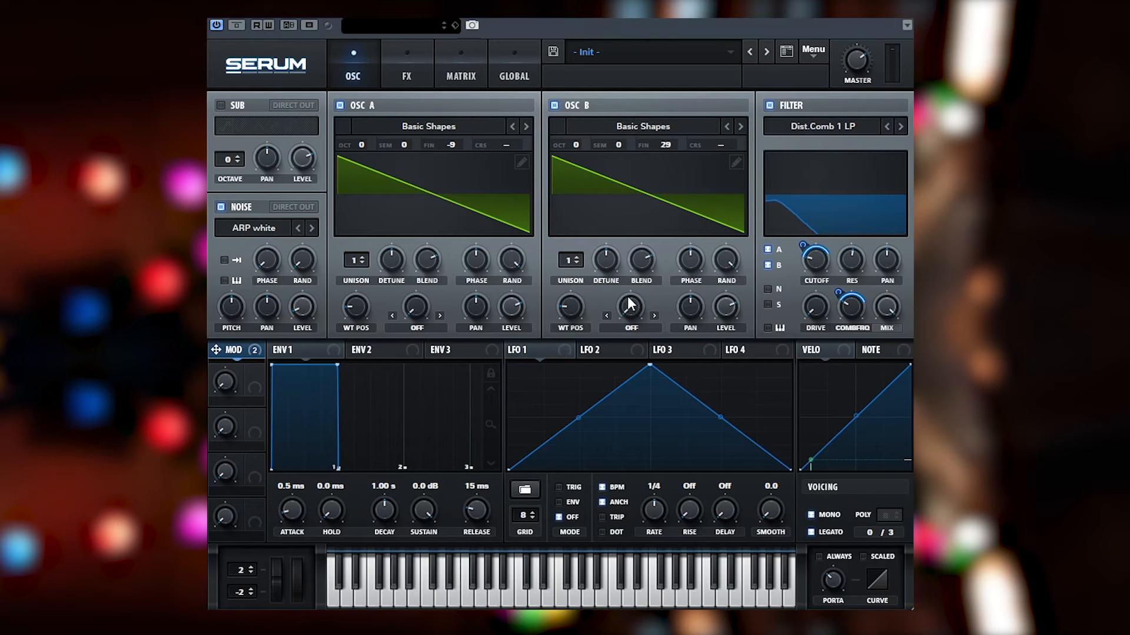
mouse_move(630, 299)
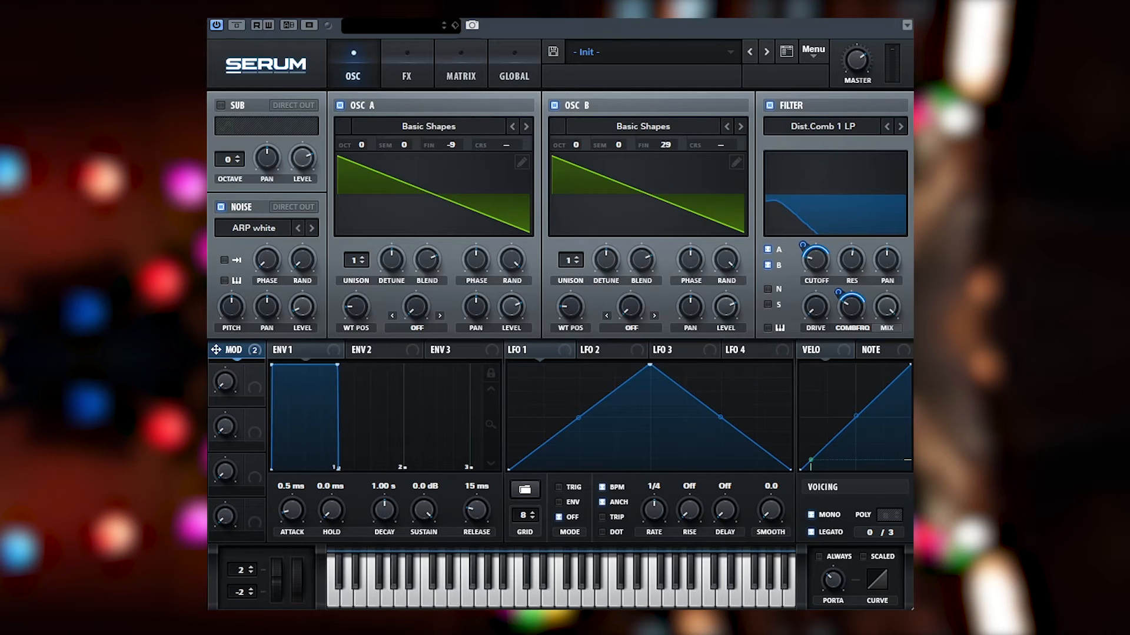
mouse_move(744, 391)
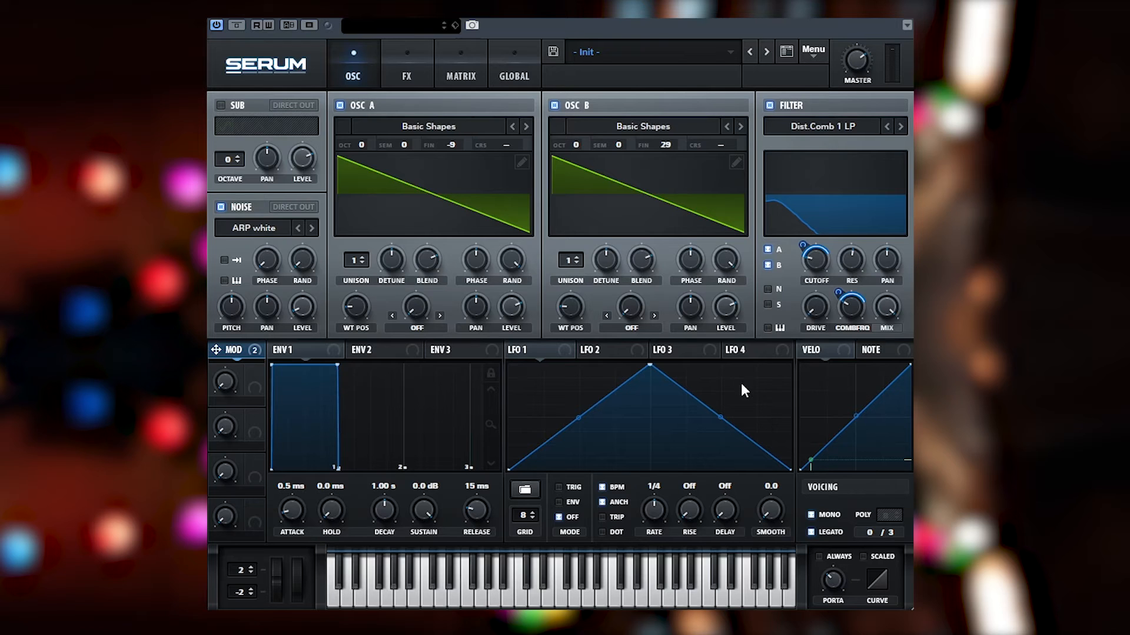
mouse_move(668, 358)
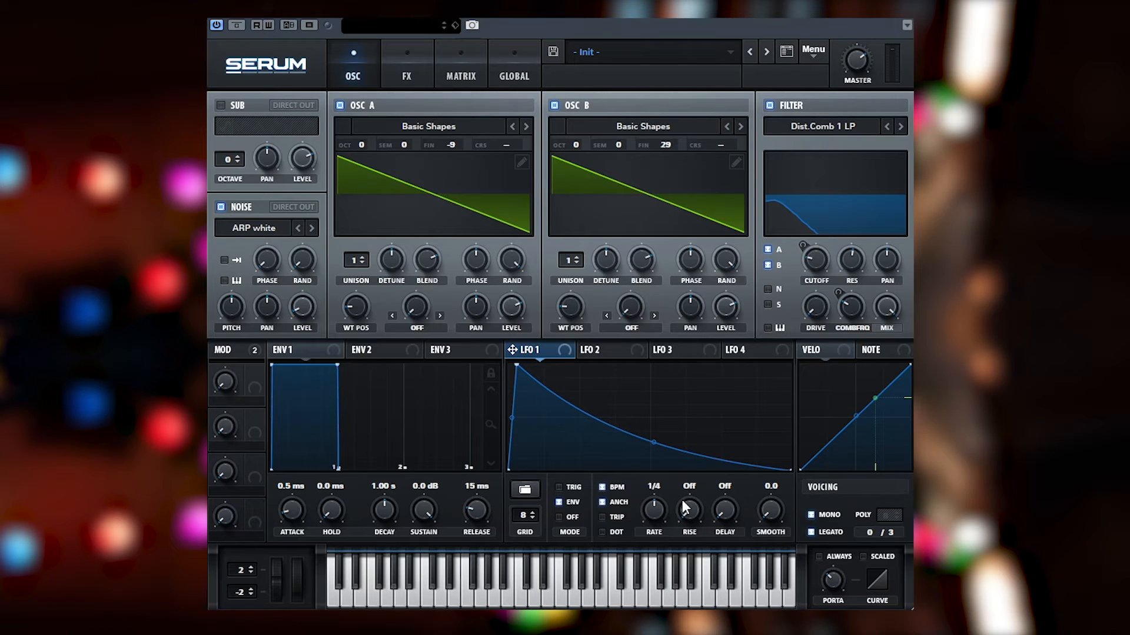
mouse_move(622, 438)
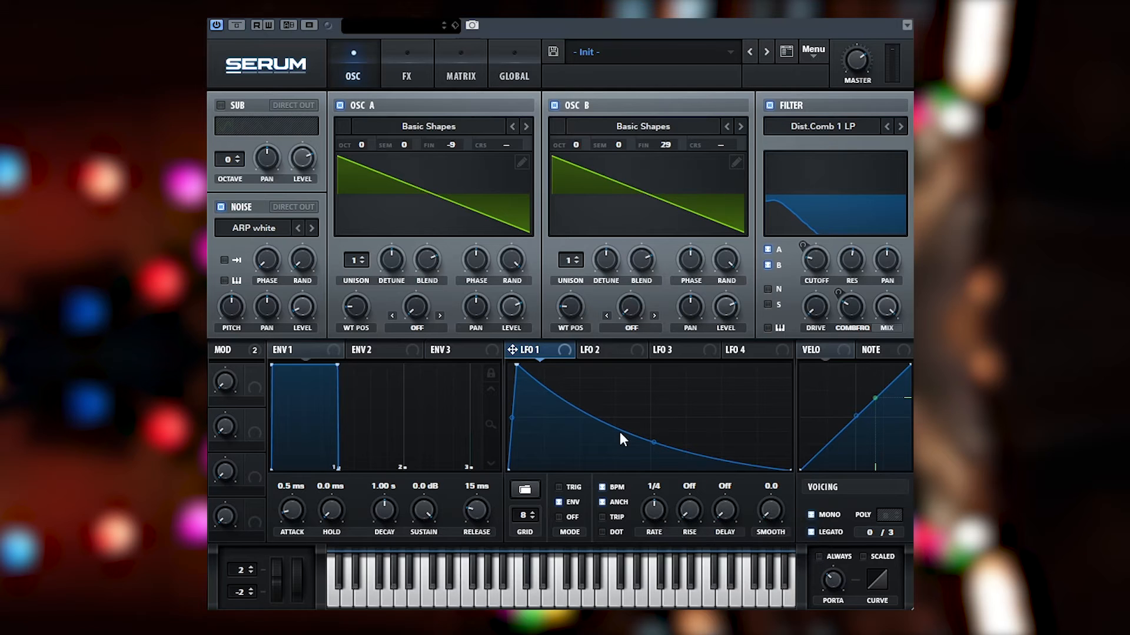
mouse_move(660, 523)
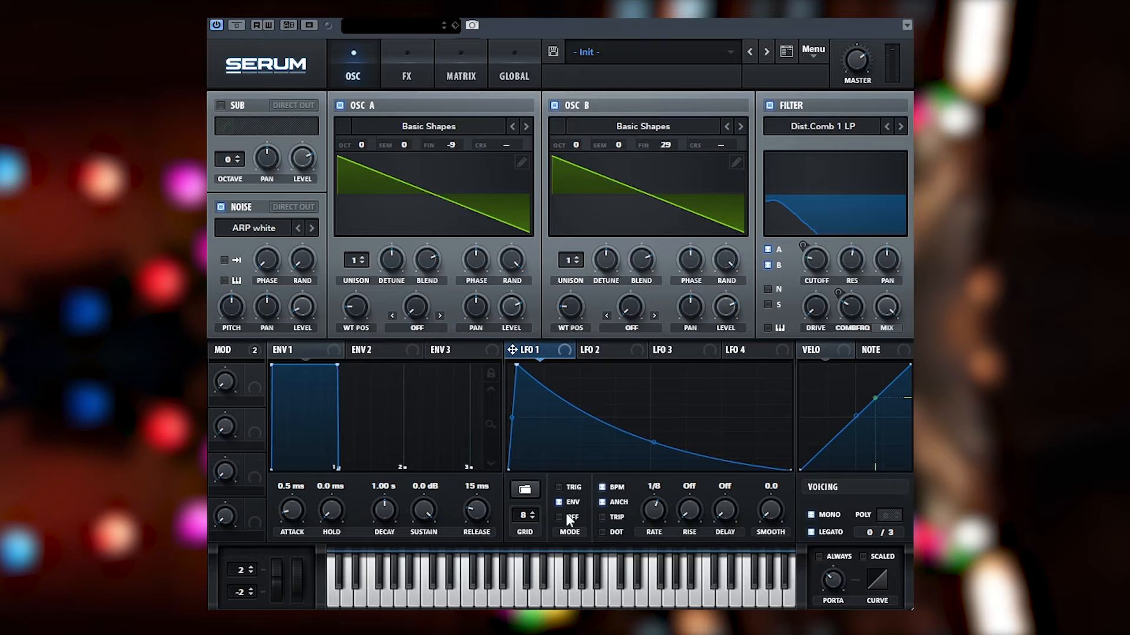
mouse_move(570, 518)
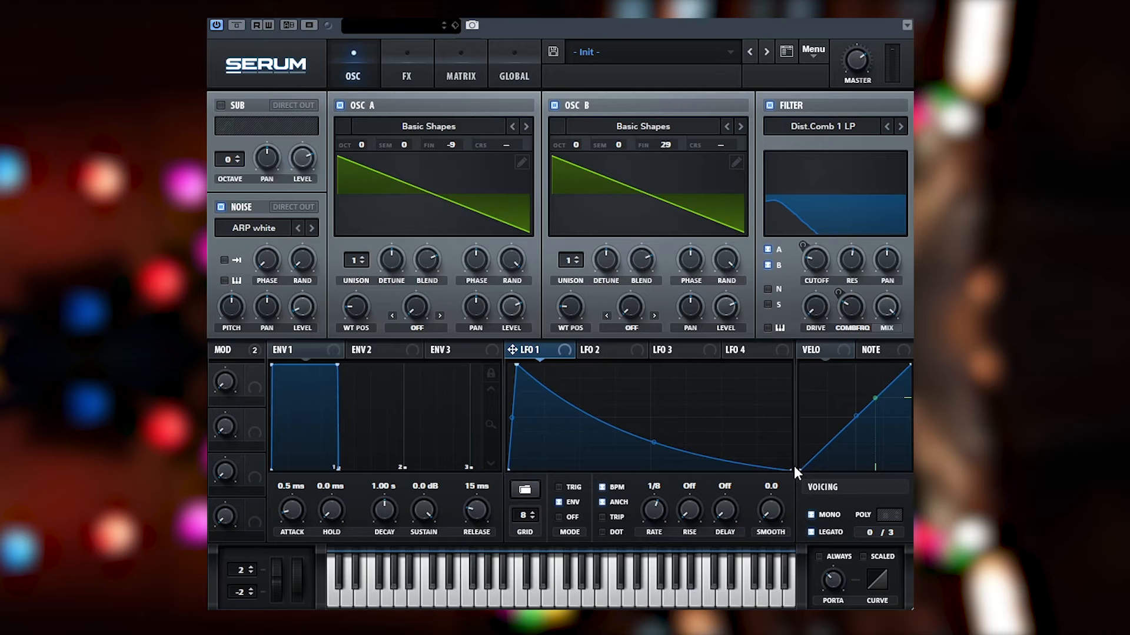
mouse_move(292, 369)
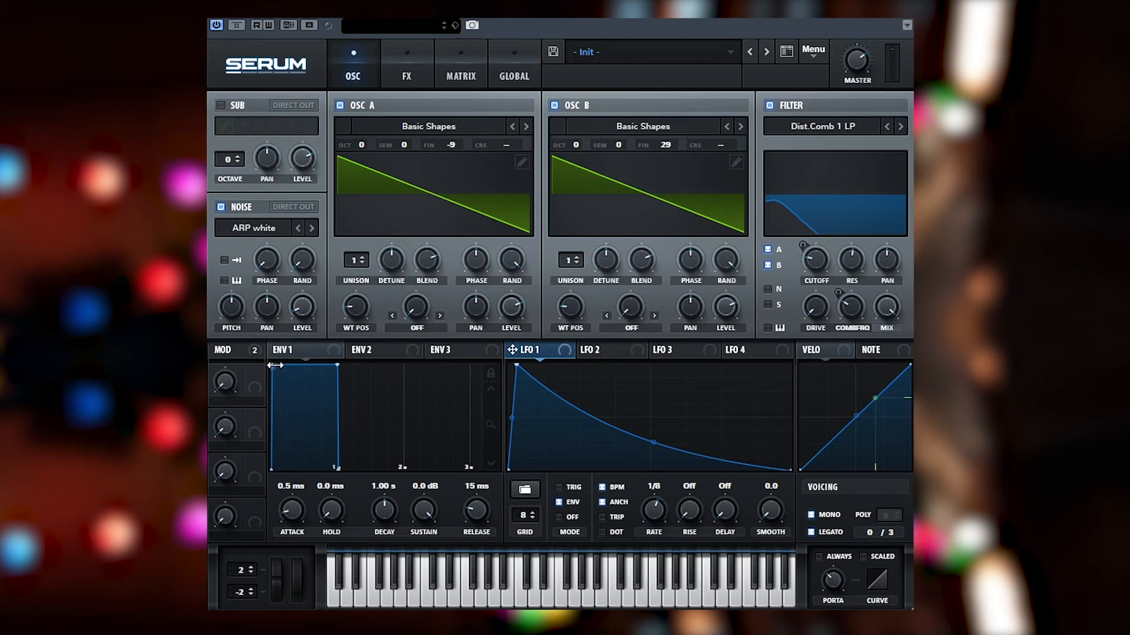
mouse_move(410, 475)
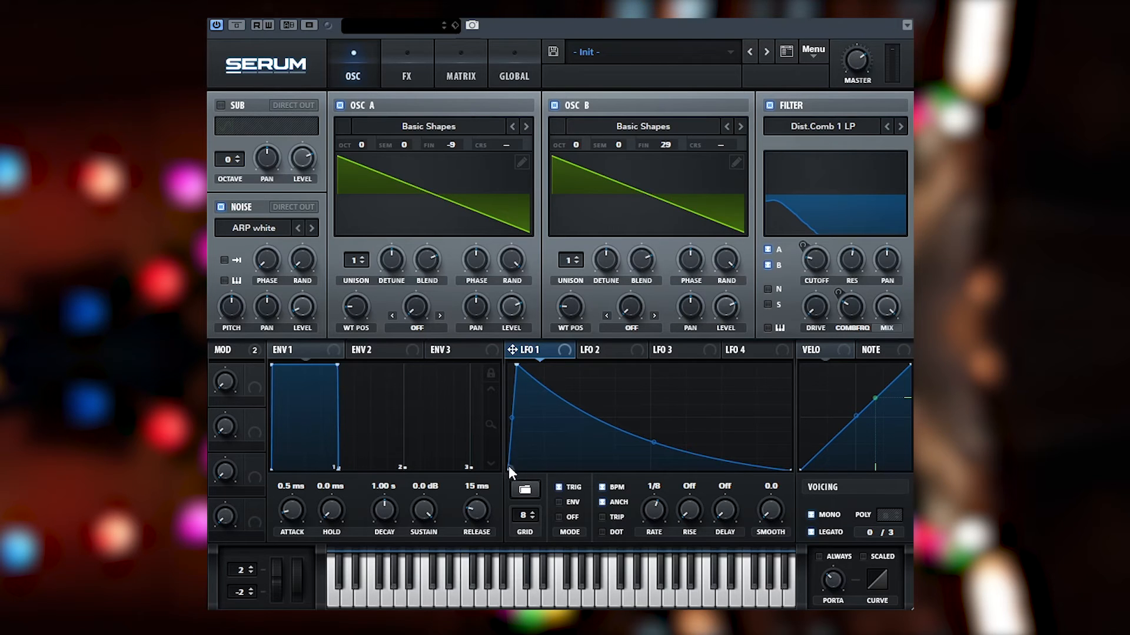
mouse_move(756, 493)
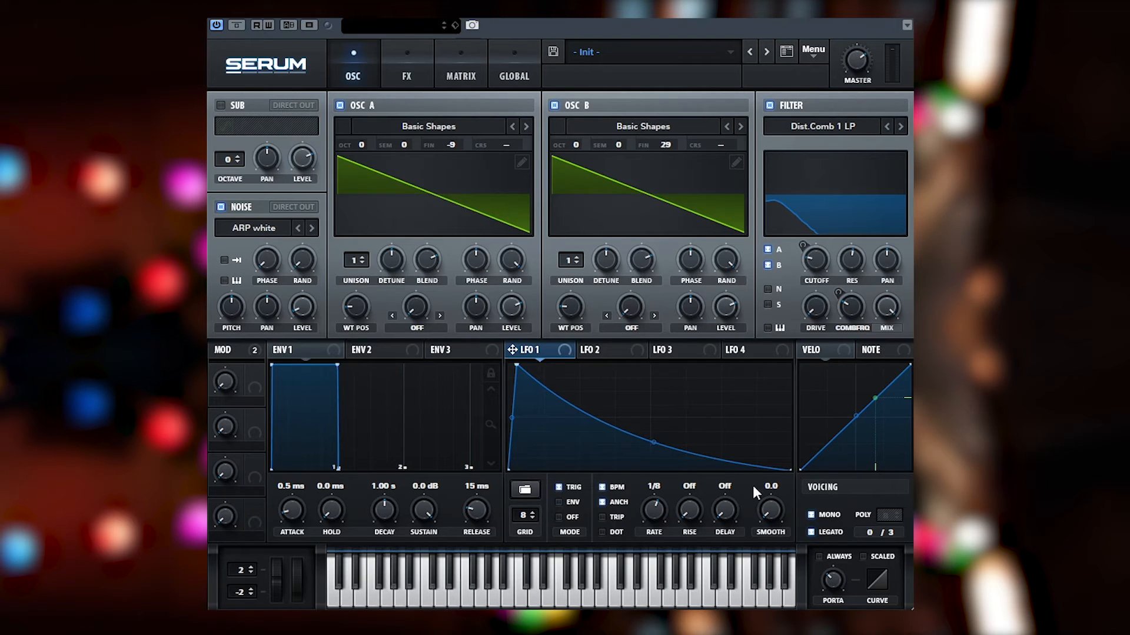
Switch LFO 1 to trigger mode for its 1/8-rate decaying ramp.
click(559, 503)
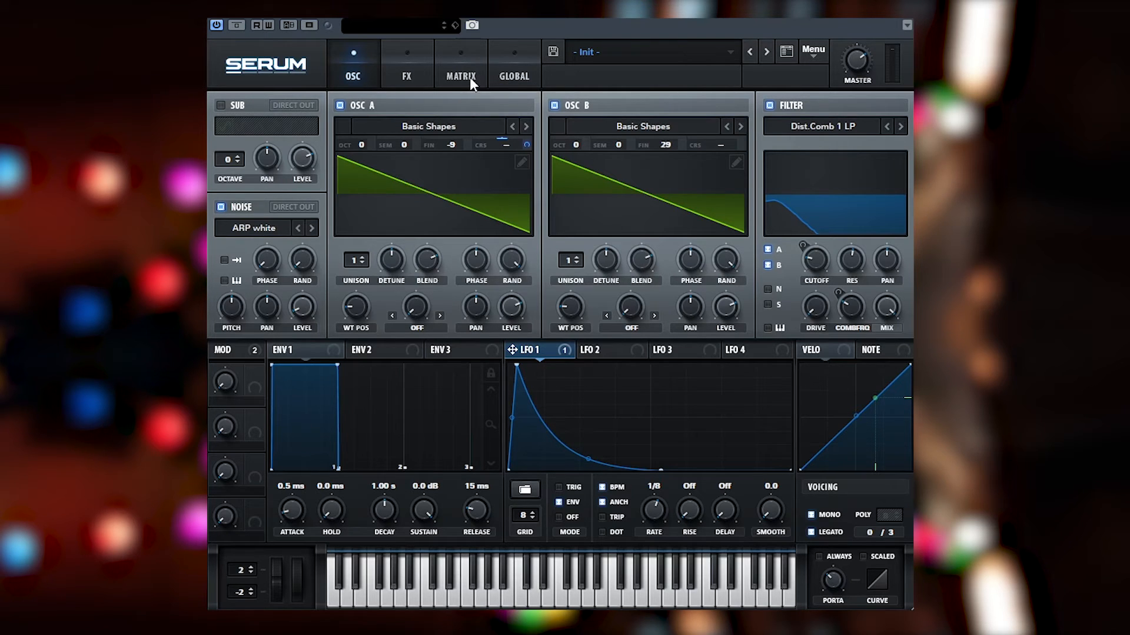
mouse_move(545, 360)
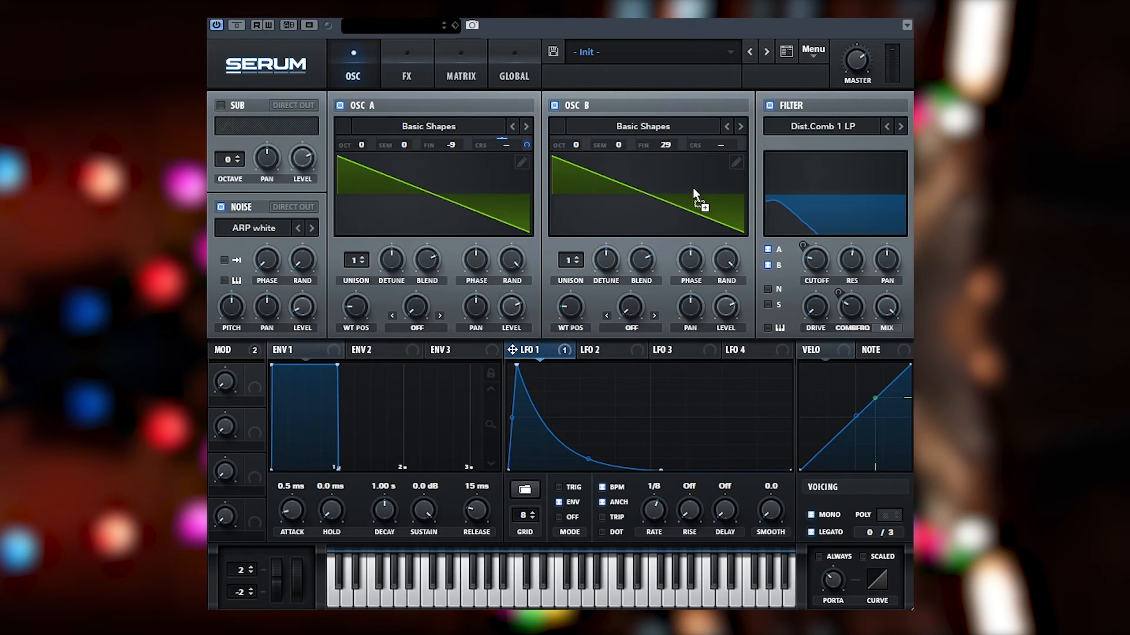
In the MATRIX, make LFO 1's A CoarsePit and B CoarsePit routings unipolar.
click(460, 64)
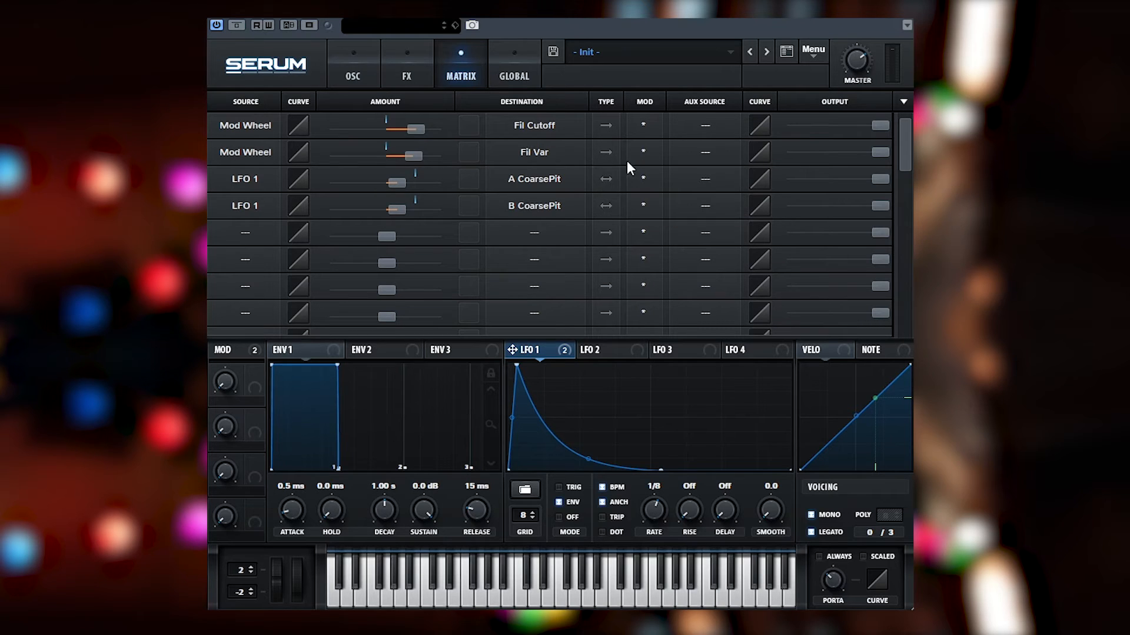
mouse_move(605, 182)
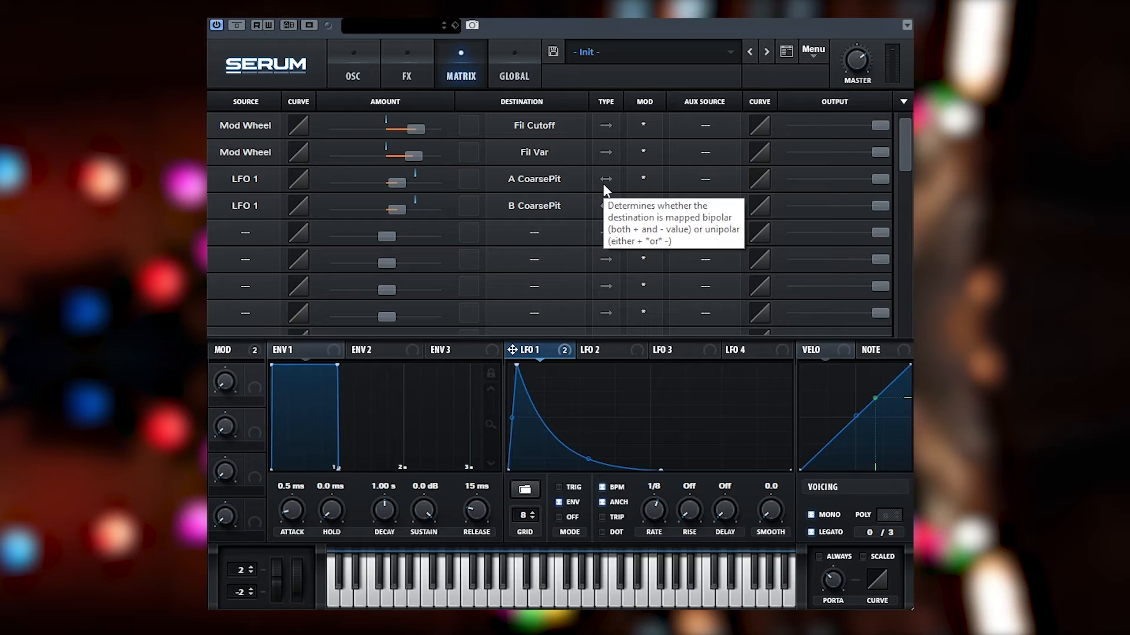
mouse_move(623, 160)
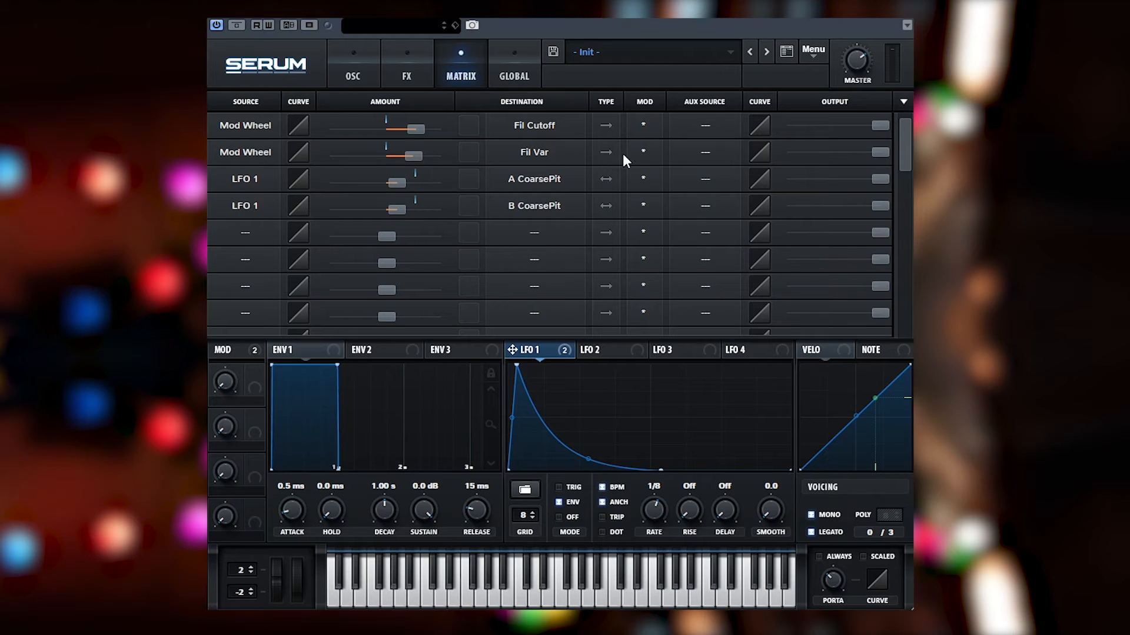
mouse_move(605, 179)
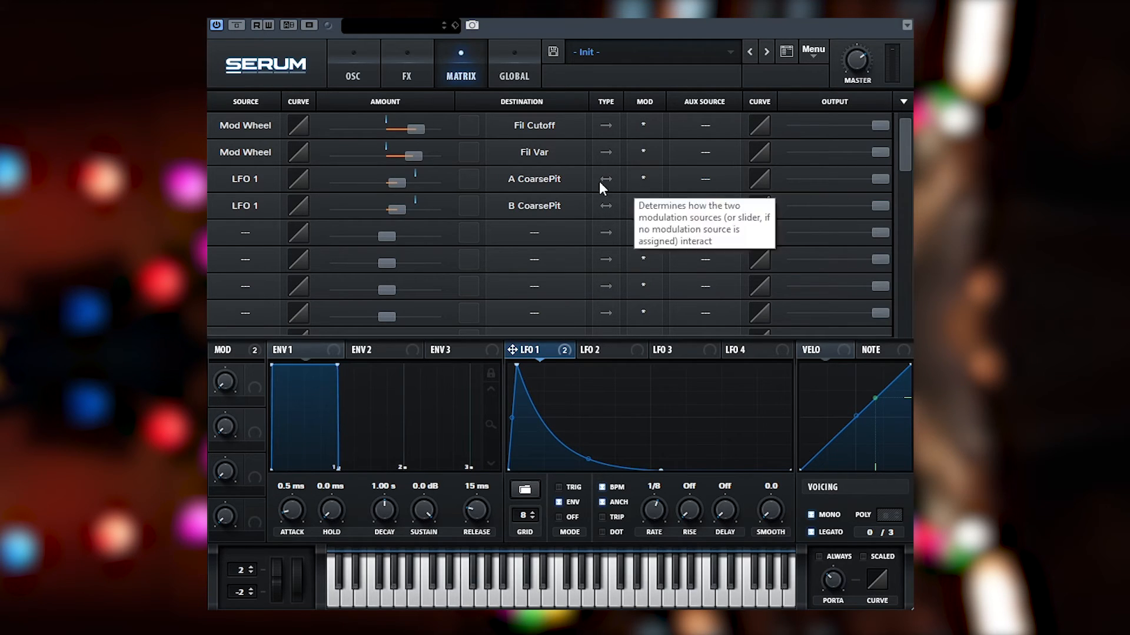
mouse_move(623, 186)
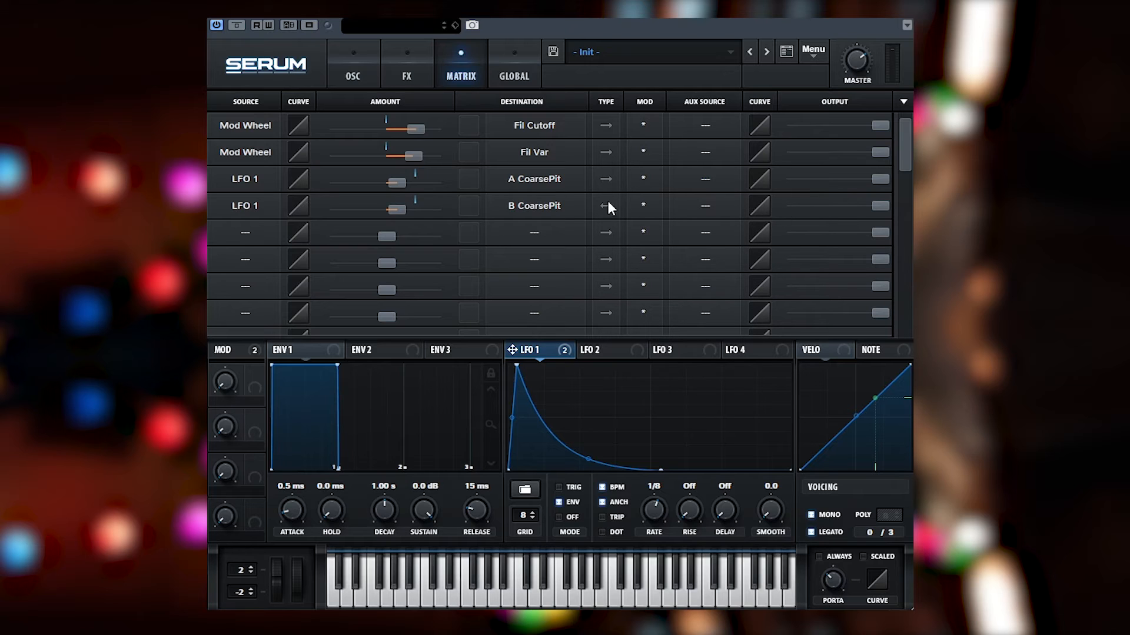
click(352, 64)
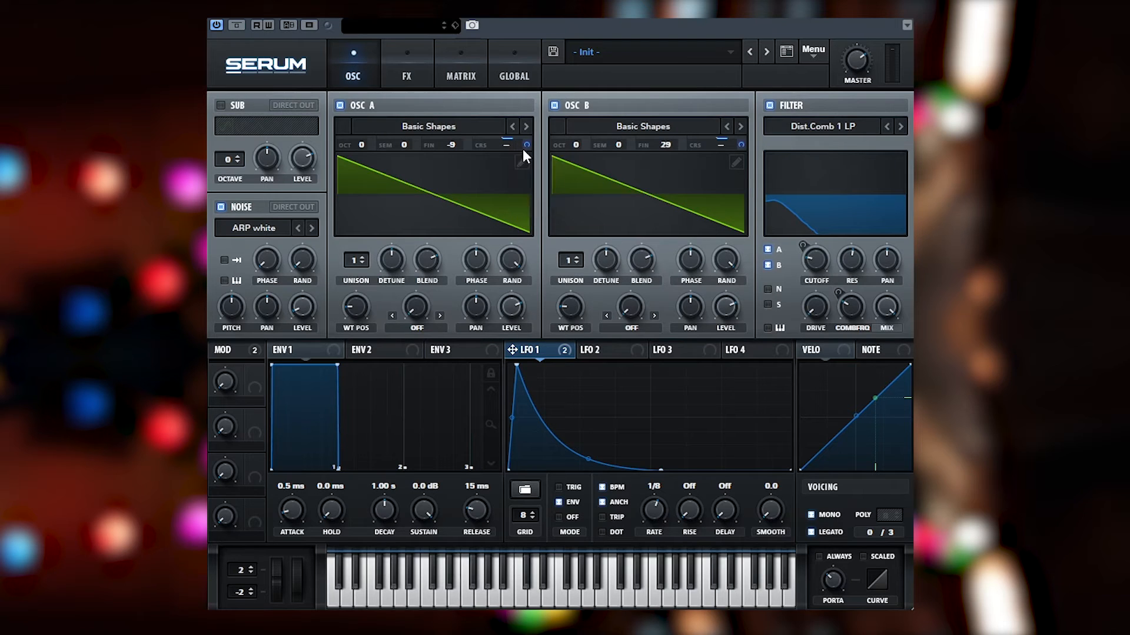
mouse_move(532, 160)
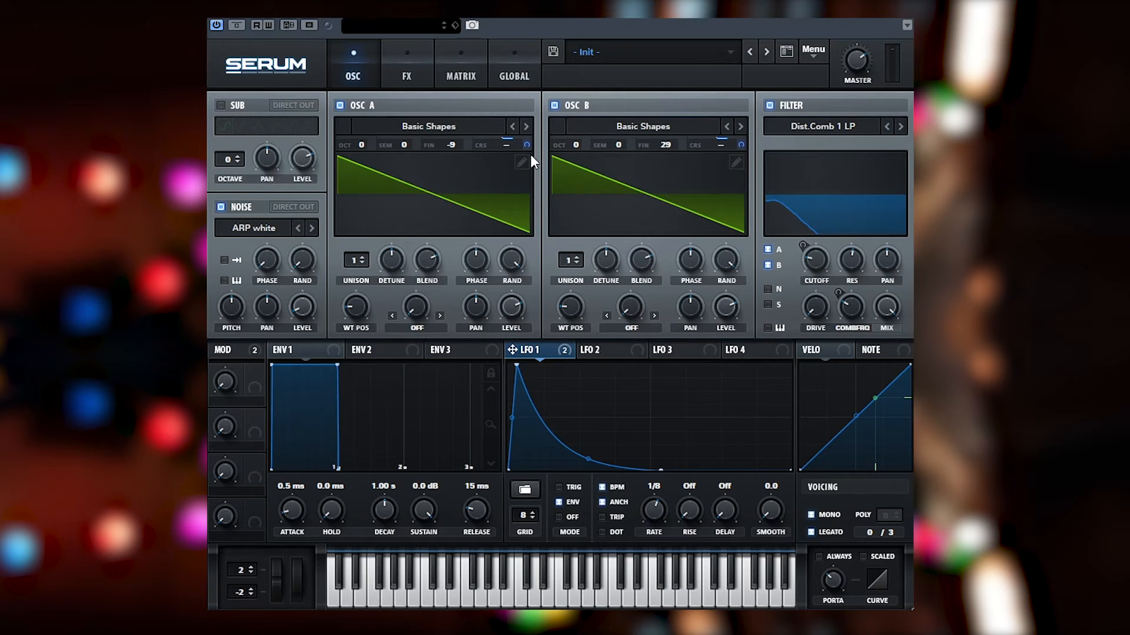
mouse_move(872, 268)
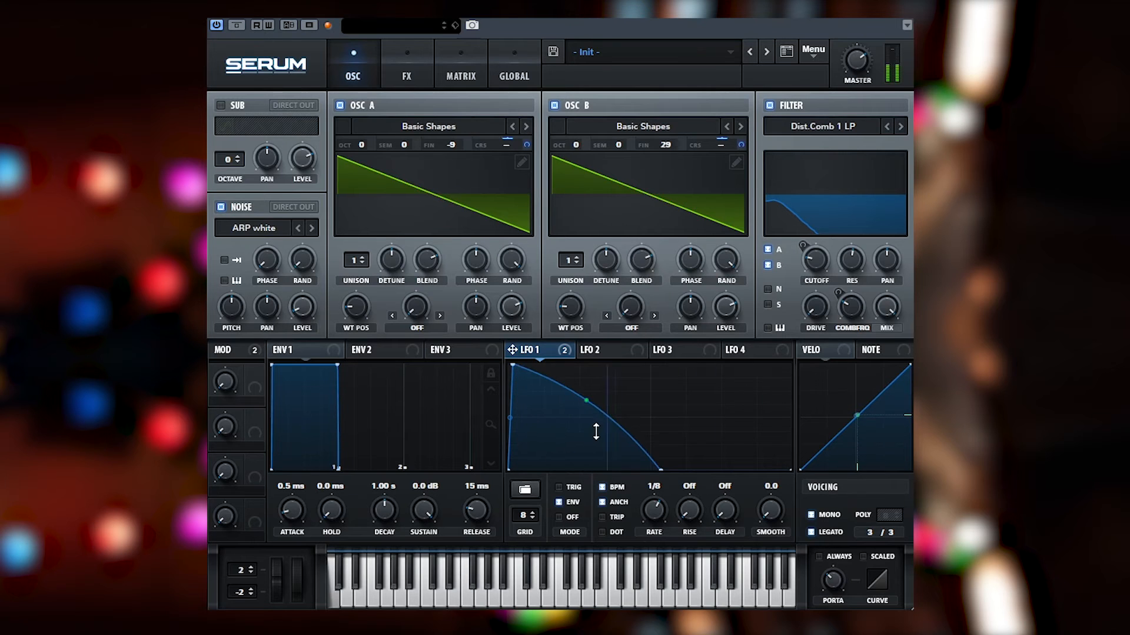
Bend LFO 1's curve into a sharper exponential decay that drops to zero sooner.
drag(586, 400, 586, 467)
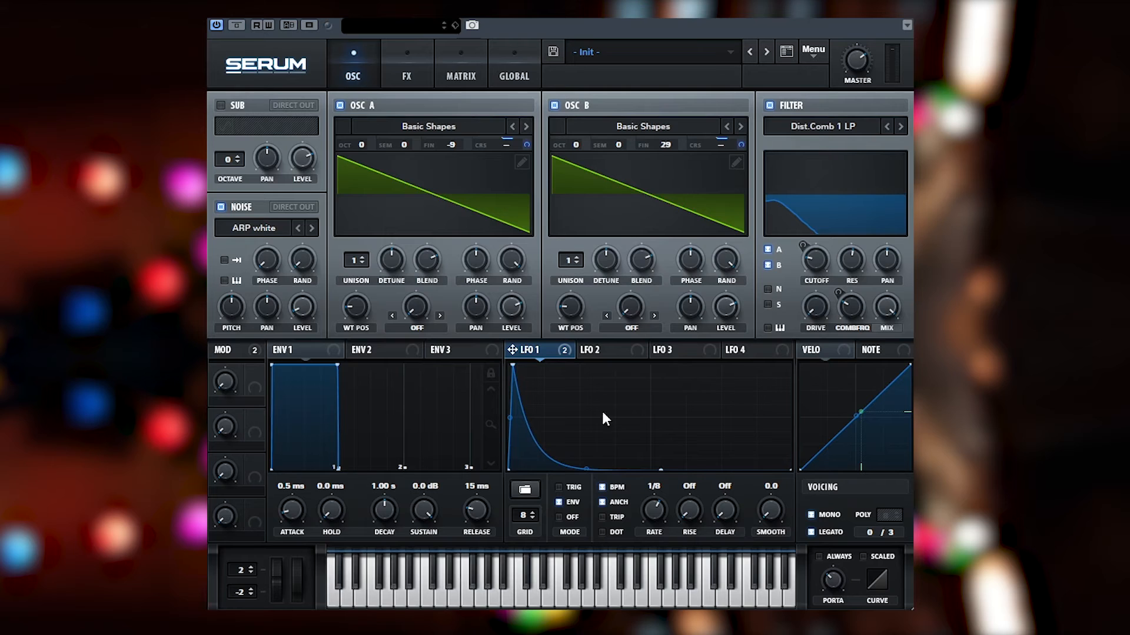
mouse_move(596, 478)
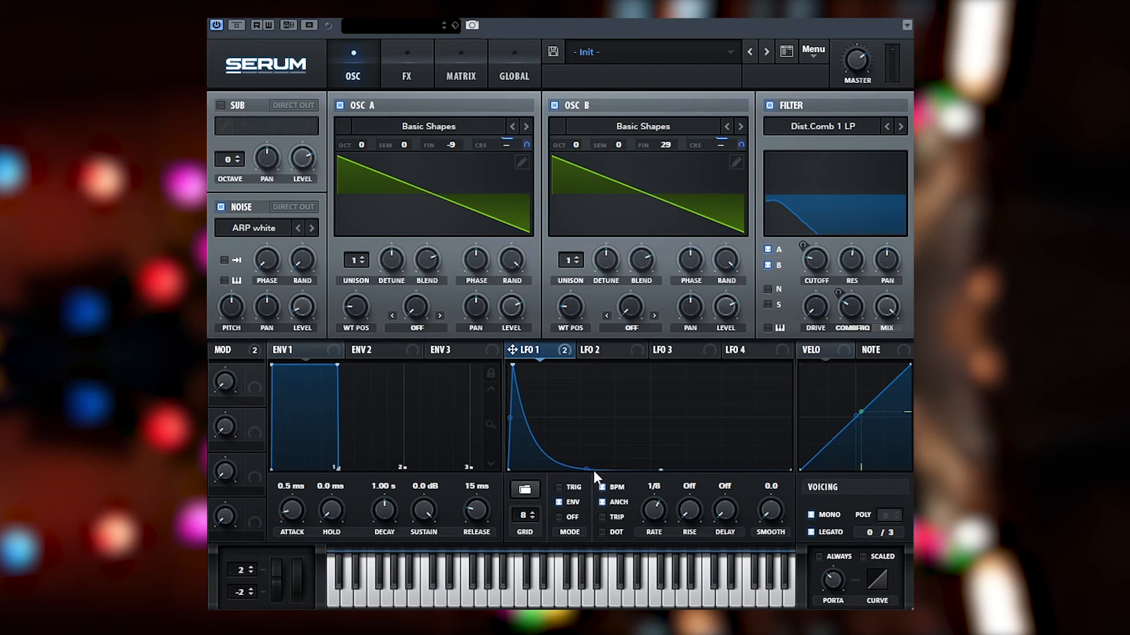
drag(591, 469, 590, 458)
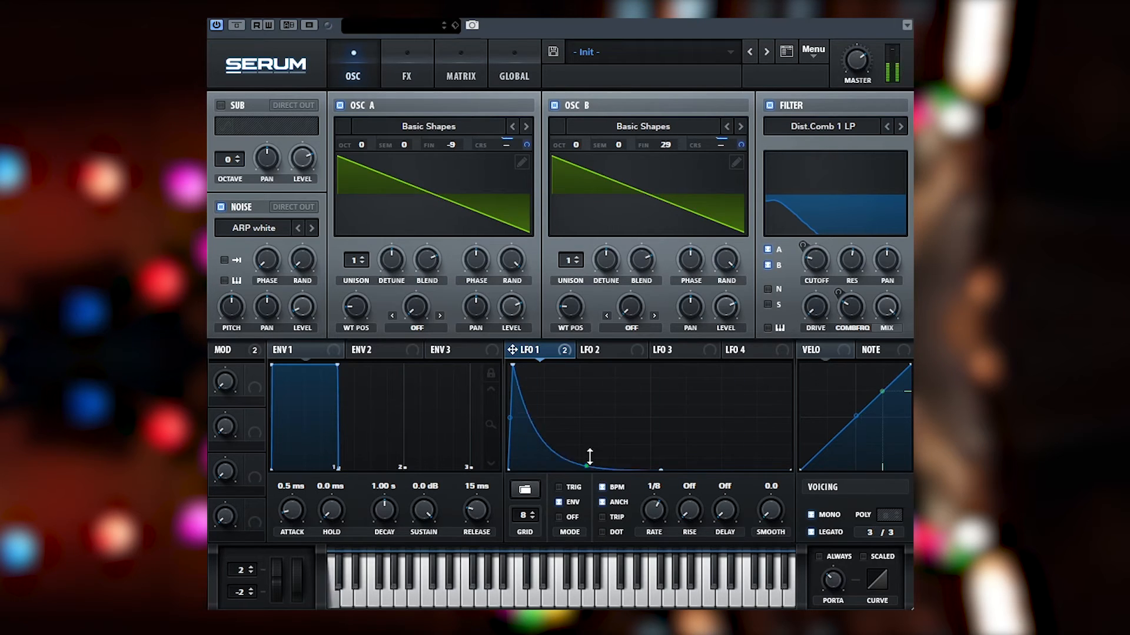
drag(587, 464, 583, 458)
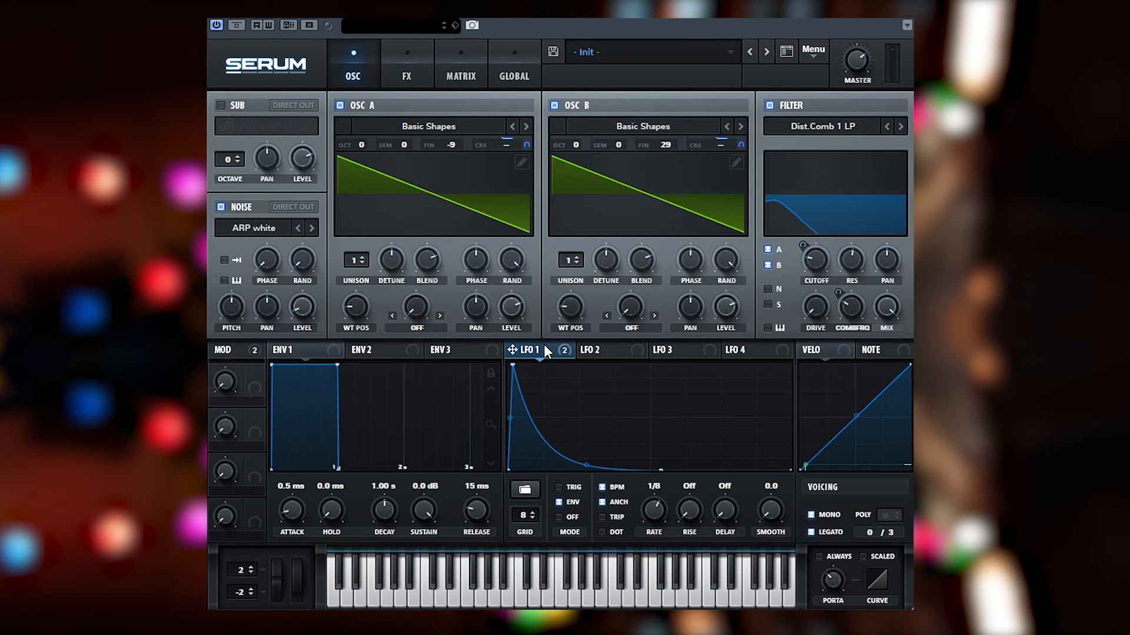
mouse_move(496, 252)
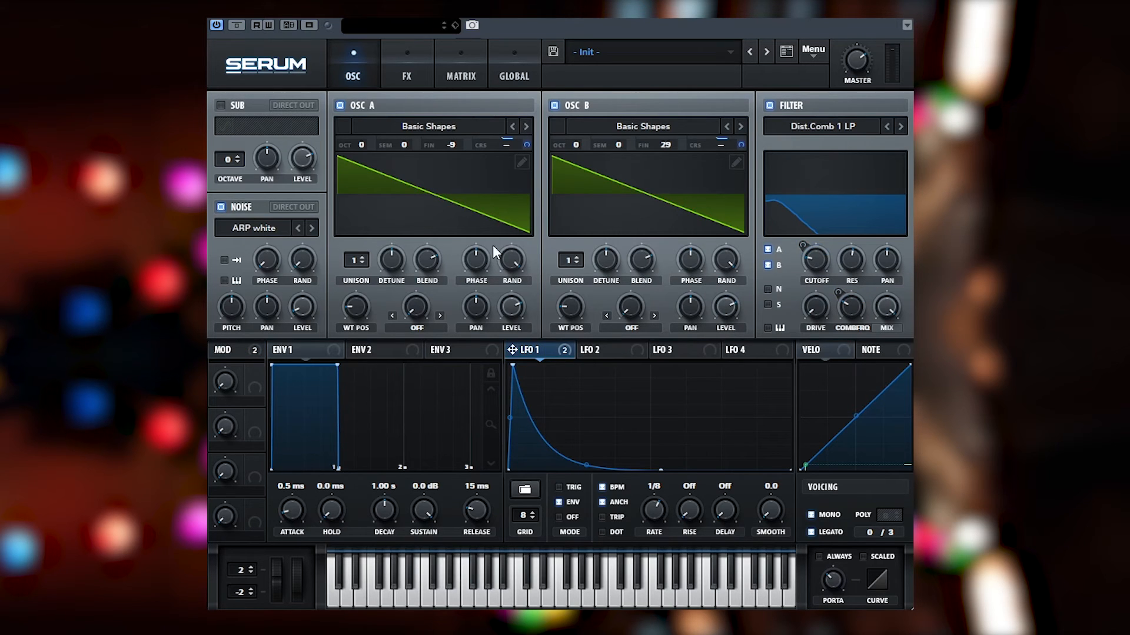
mouse_move(365, 291)
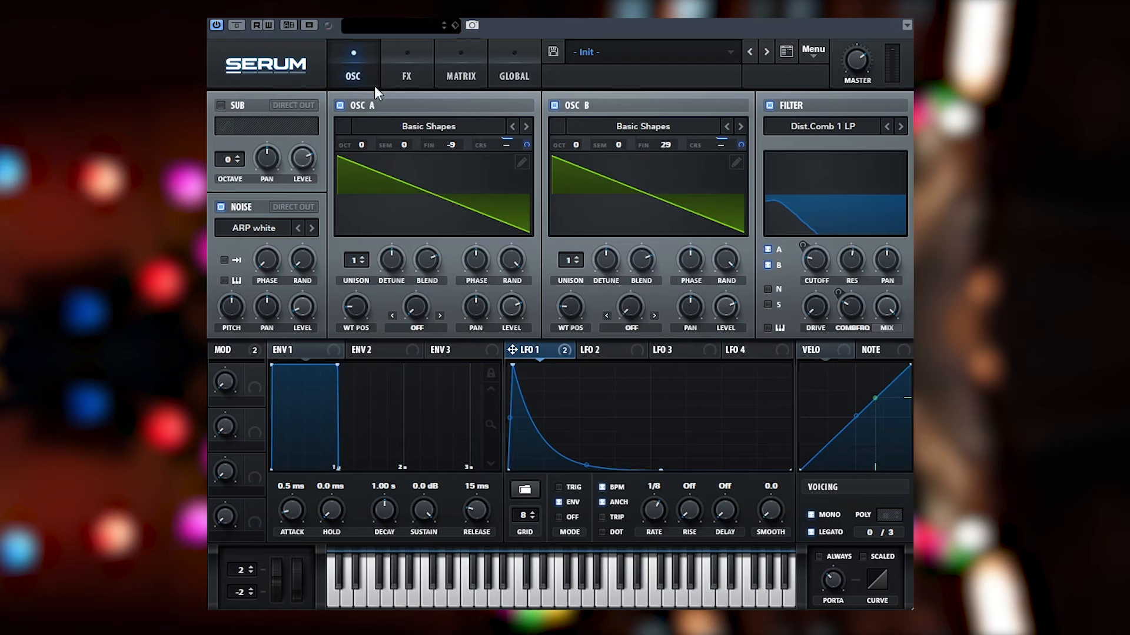
Add a compressor to the FX rack in multiband mode and trim the master output volume.
click(406, 64)
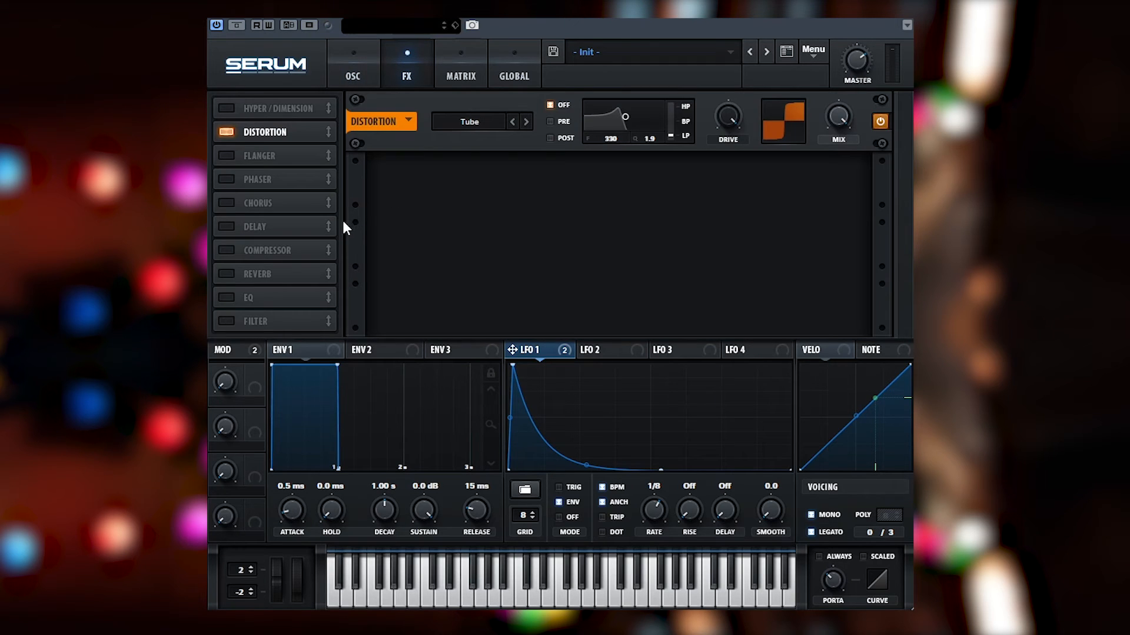
click(268, 249)
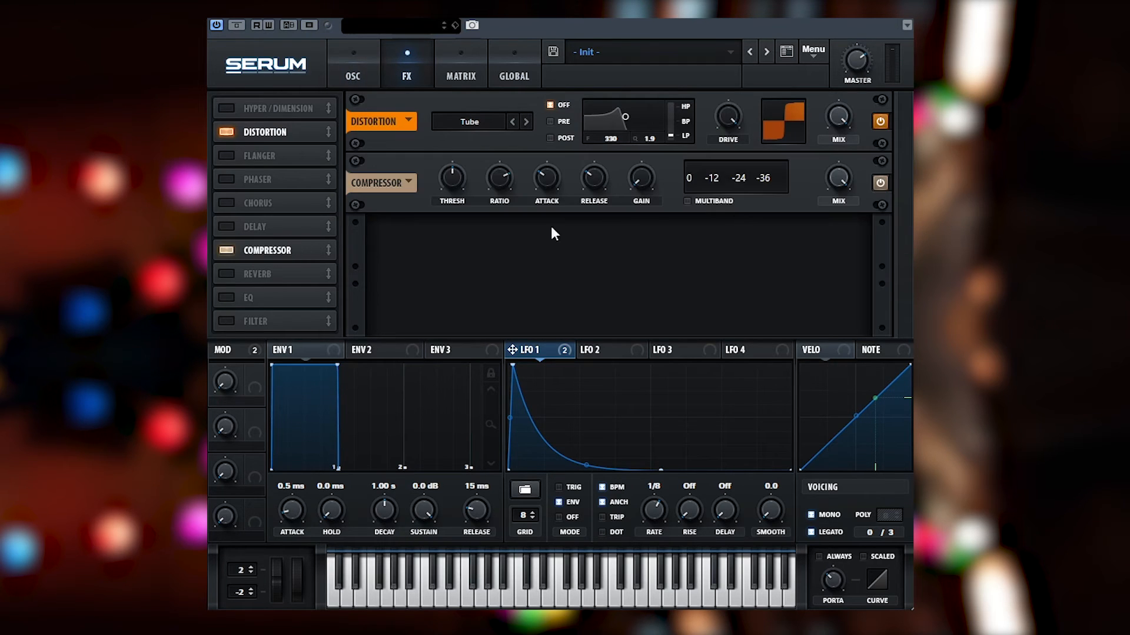
mouse_move(708, 209)
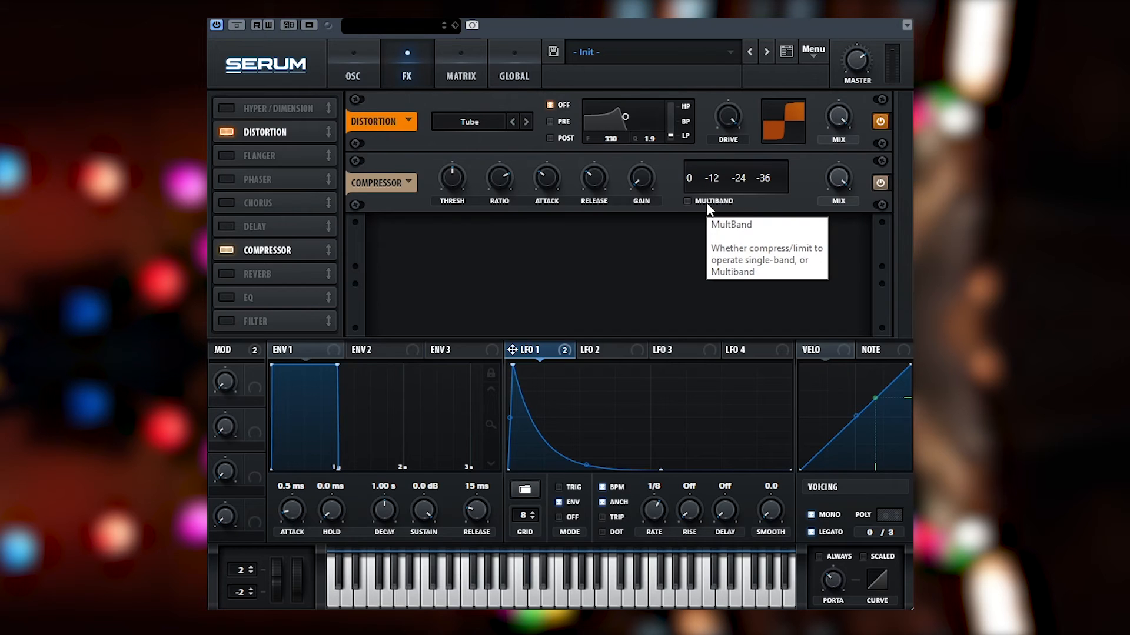
click(686, 201)
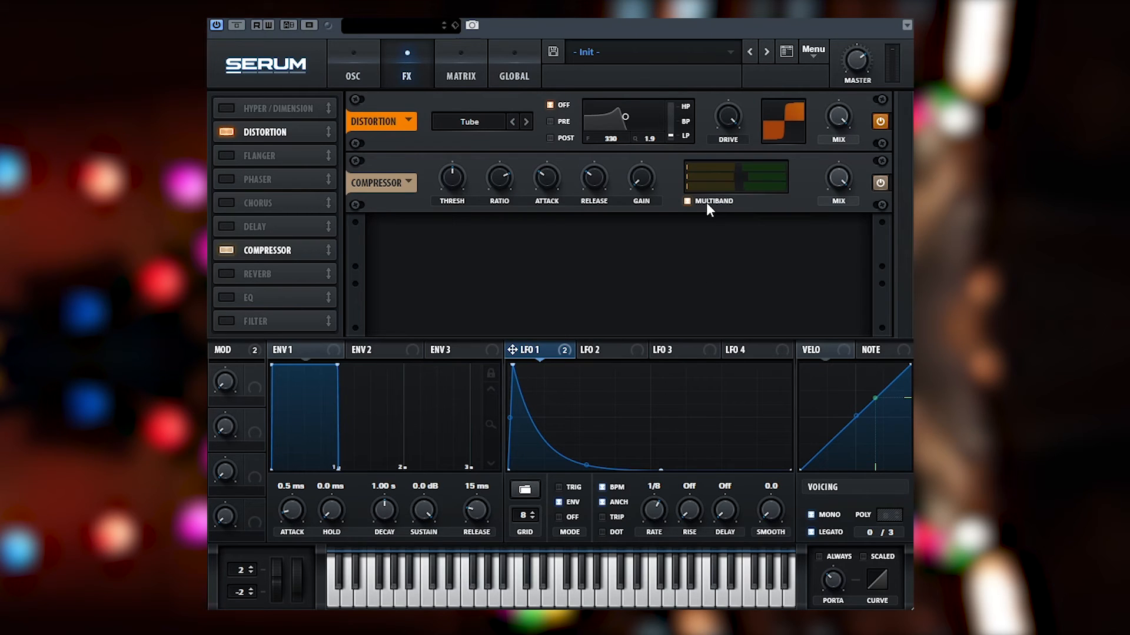
mouse_move(425, 210)
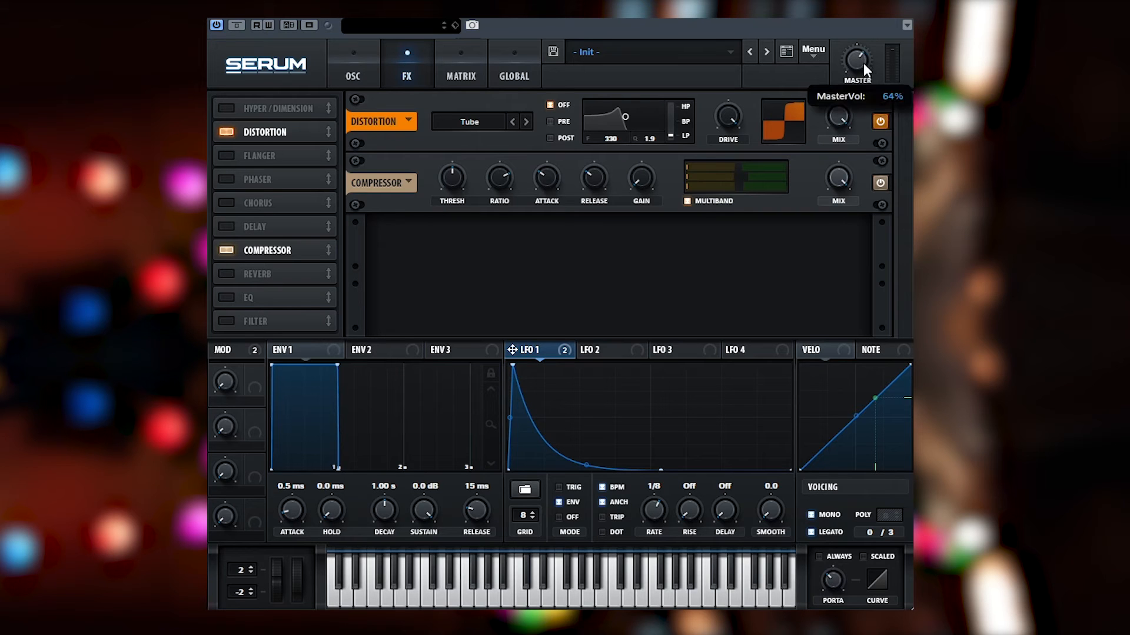
drag(854, 61, 865, 86)
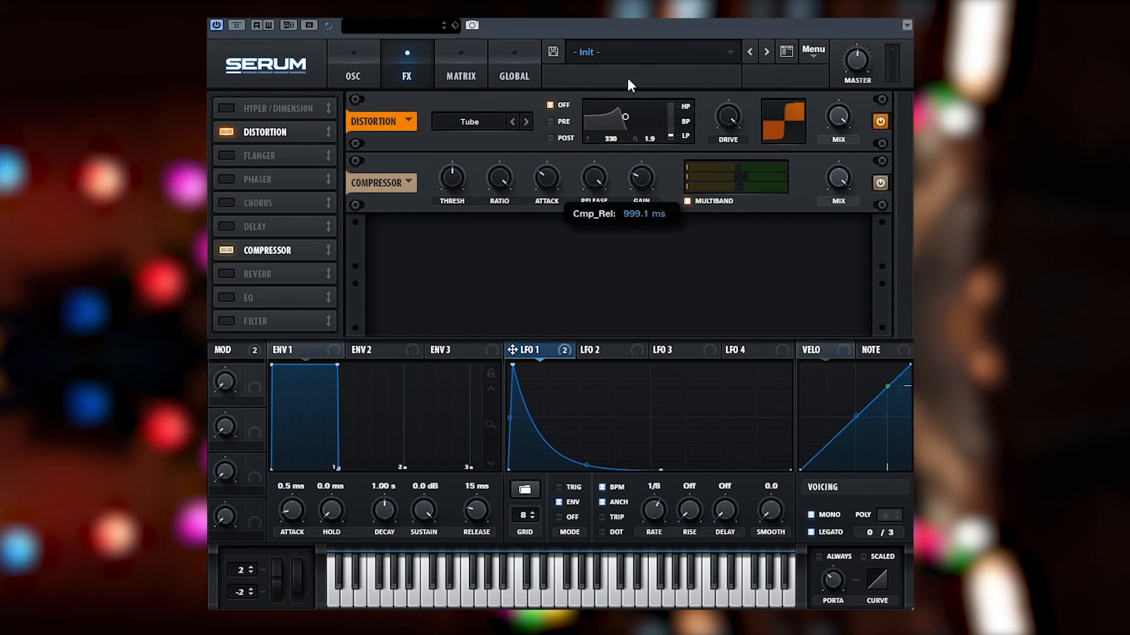
mouse_move(604, 202)
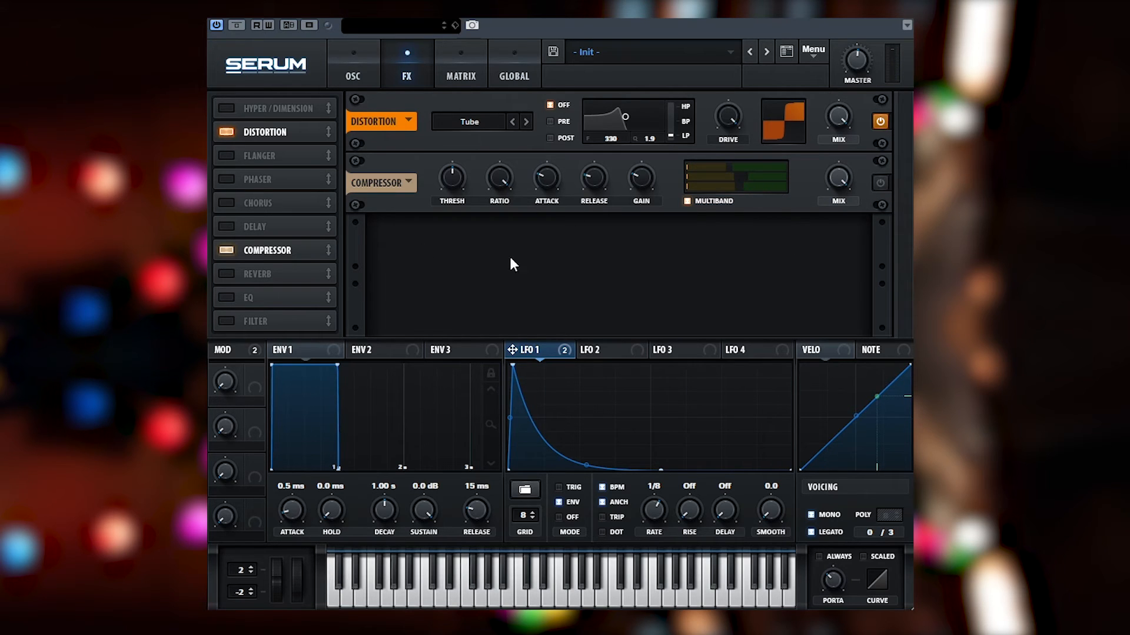
mouse_move(734, 193)
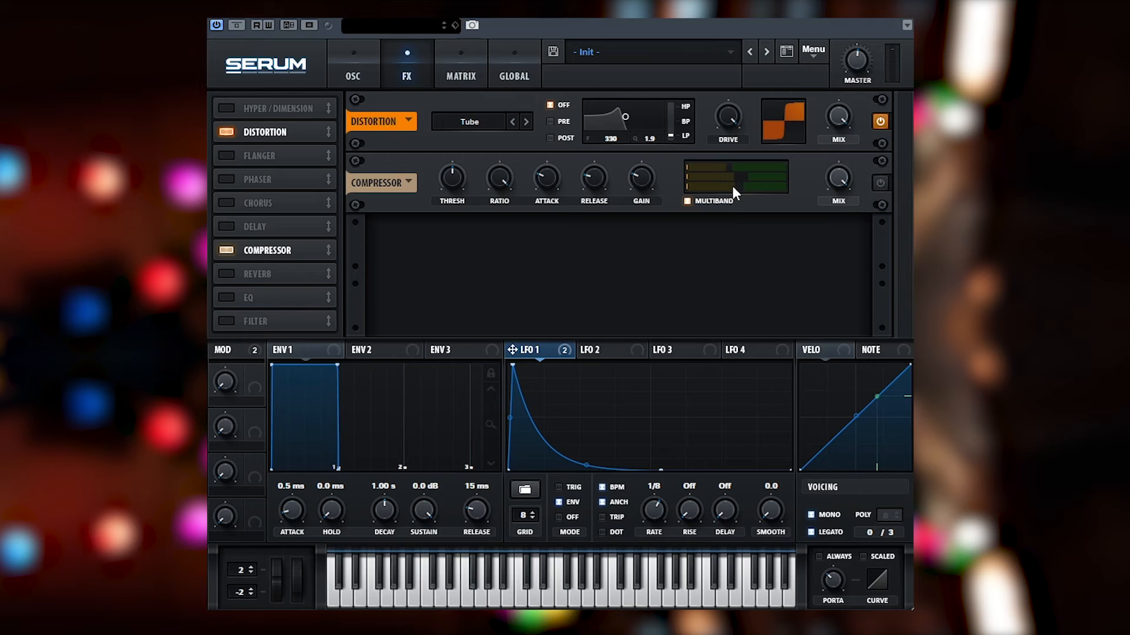
mouse_move(739, 197)
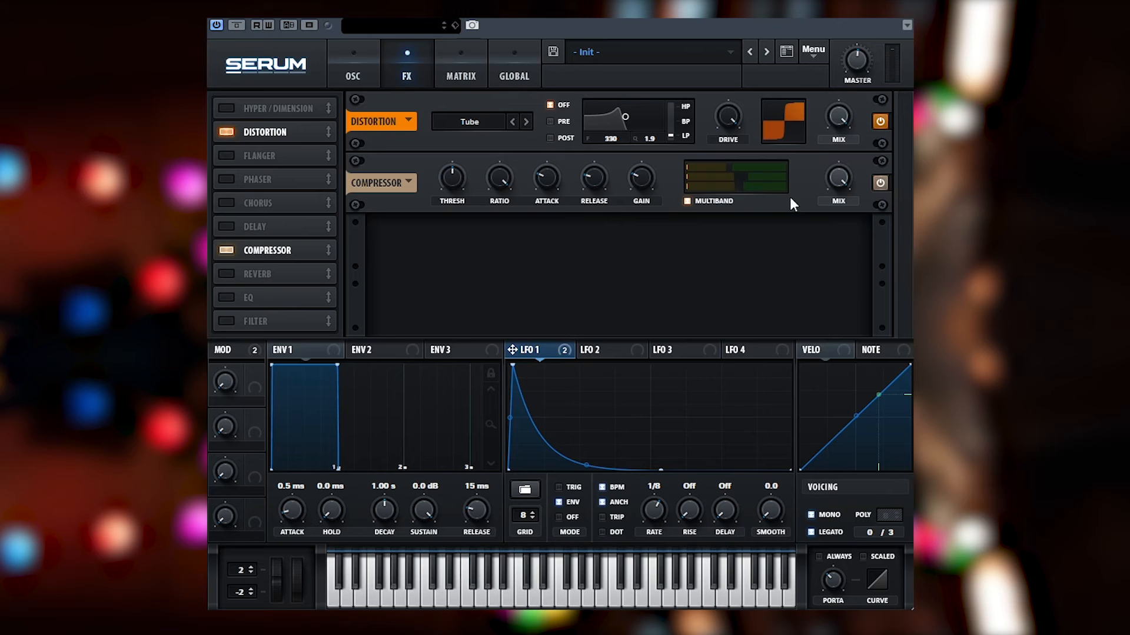
mouse_move(531, 201)
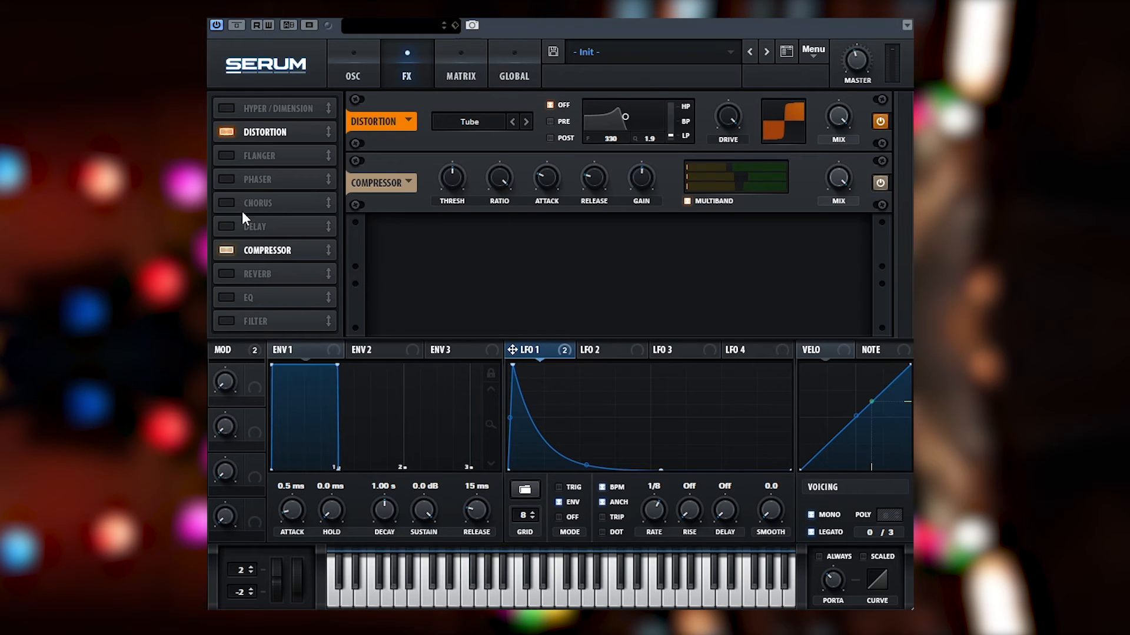
Enable chorus and flanger in the FX rack and lower the flanger depth to about 79%.
click(225, 202)
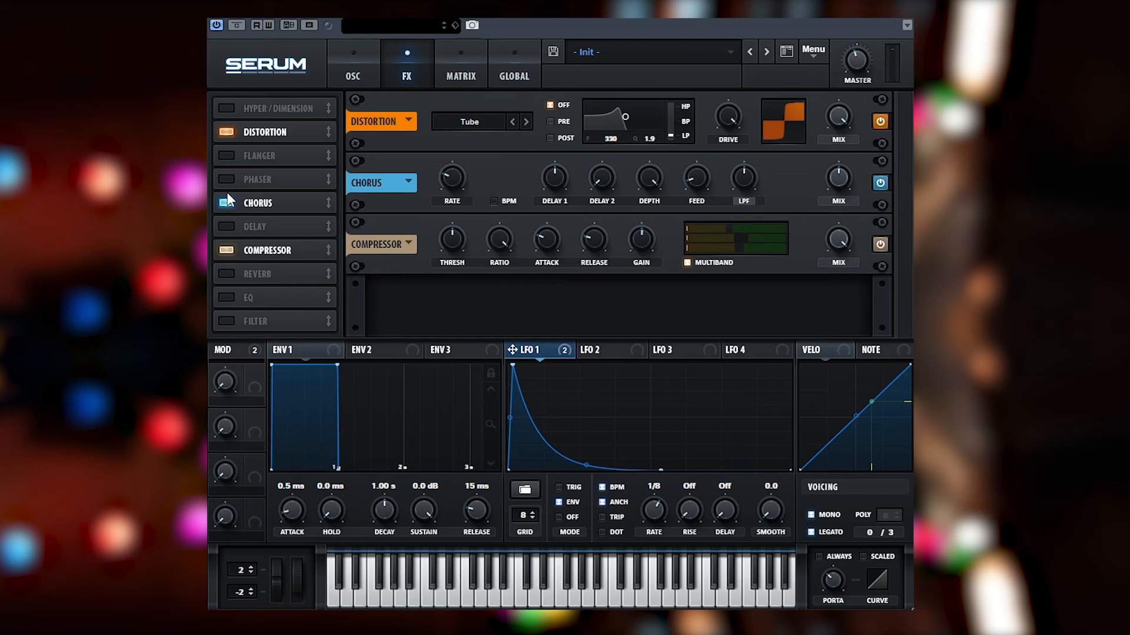
click(226, 155)
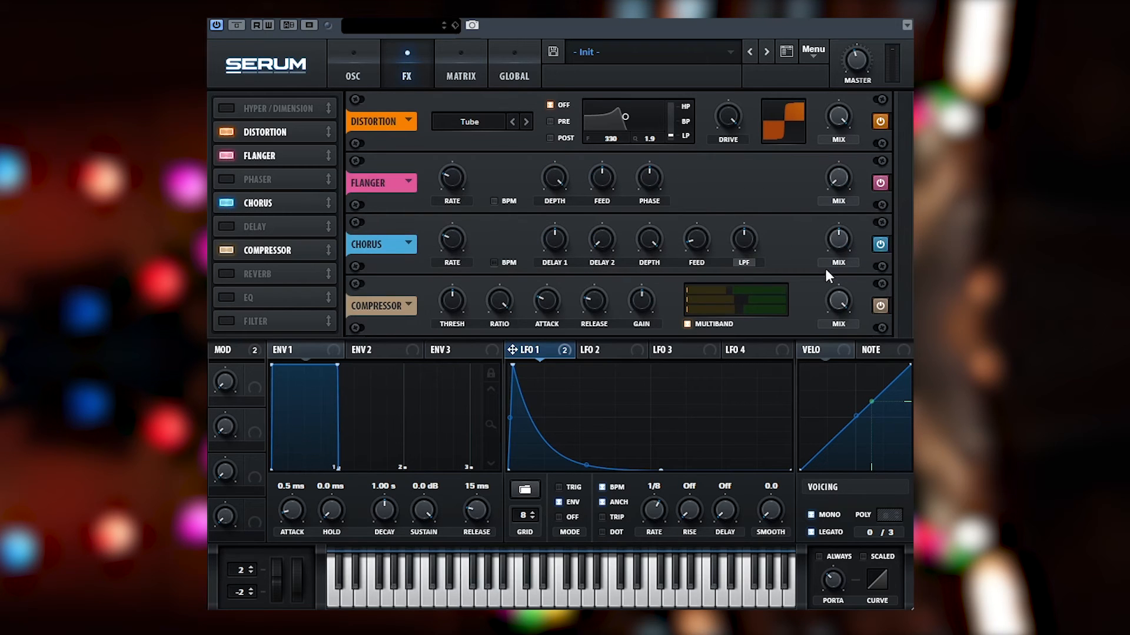
mouse_move(863, 275)
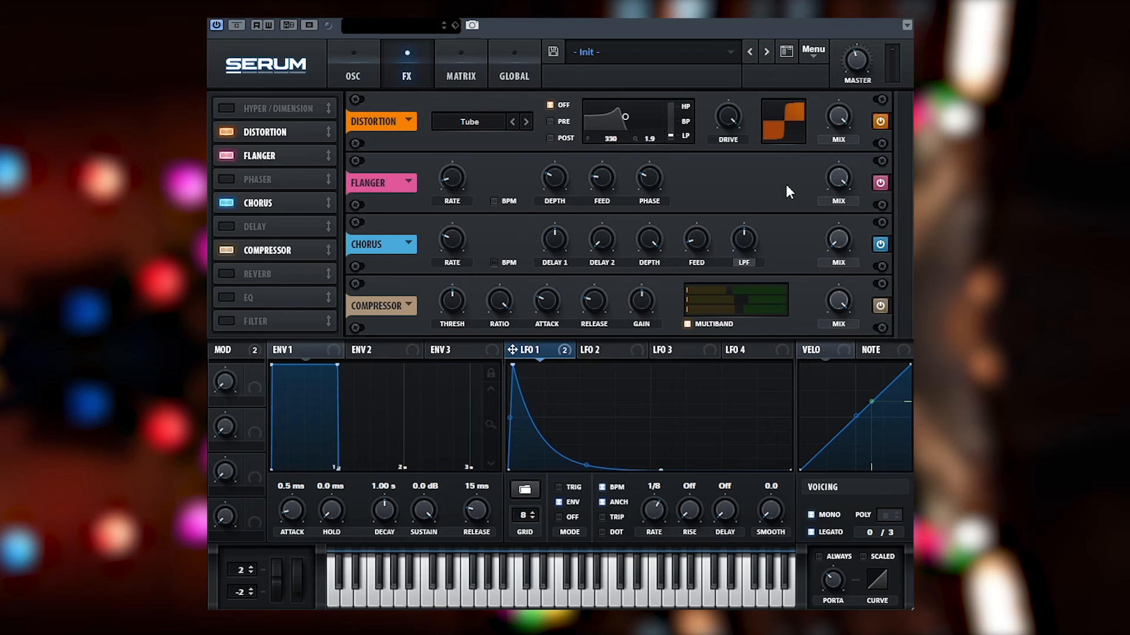
mouse_move(601, 178)
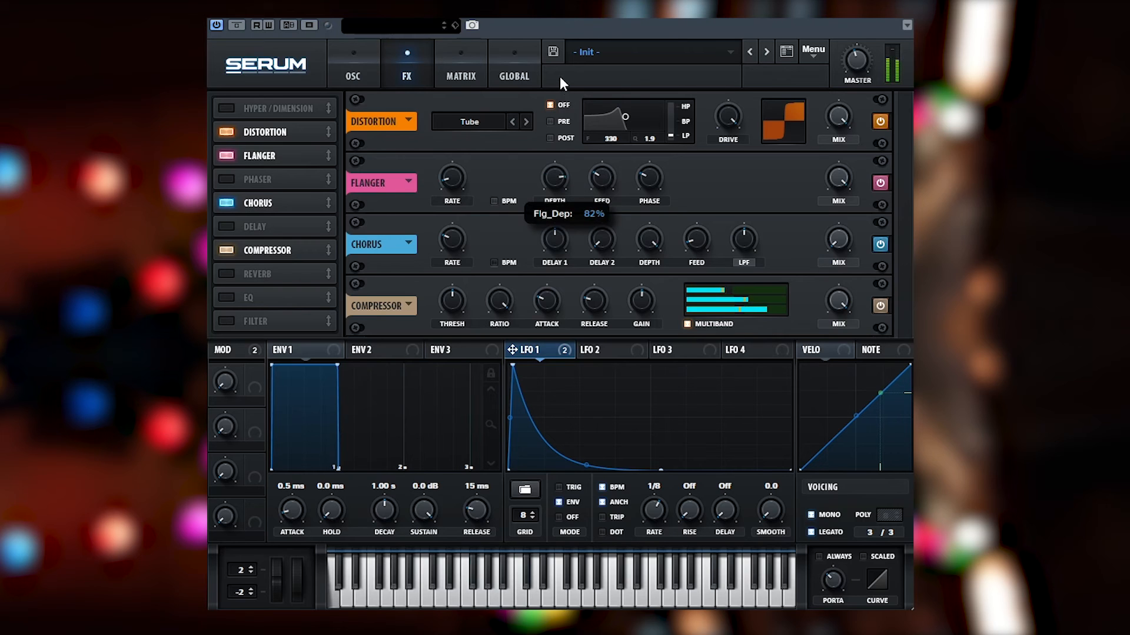
drag(554, 177, 554, 194)
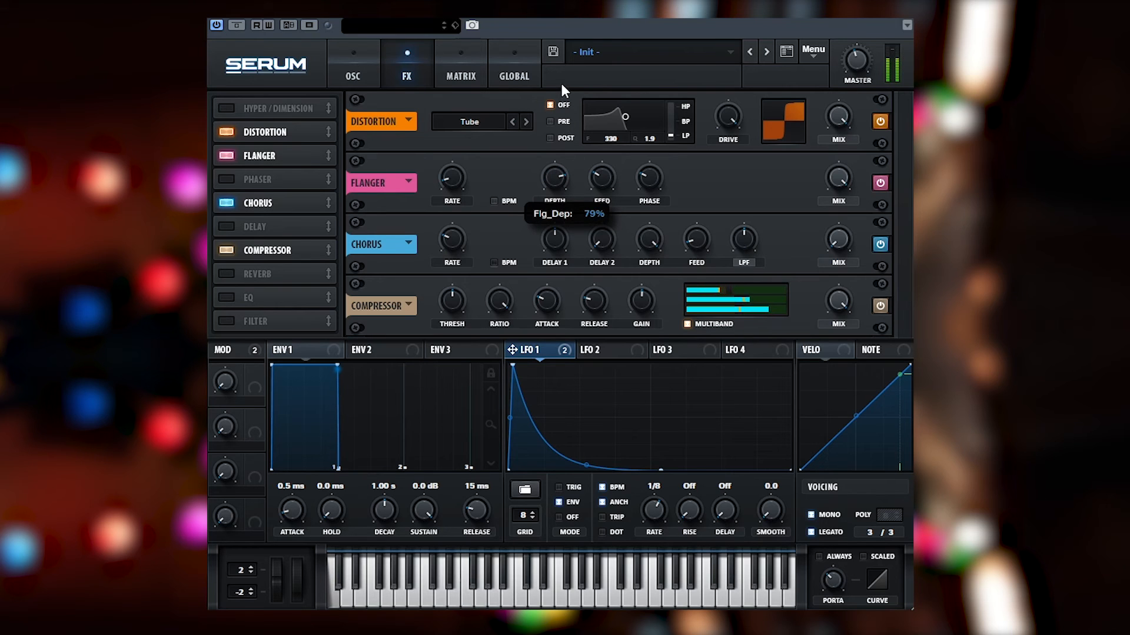
click(598, 350)
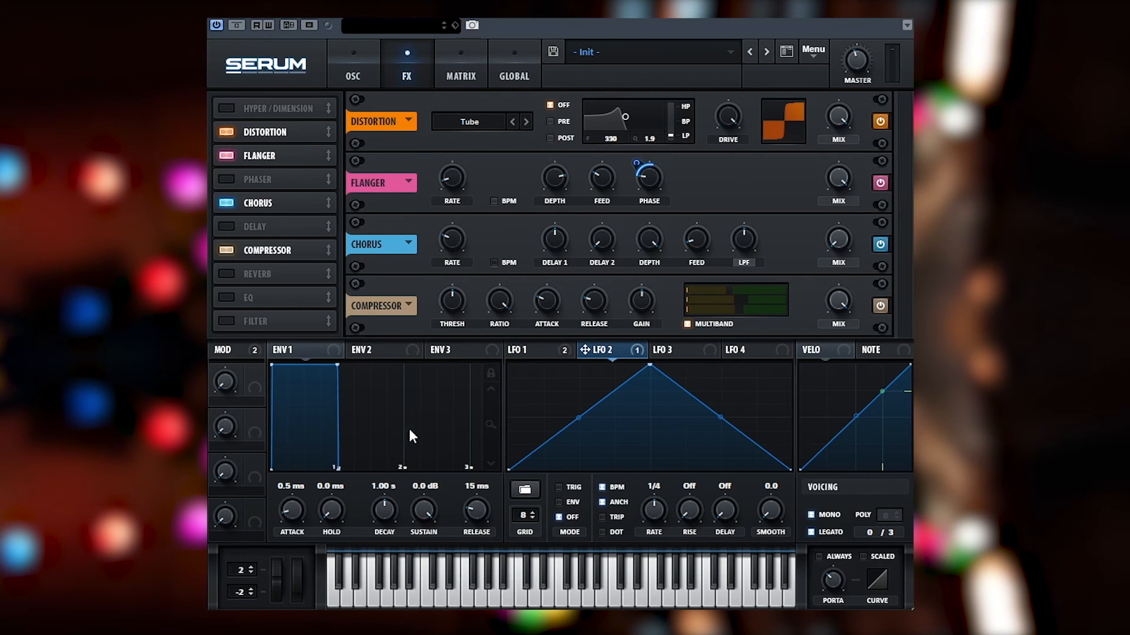
mouse_move(513, 475)
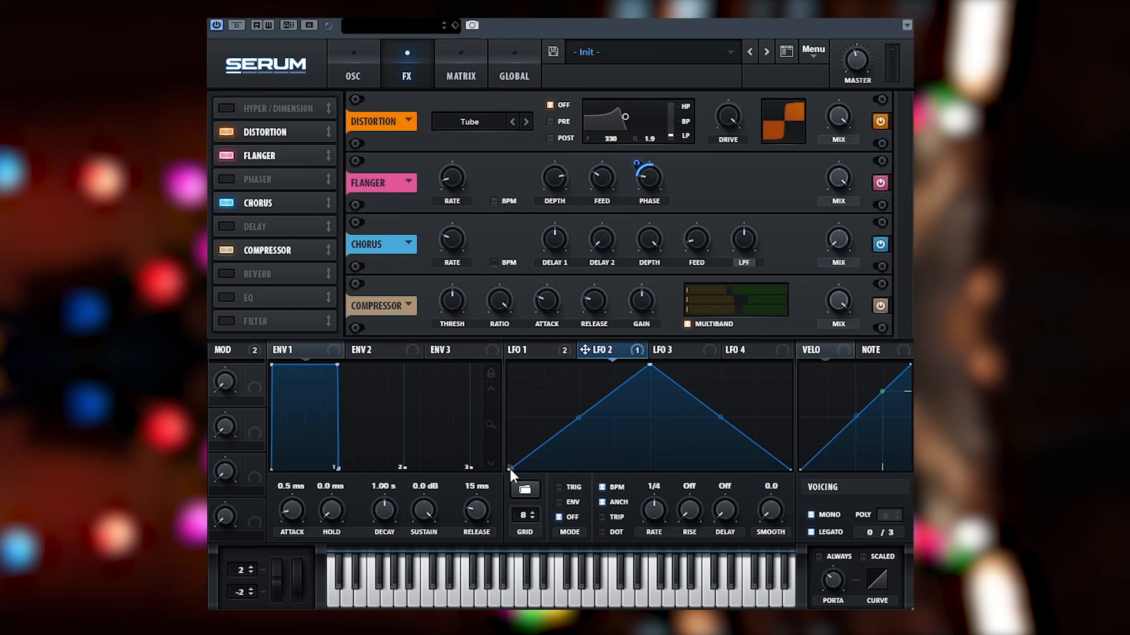
mouse_move(569, 474)
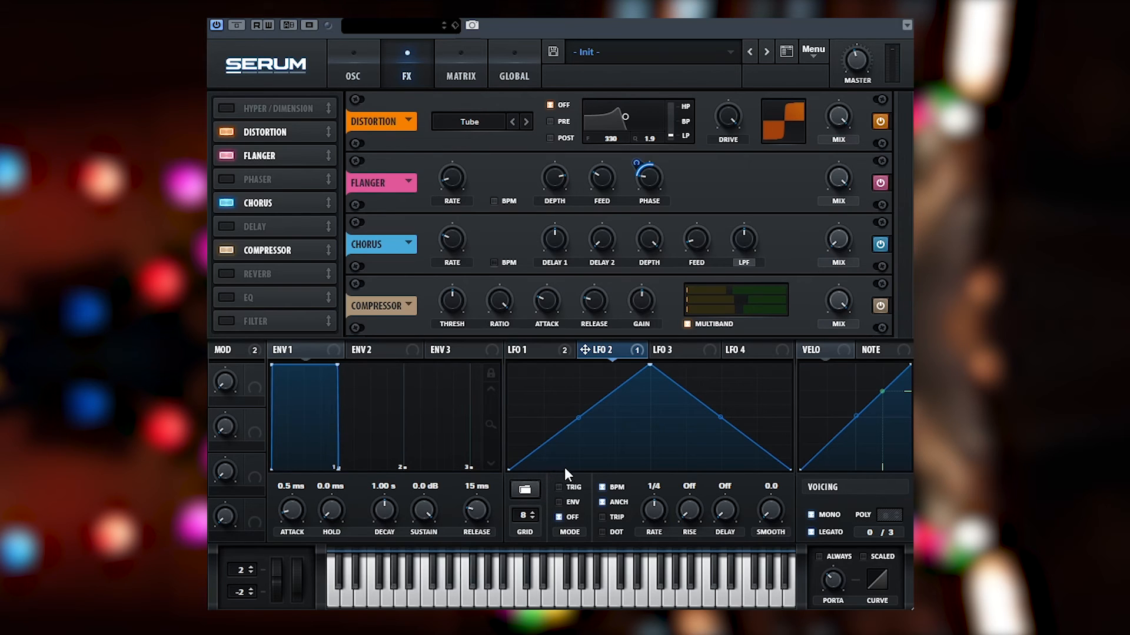
mouse_move(753, 472)
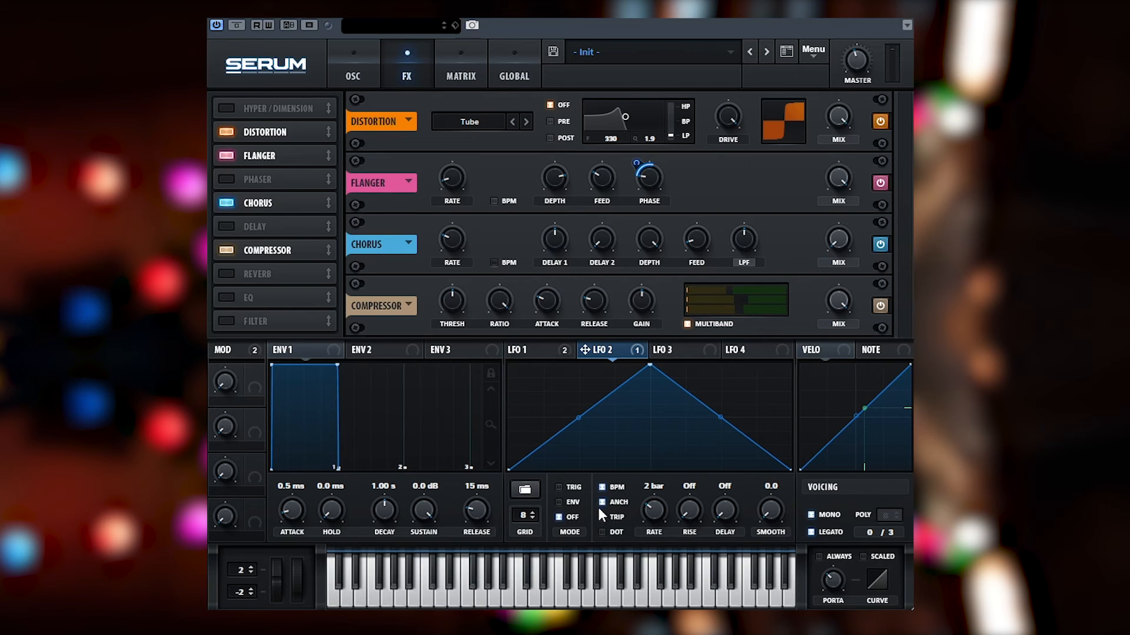
mouse_move(585, 487)
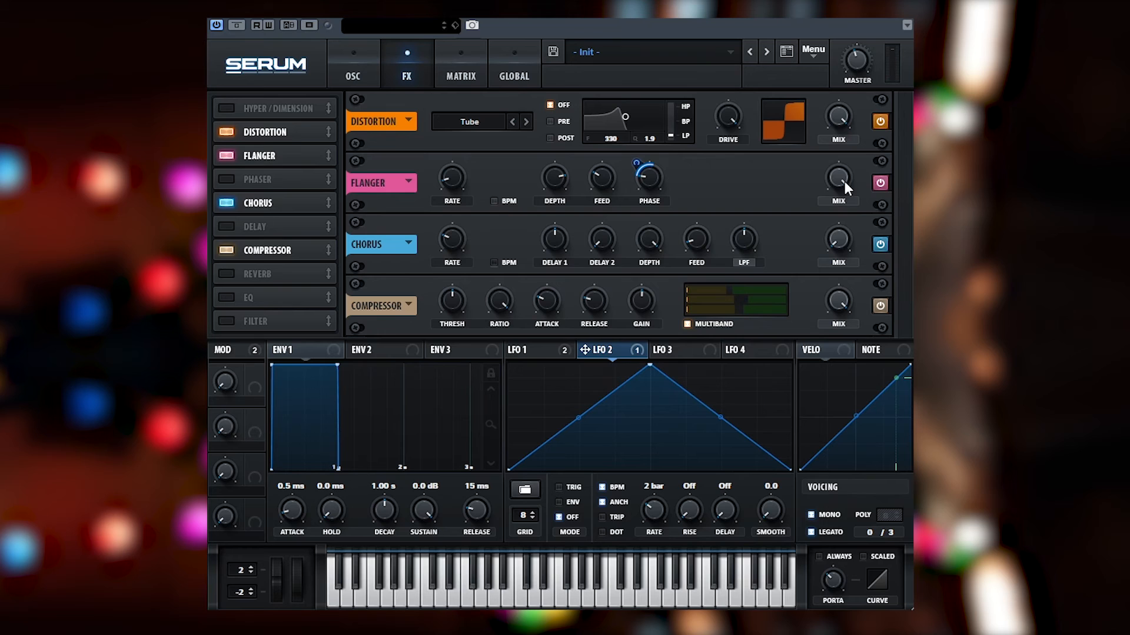
mouse_move(838, 177)
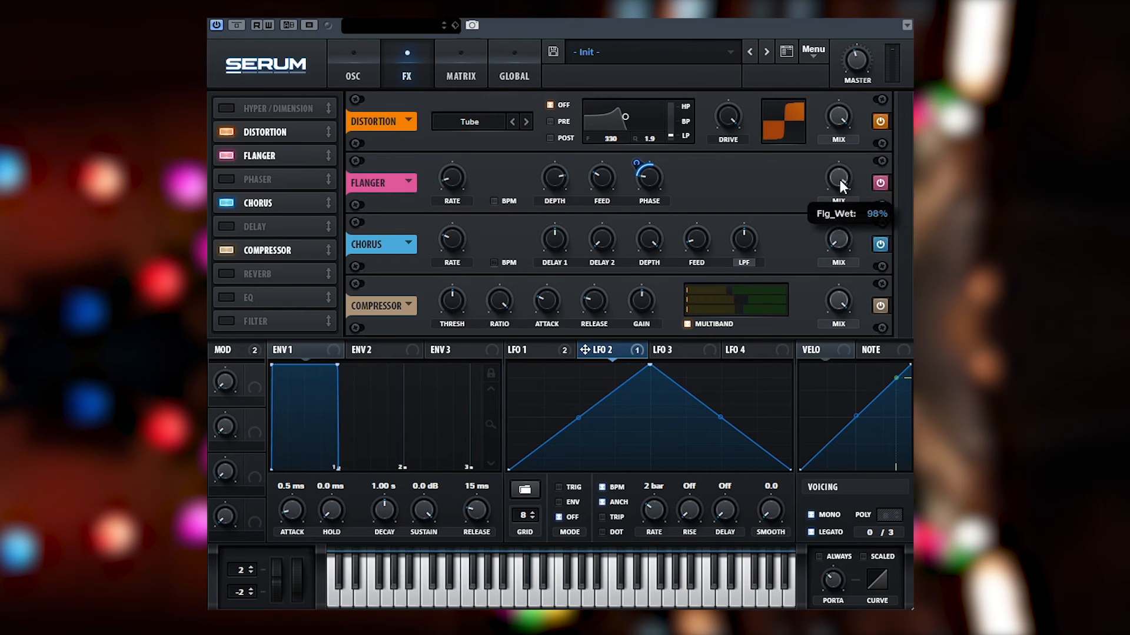
Turn the flanger mix up to about 98% wet.
drag(838, 180, 837, 289)
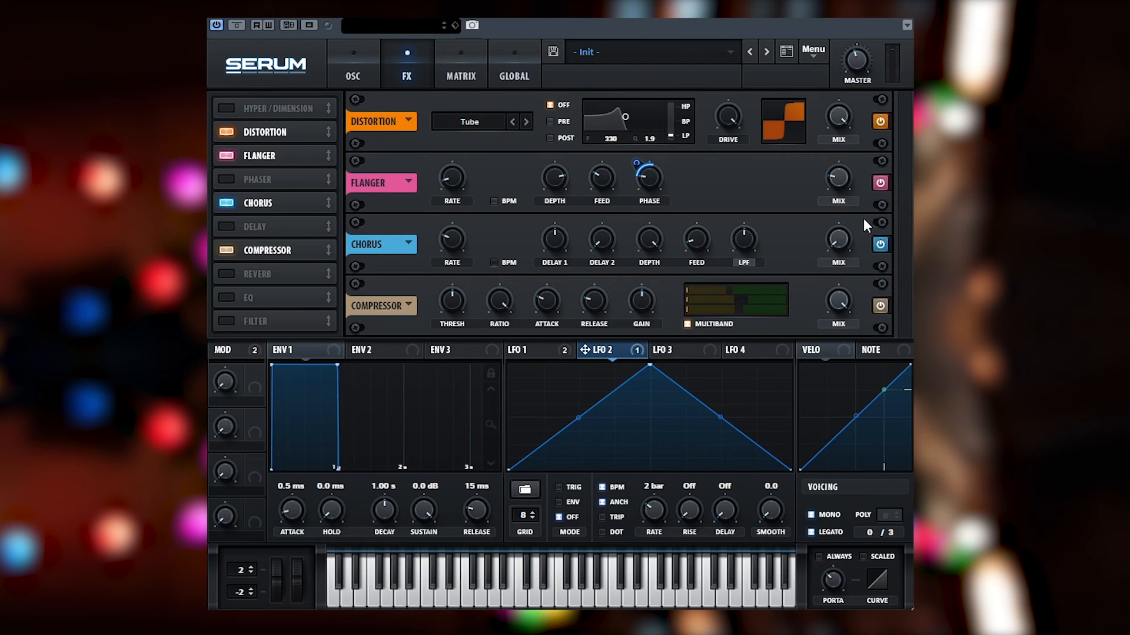
mouse_move(811, 216)
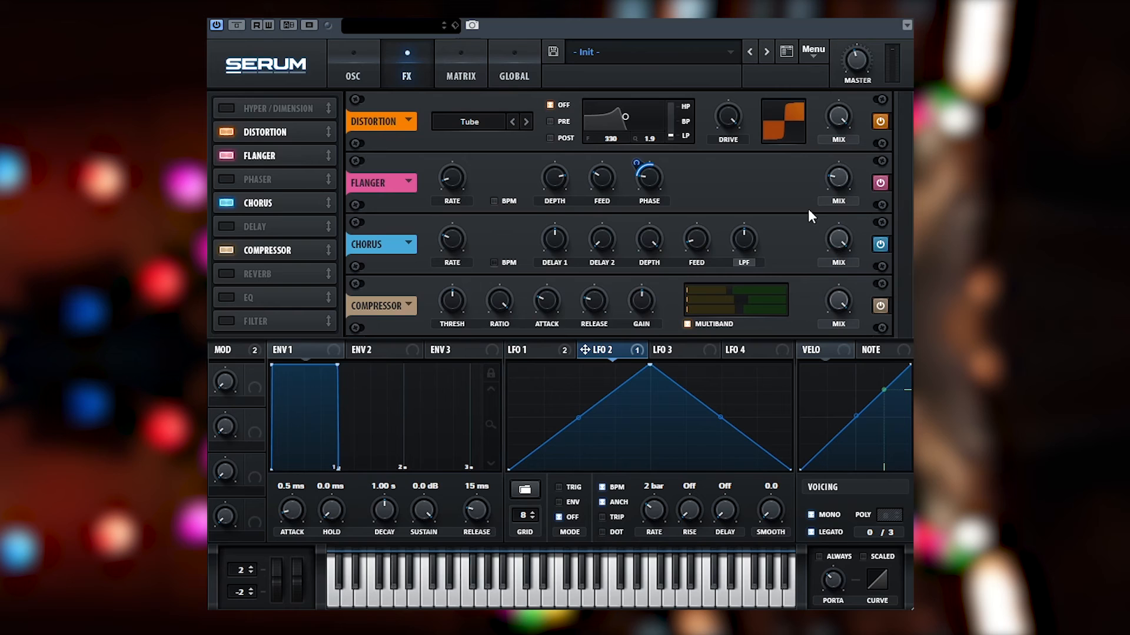
mouse_move(766, 276)
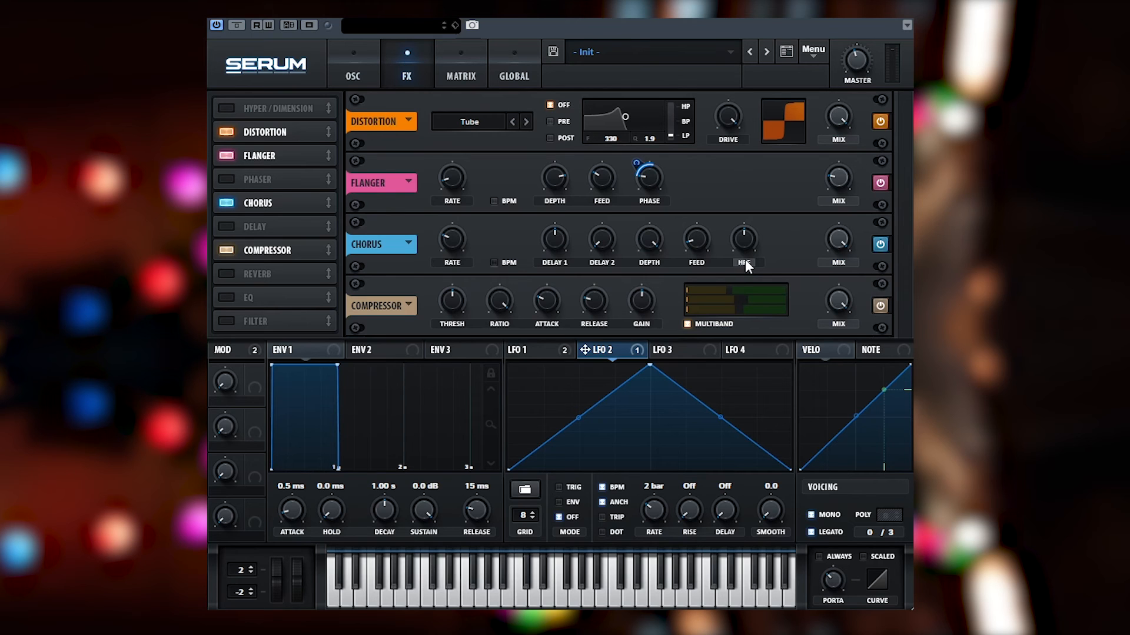
mouse_move(752, 233)
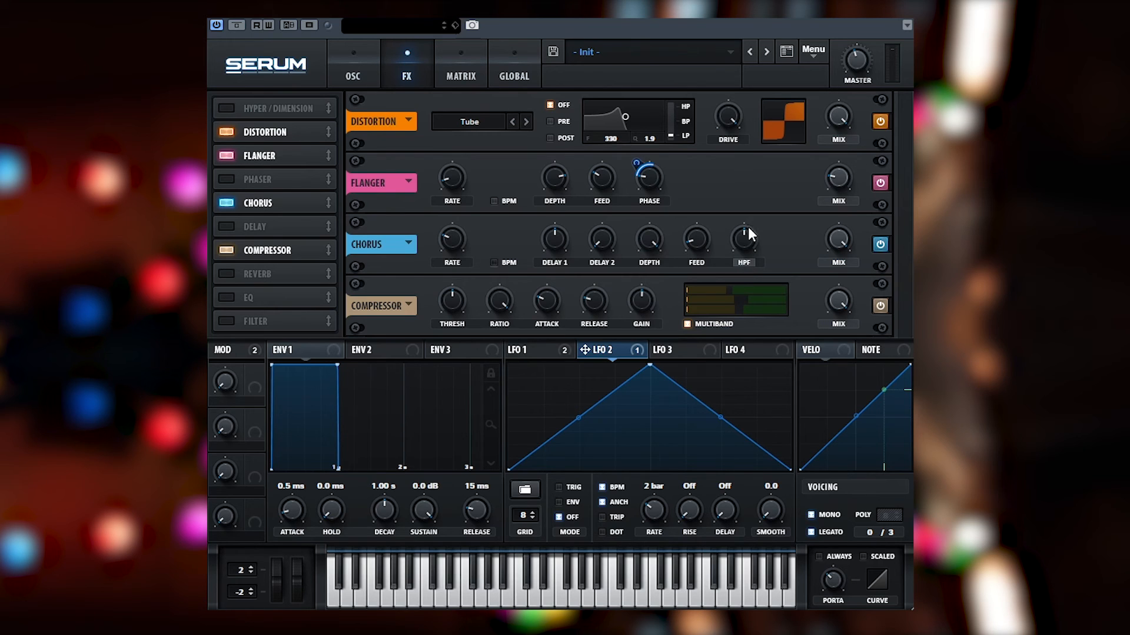
Set the chorus high-pass filter cutoff to about 1202 Hz.
drag(744, 236, 746, 234)
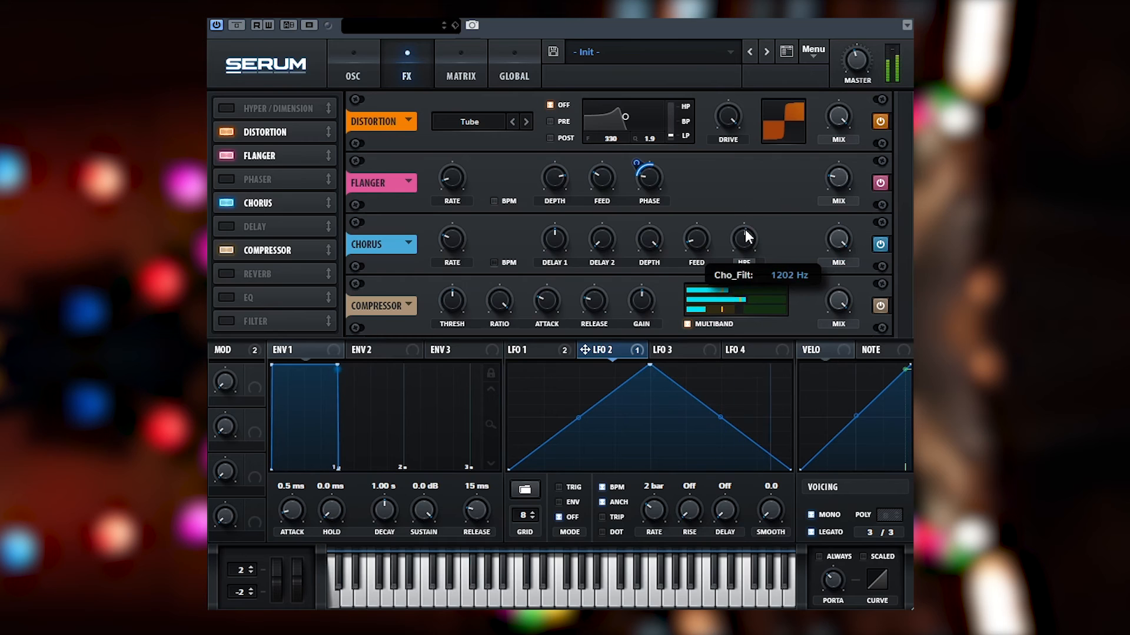
mouse_move(661, 227)
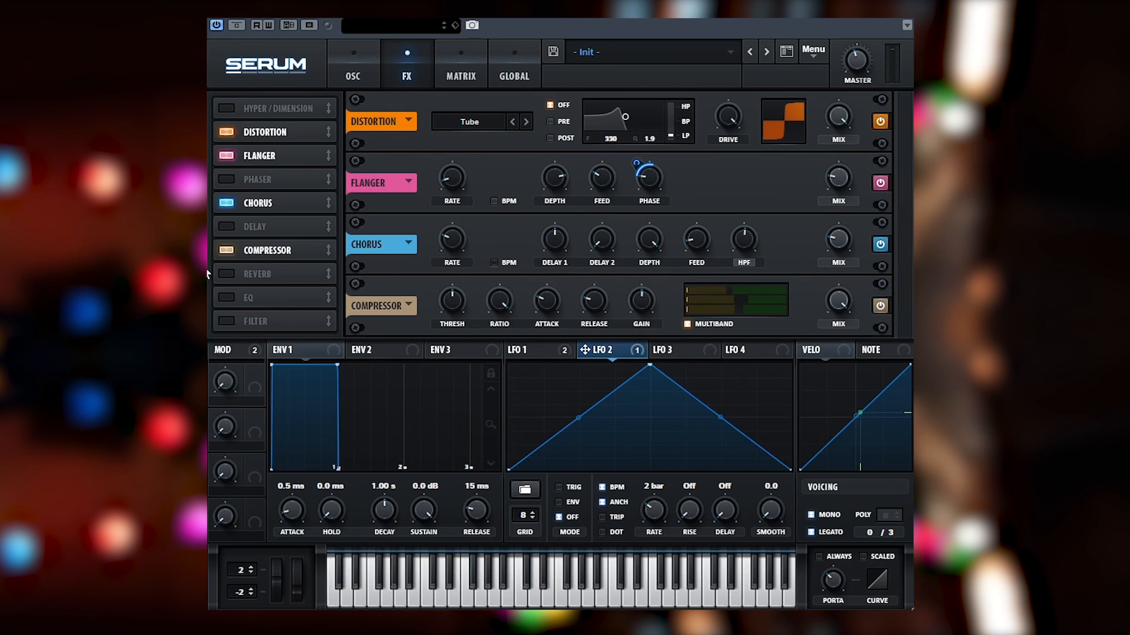
Add a plate reverb with its mix swept by Macro 1, then return to the oscillator page.
click(226, 274)
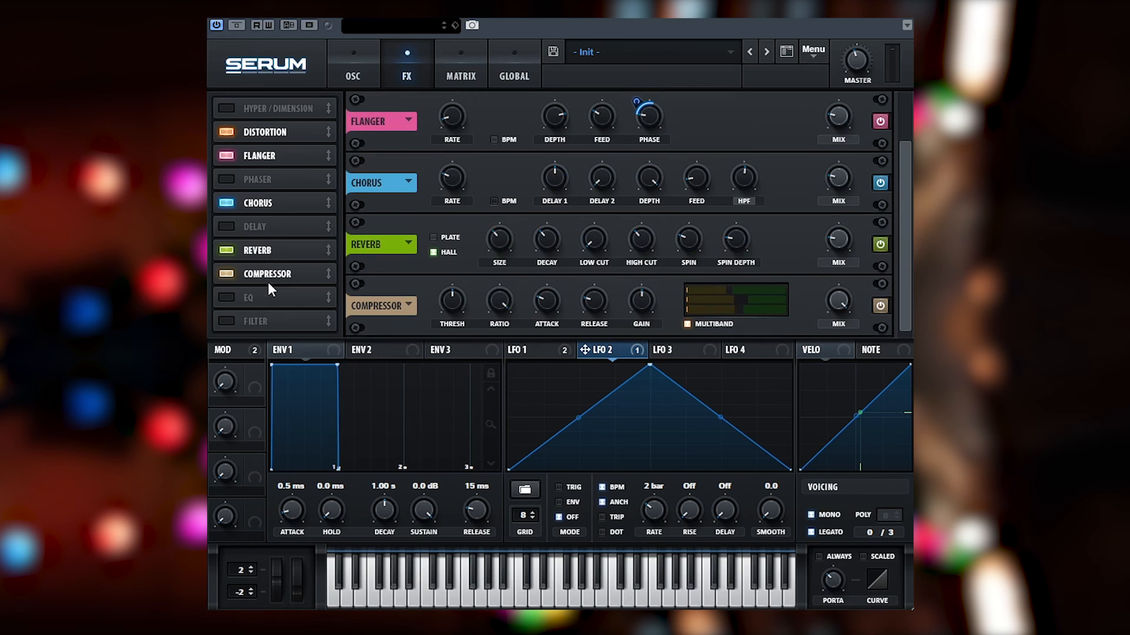
mouse_move(452, 241)
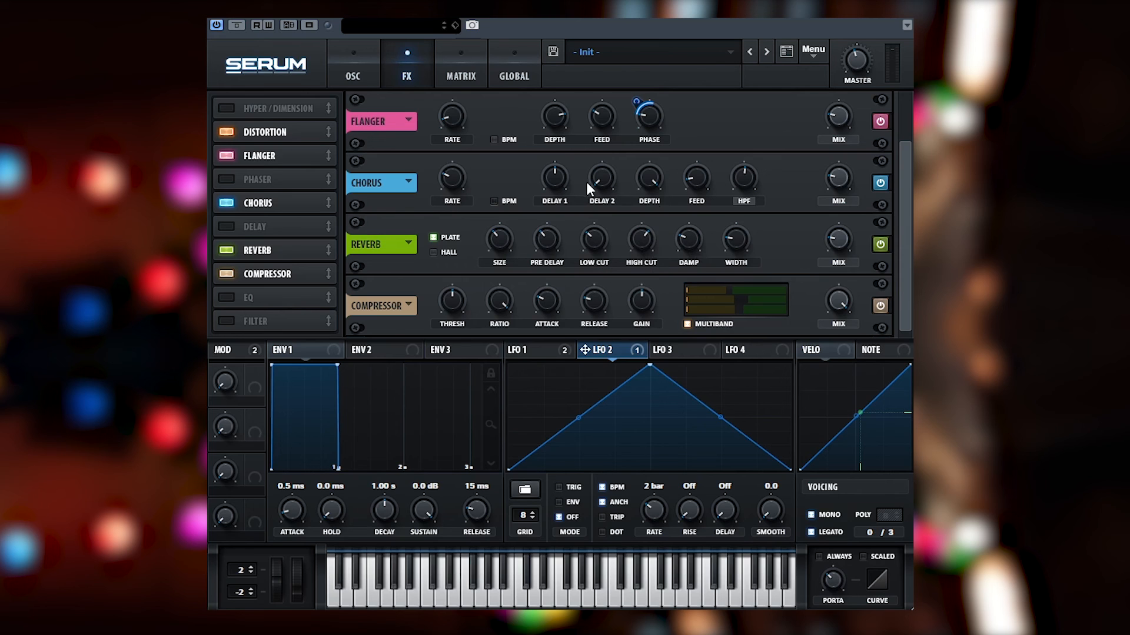
mouse_move(798, 239)
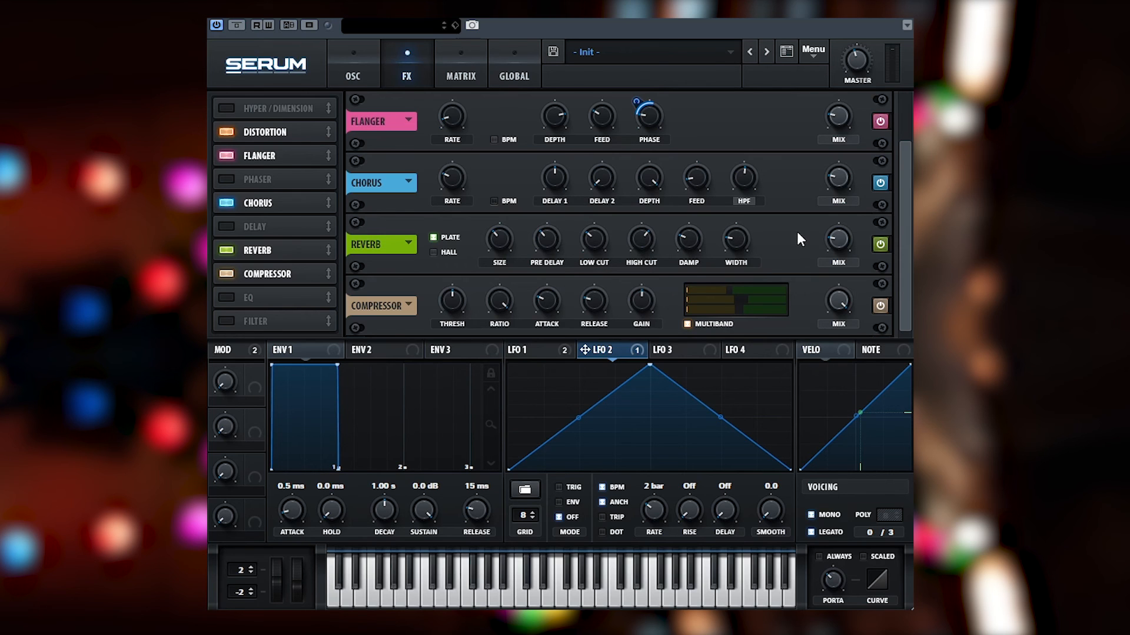
mouse_move(799, 229)
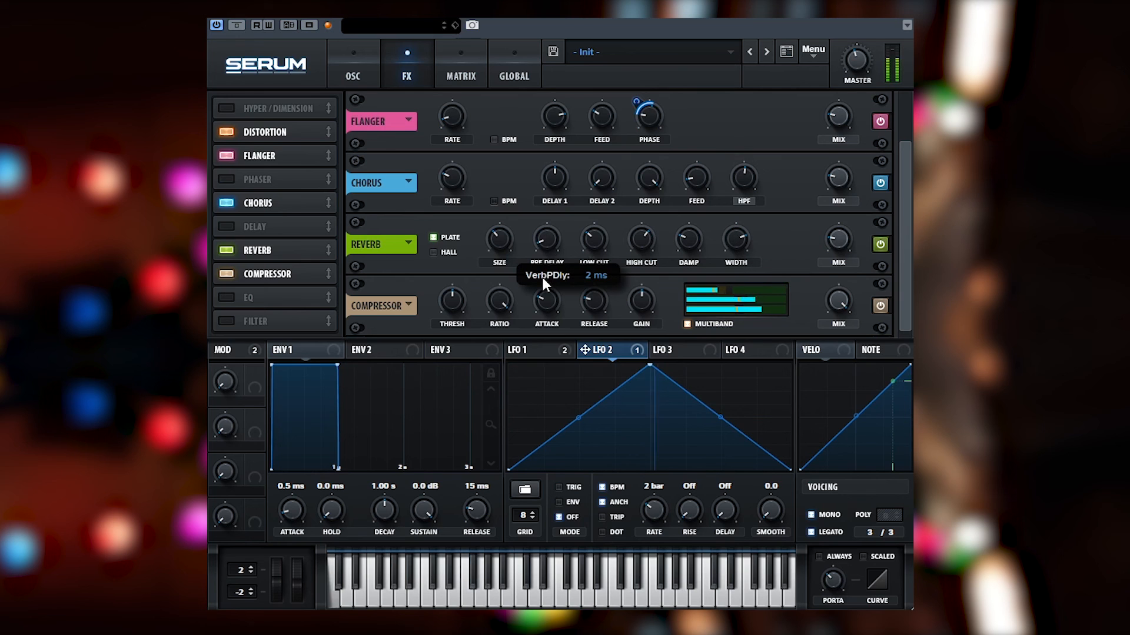
mouse_move(592, 240)
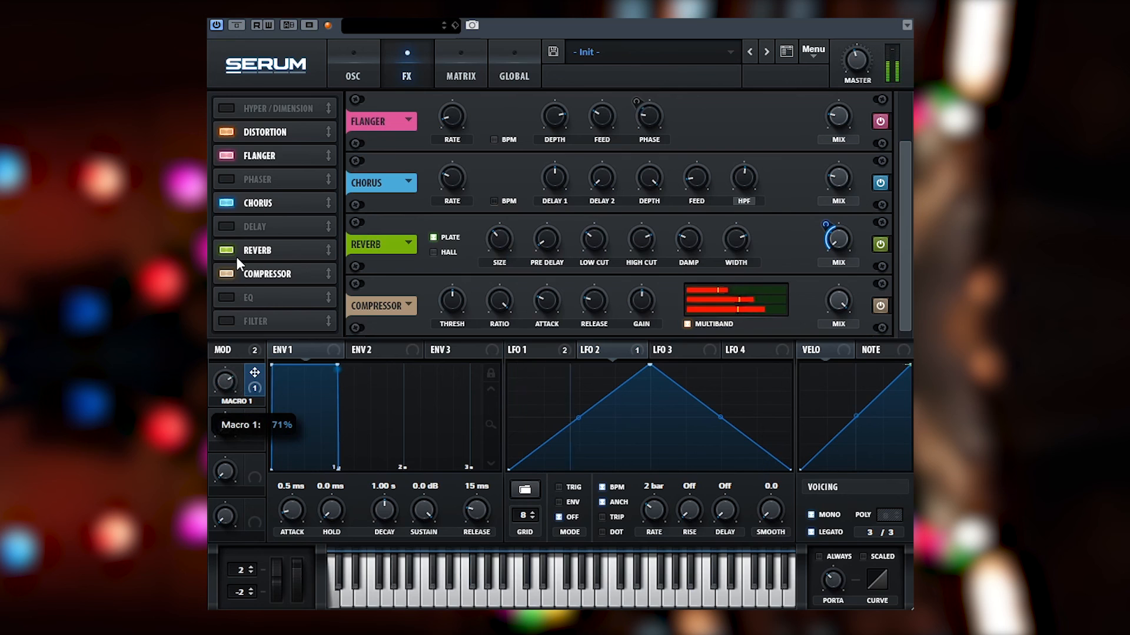
drag(224, 381, 223, 361)
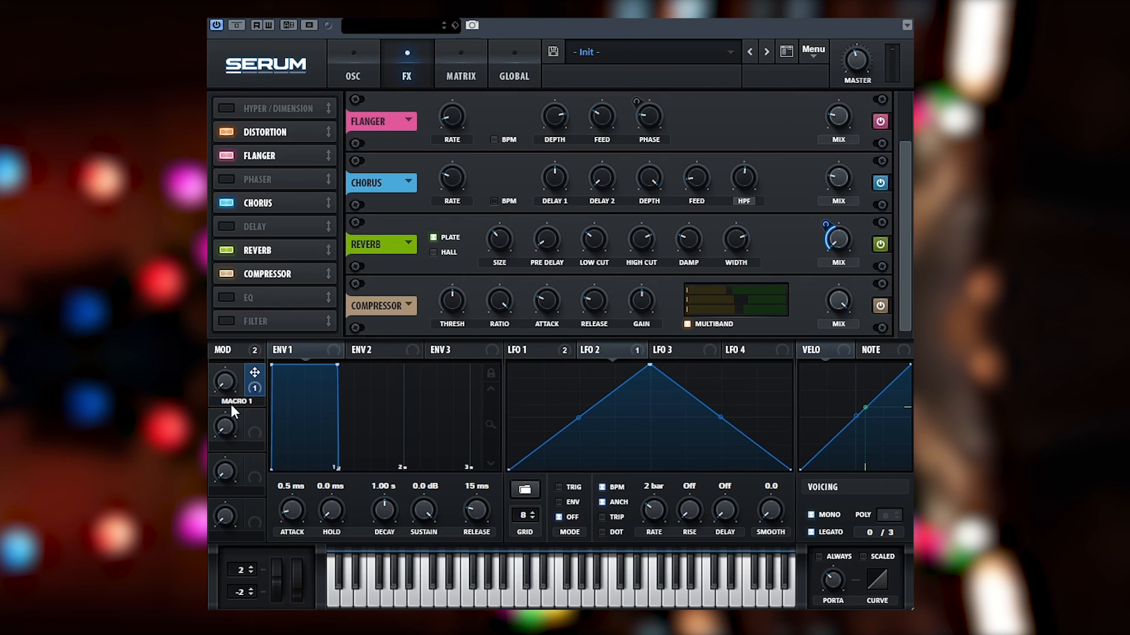
mouse_move(242, 381)
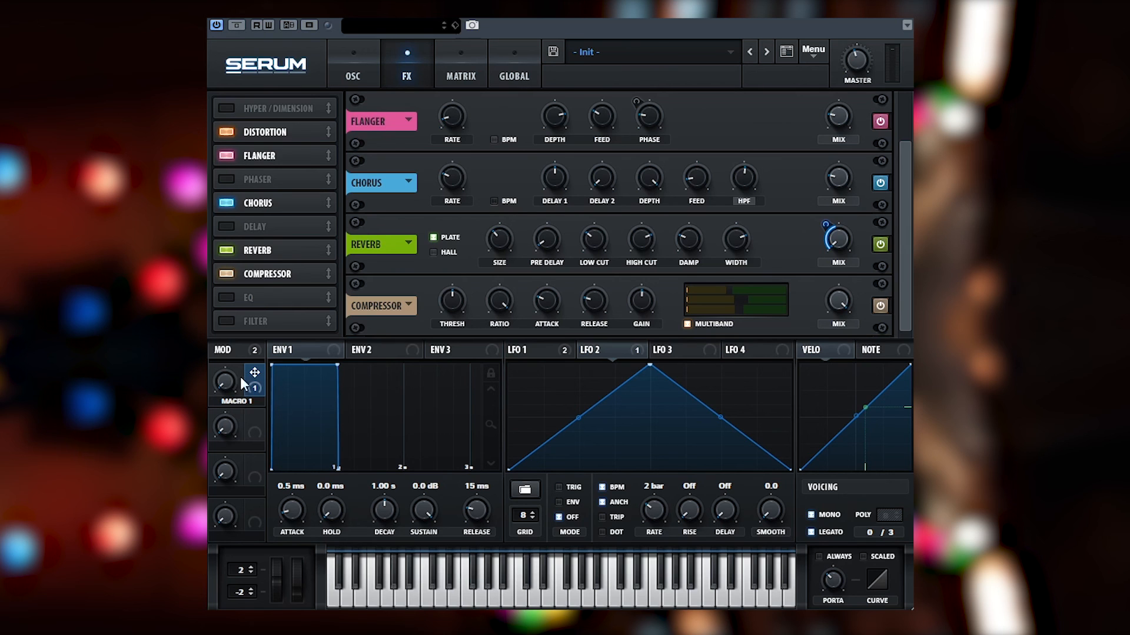
click(352, 63)
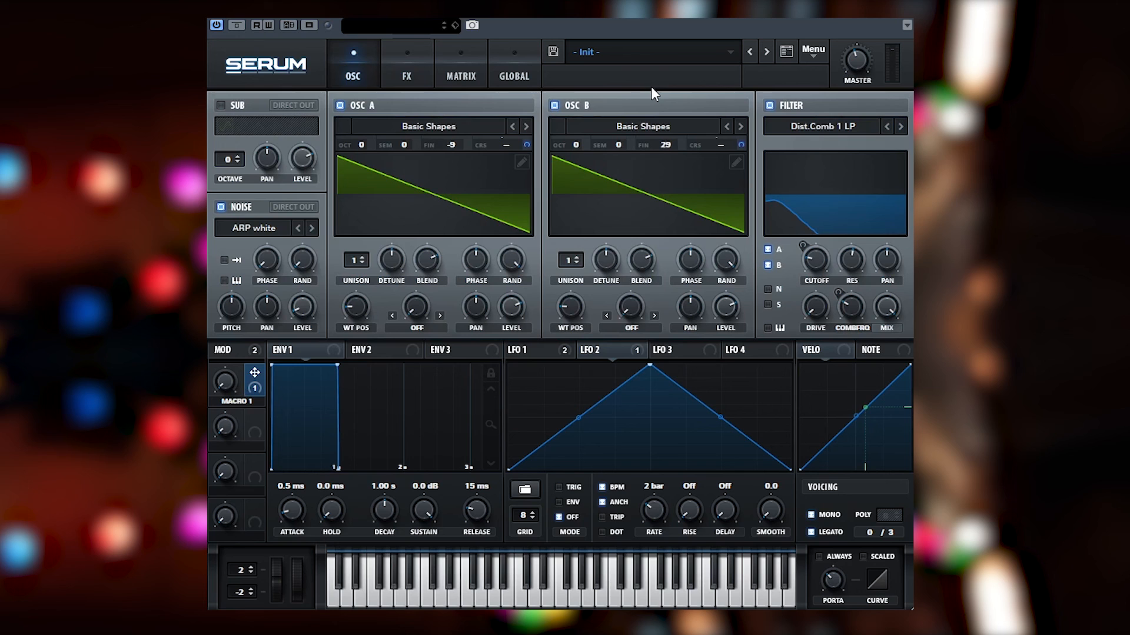